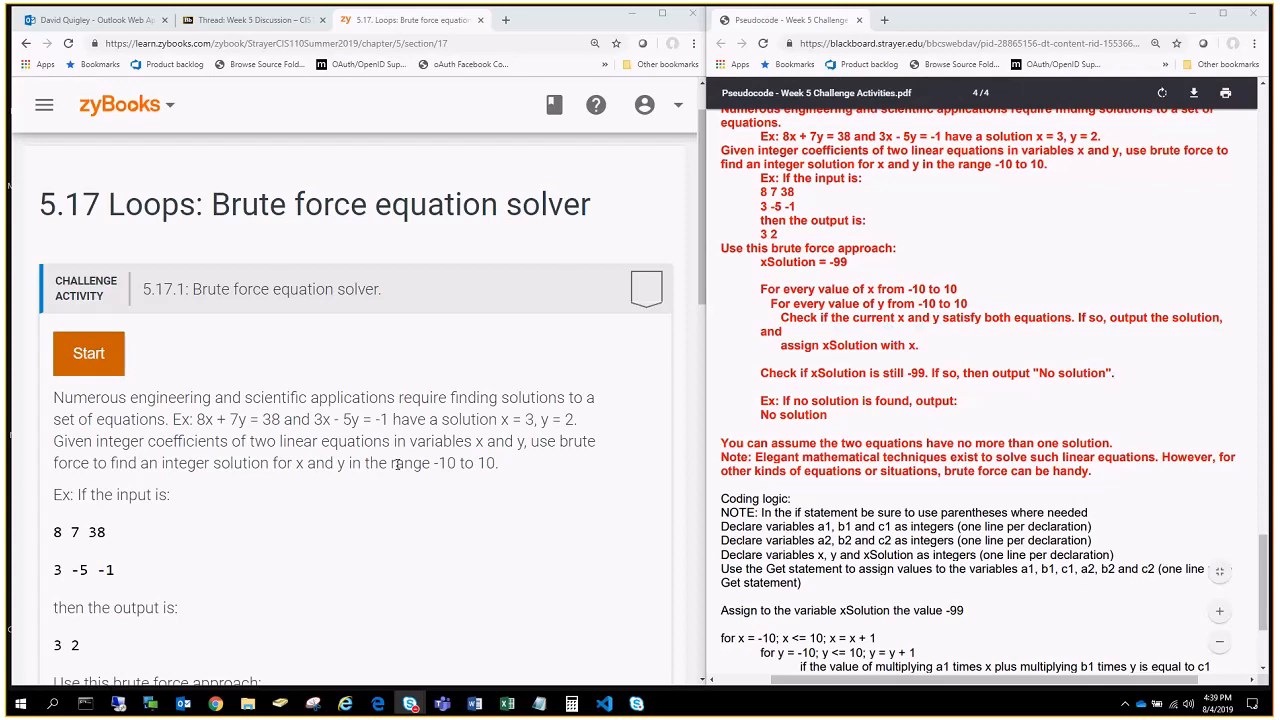
Step: Scroll through the 5.17.1 brute-force solver description to the empty code editor
scroll("up", 3)
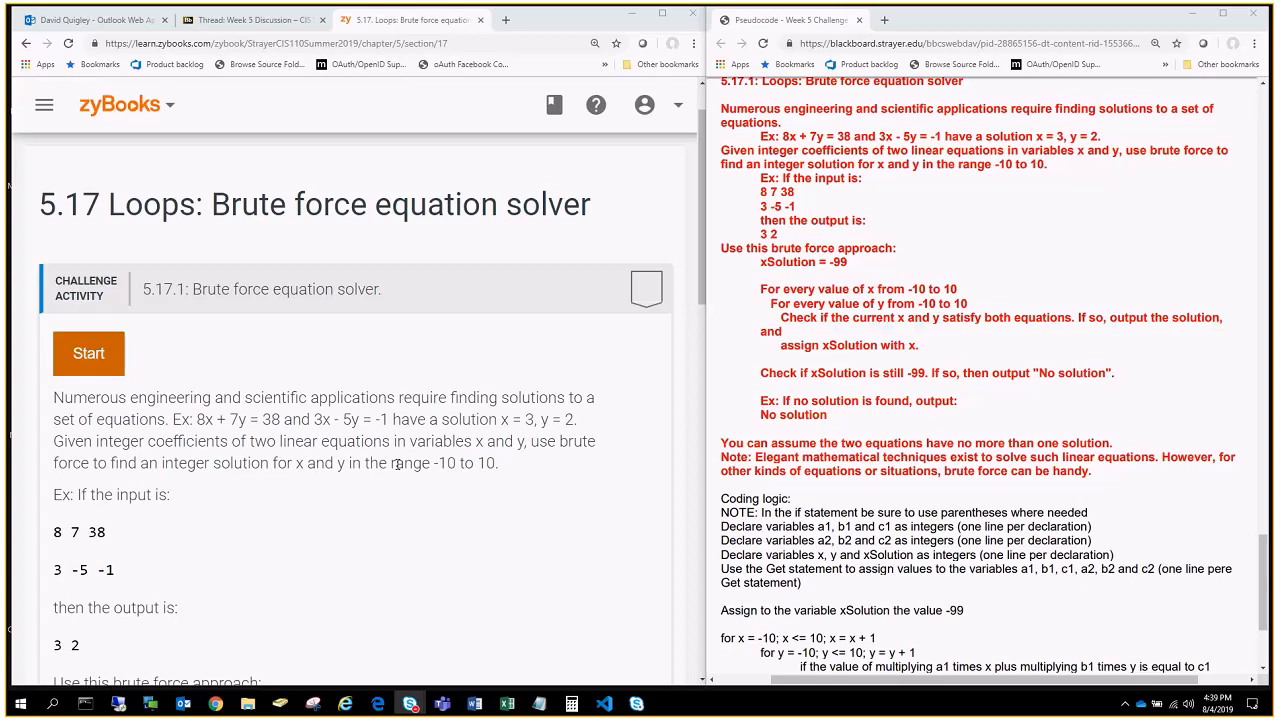
scroll("down", 3)
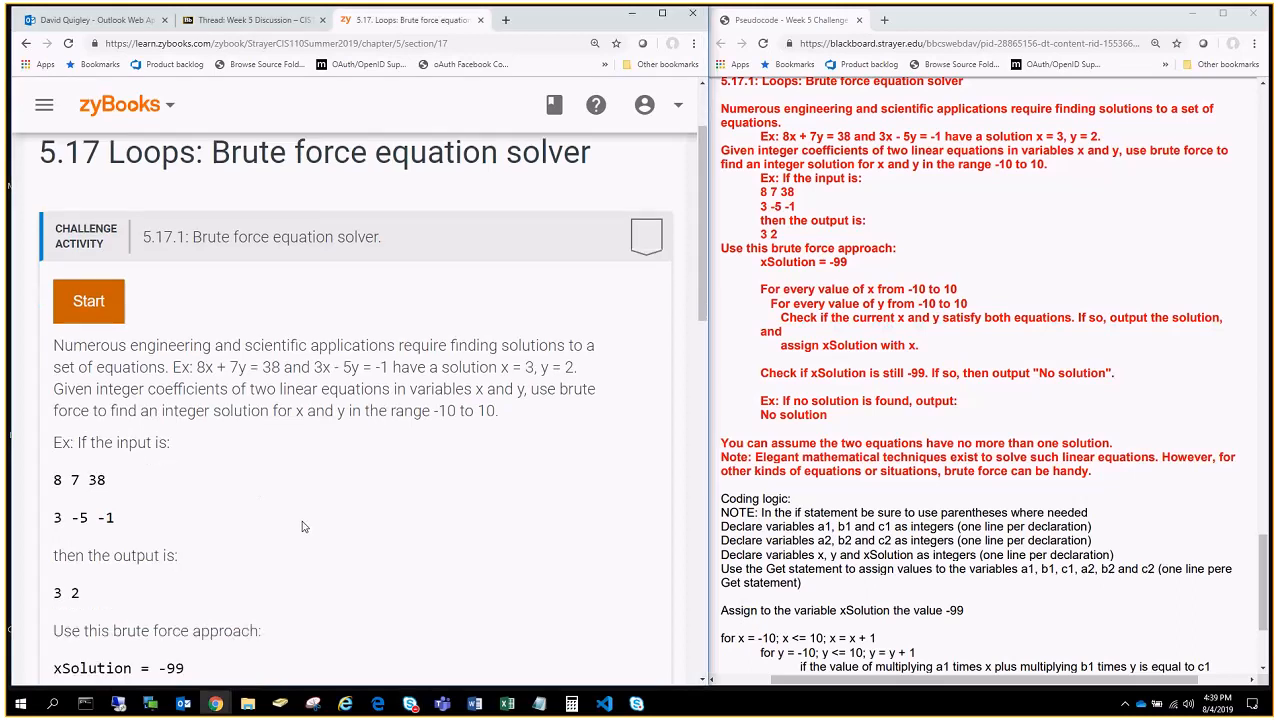
scroll("down", 3)
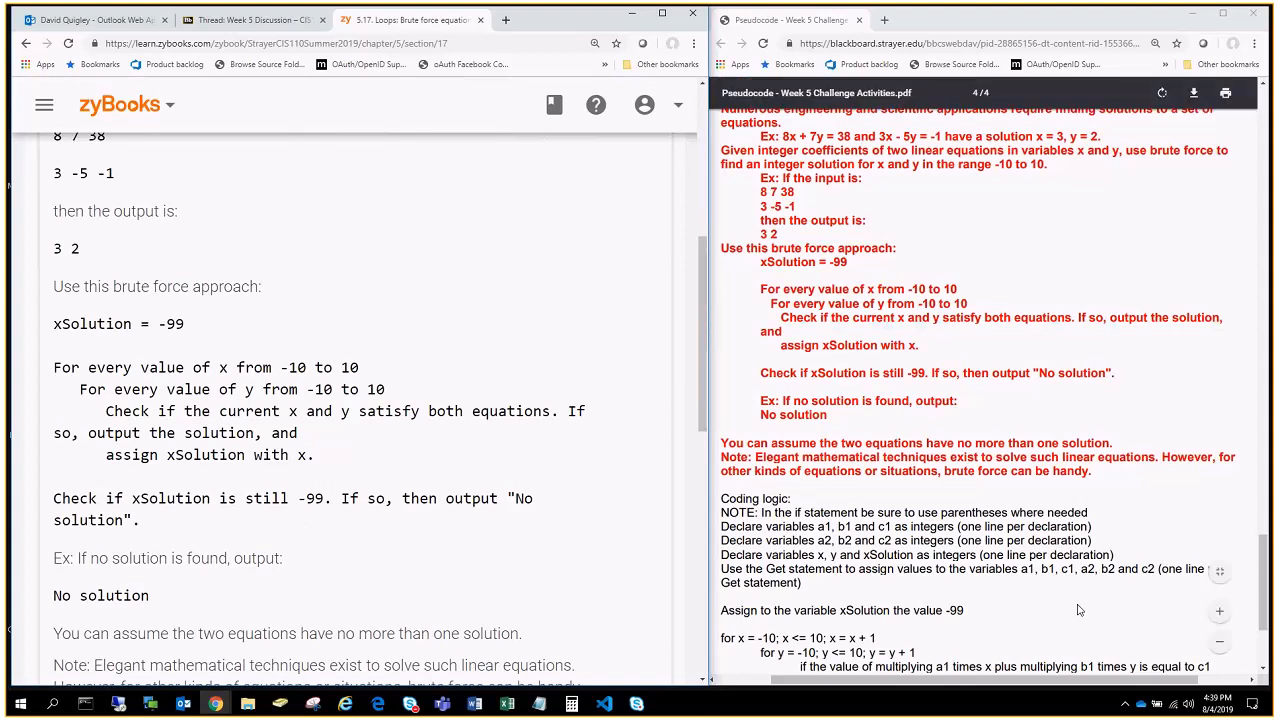
scroll("down", 3)
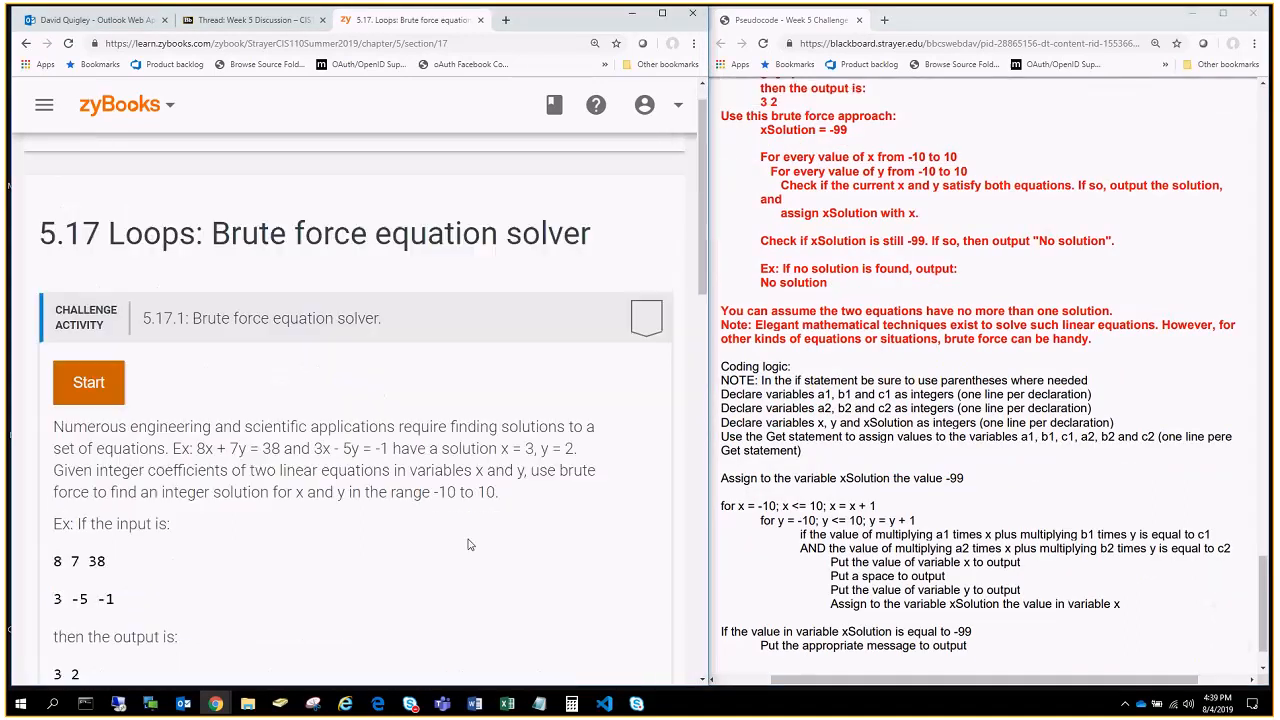
scroll("up", 3)
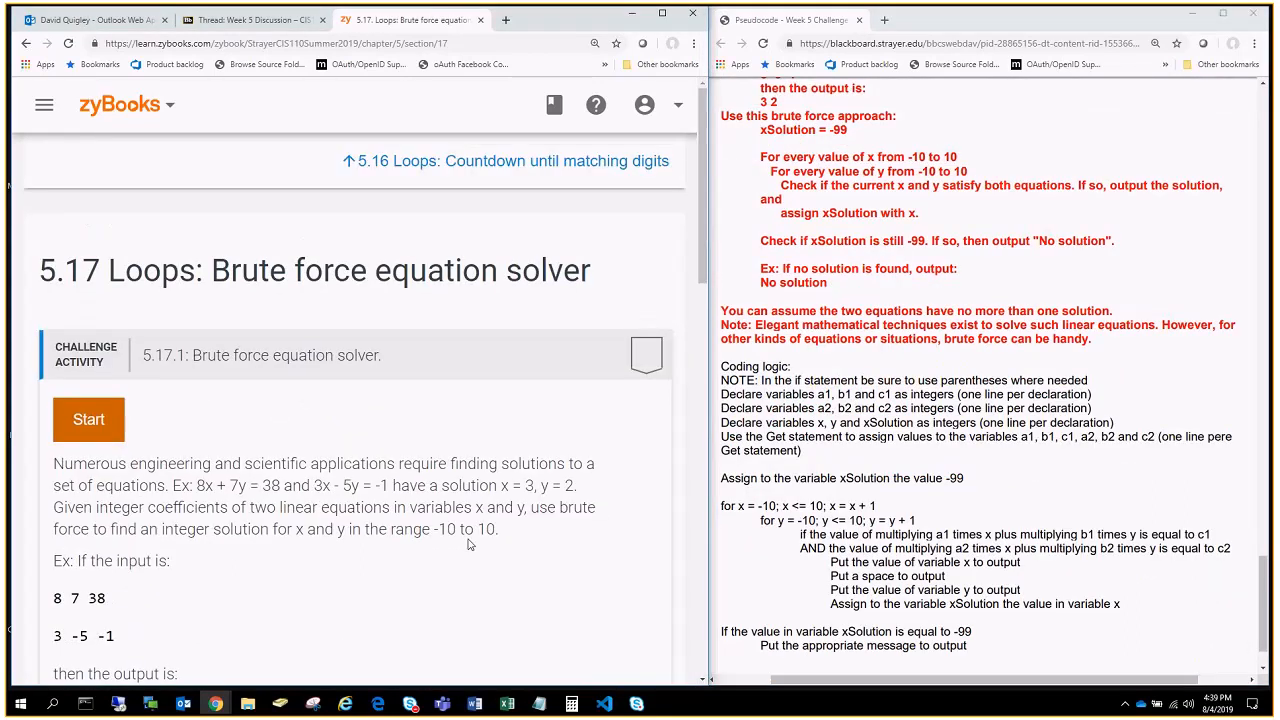
mouse_move(125, 635)
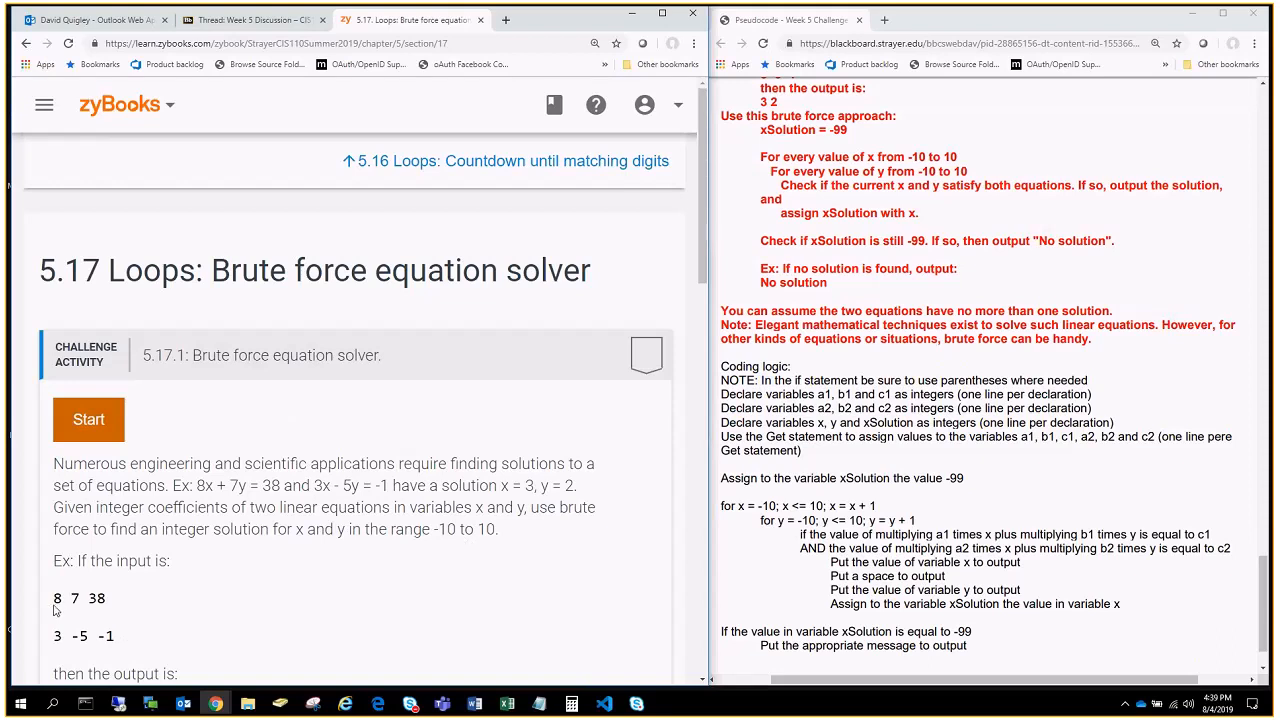
mouse_move(108, 635)
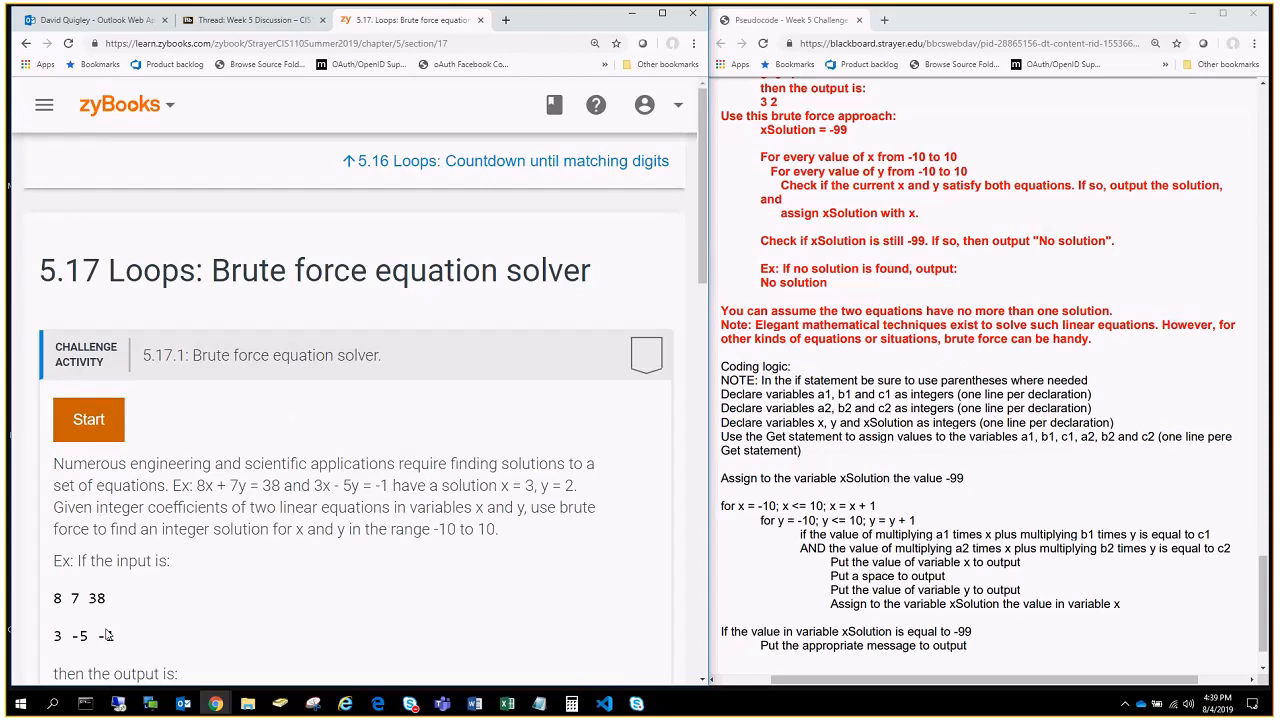
scroll("down", 3)
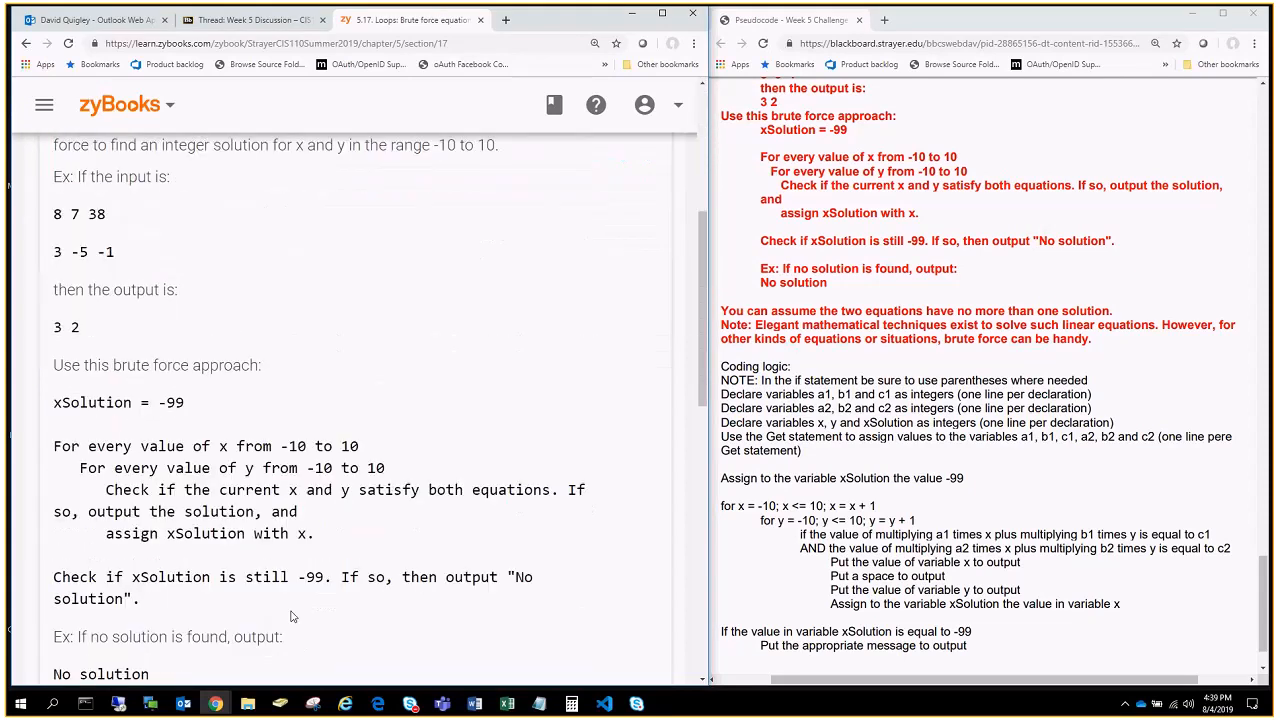
scroll("down", 3)
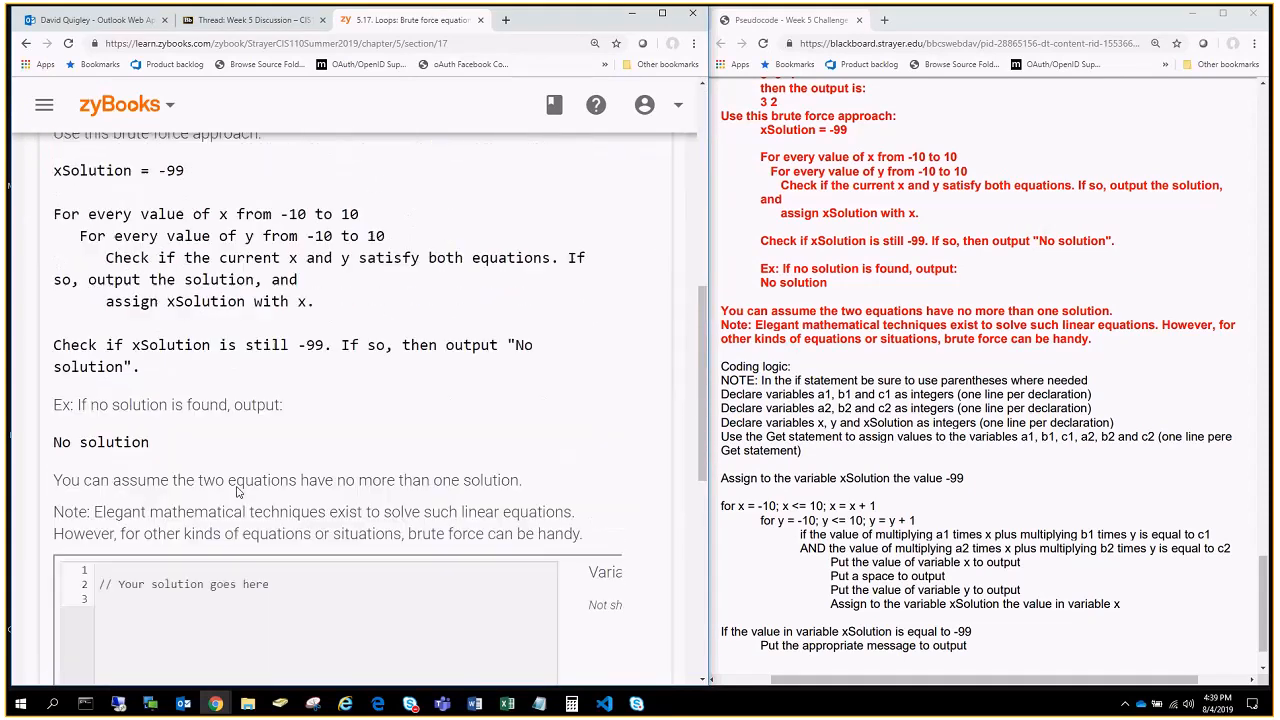
scroll("up", 3)
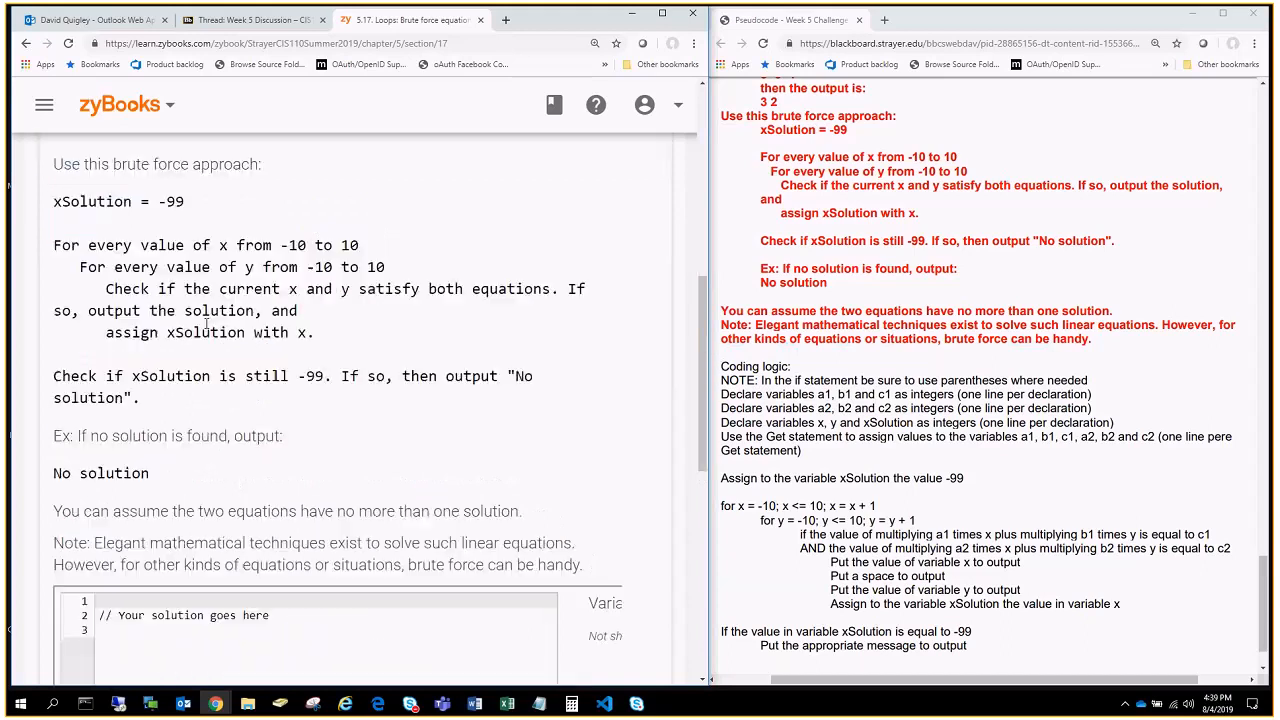
scroll("down", 3)
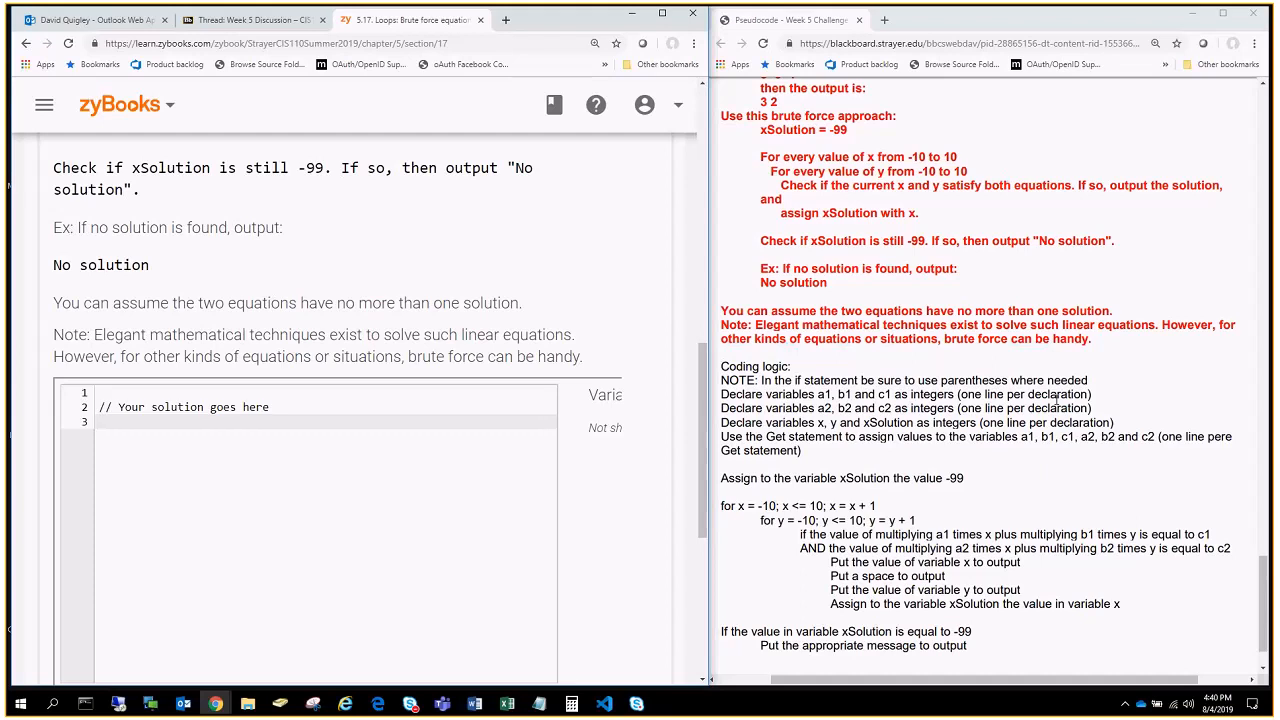
mouse_move(740, 415)
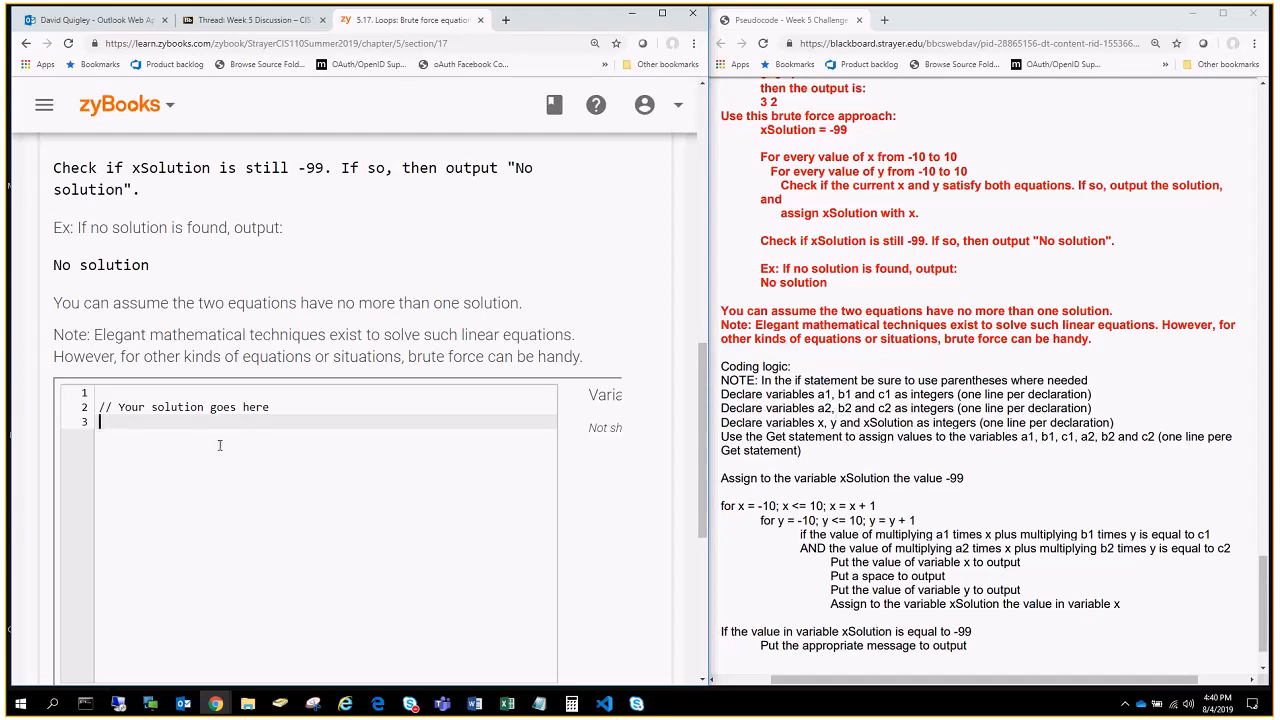
Step: Declare integer variables a1, b1 and c1, one per line
type("i")
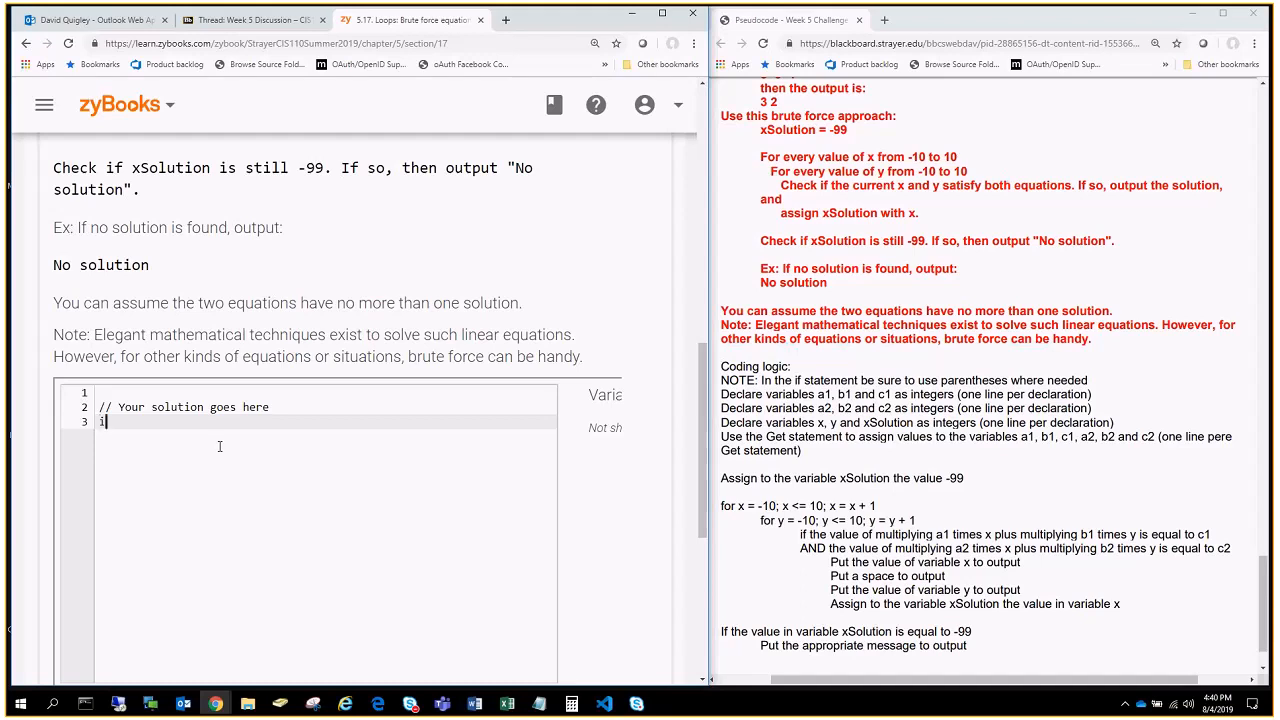
type("nteger")
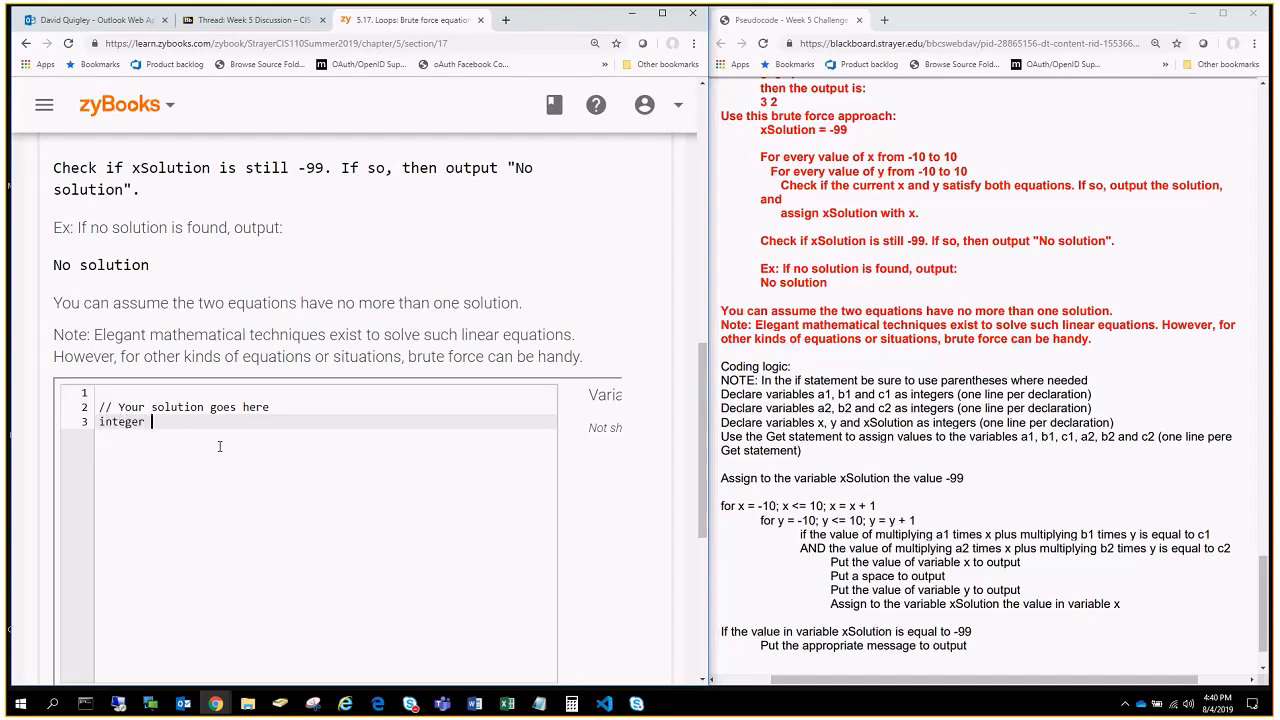
type("a1")
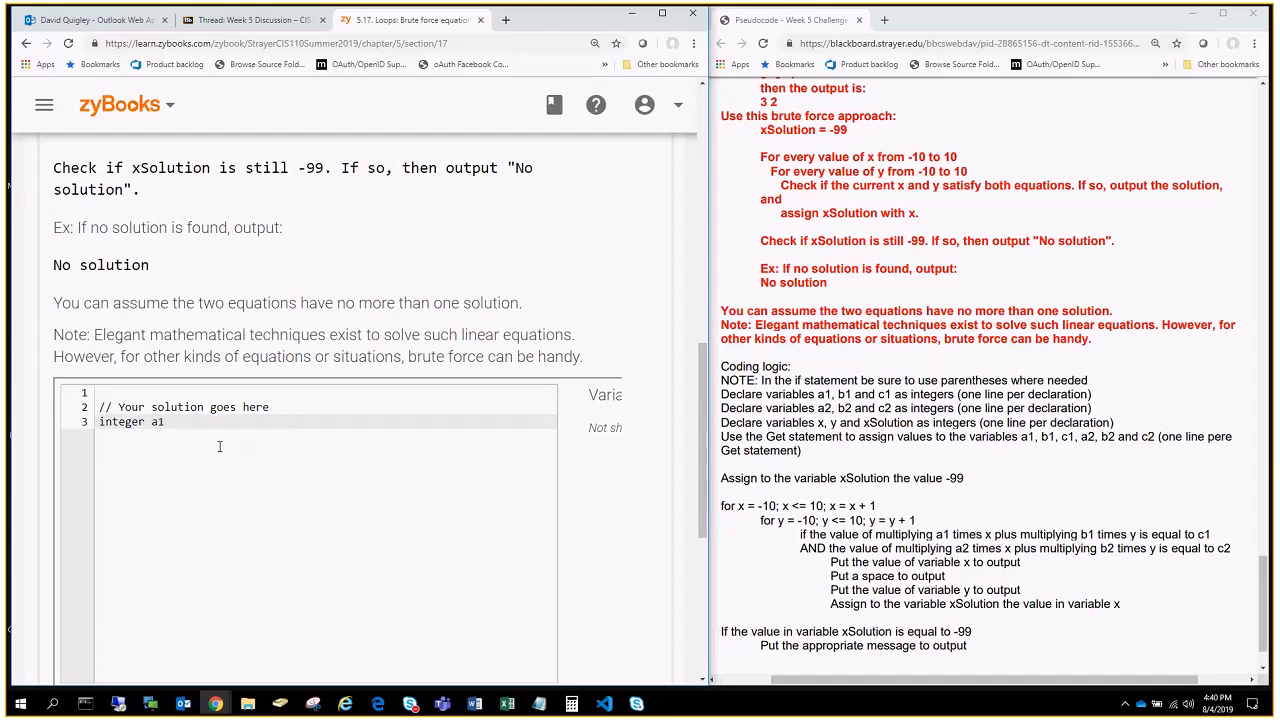
type("integer")
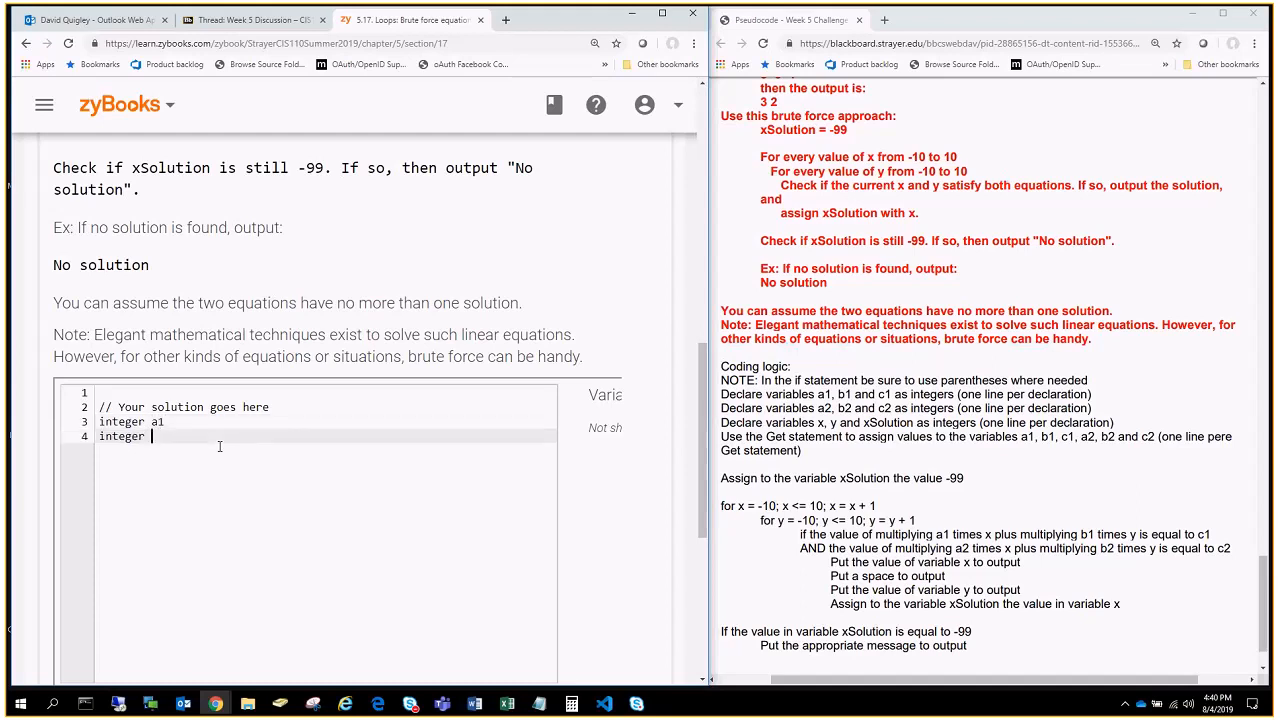
type("b1")
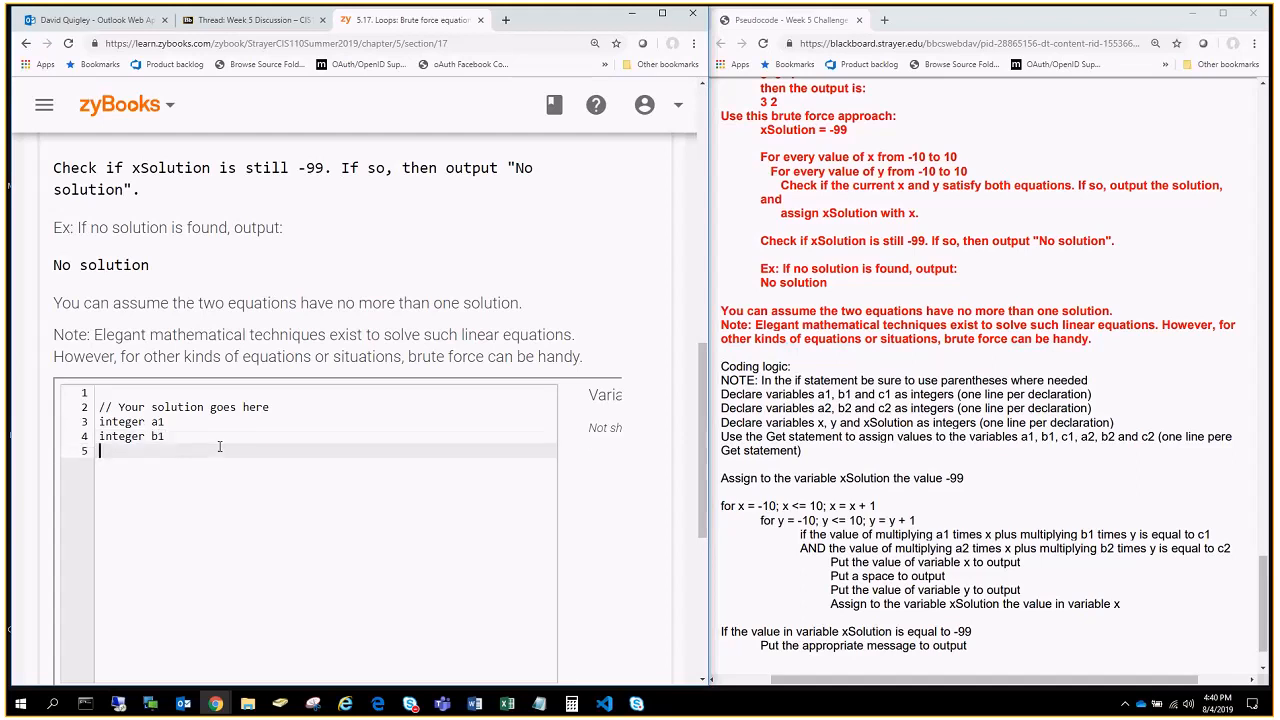
type("integer c")
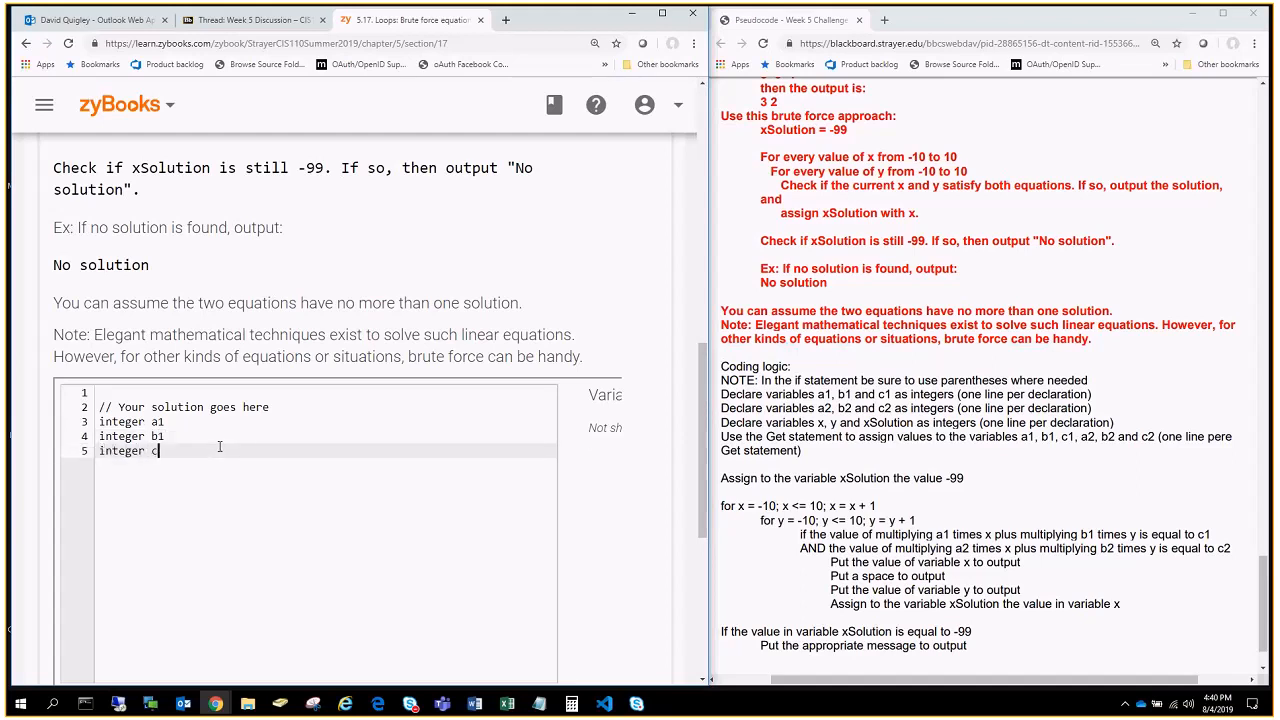
type("1")
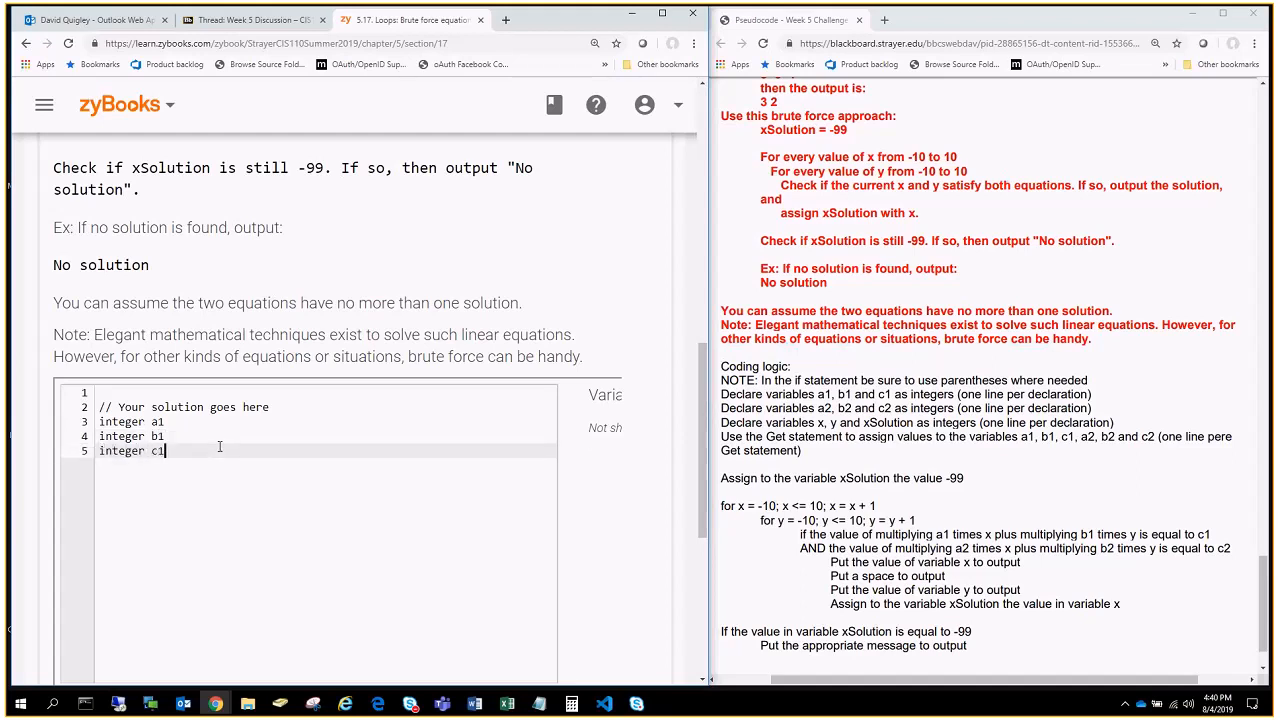
type("integ")
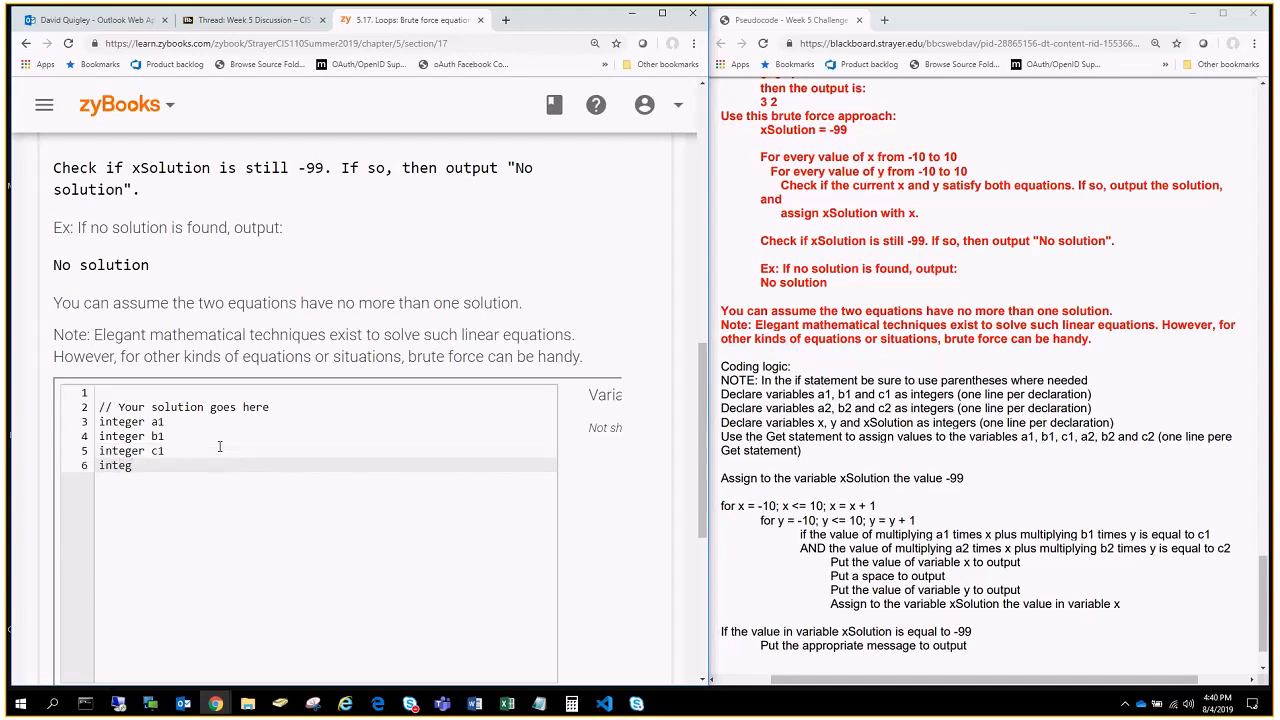
Step: Declare integers a2, b2, c2, x and y on the following lines
double_click(120, 451)
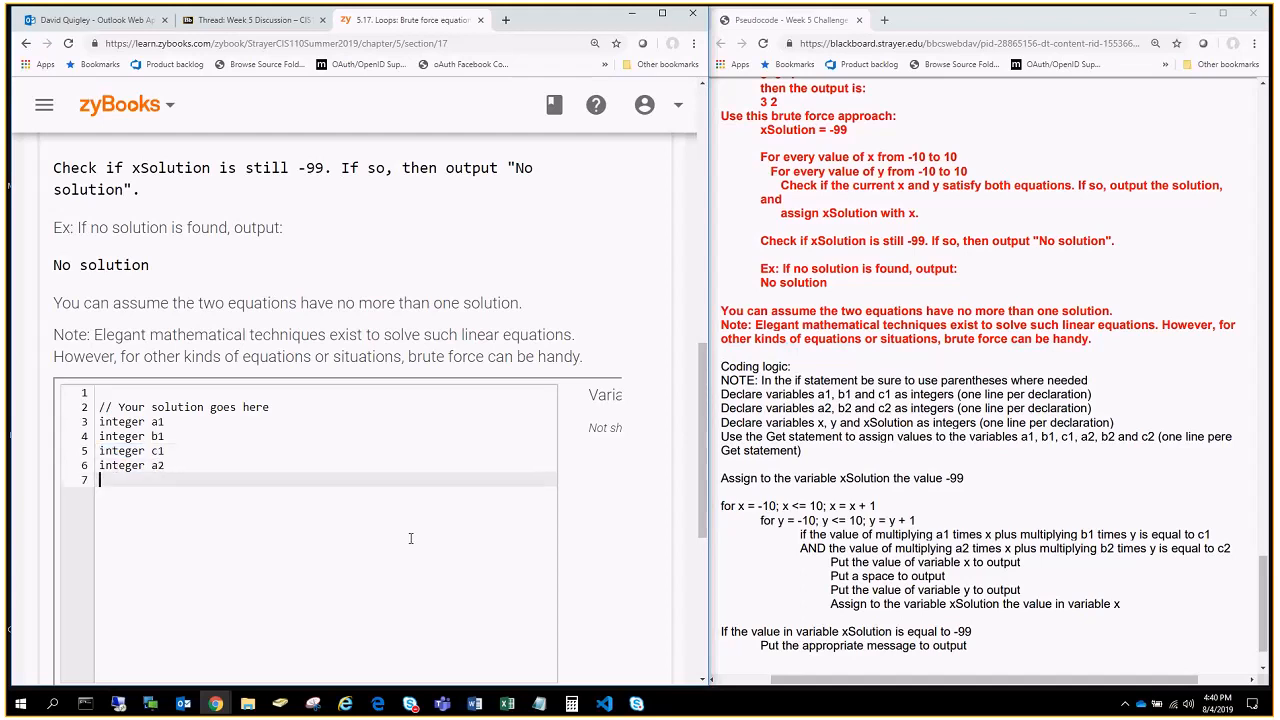
type("integer")
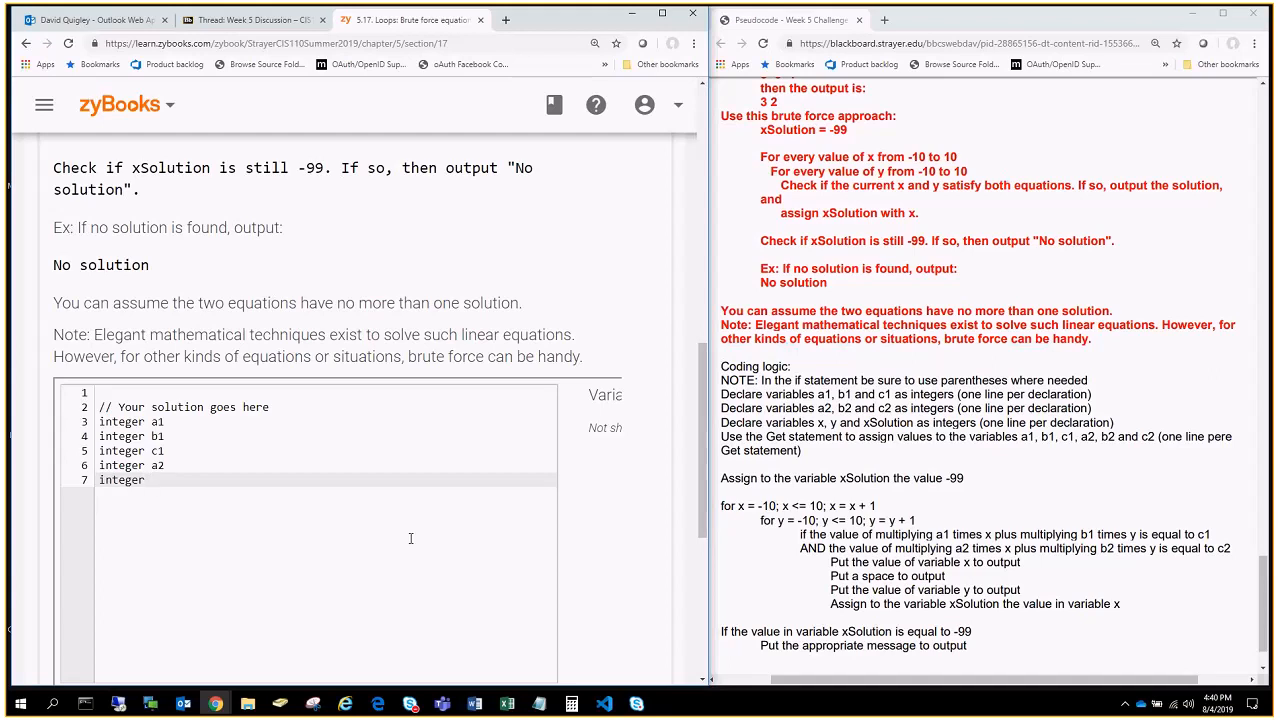
left_click(150, 479)
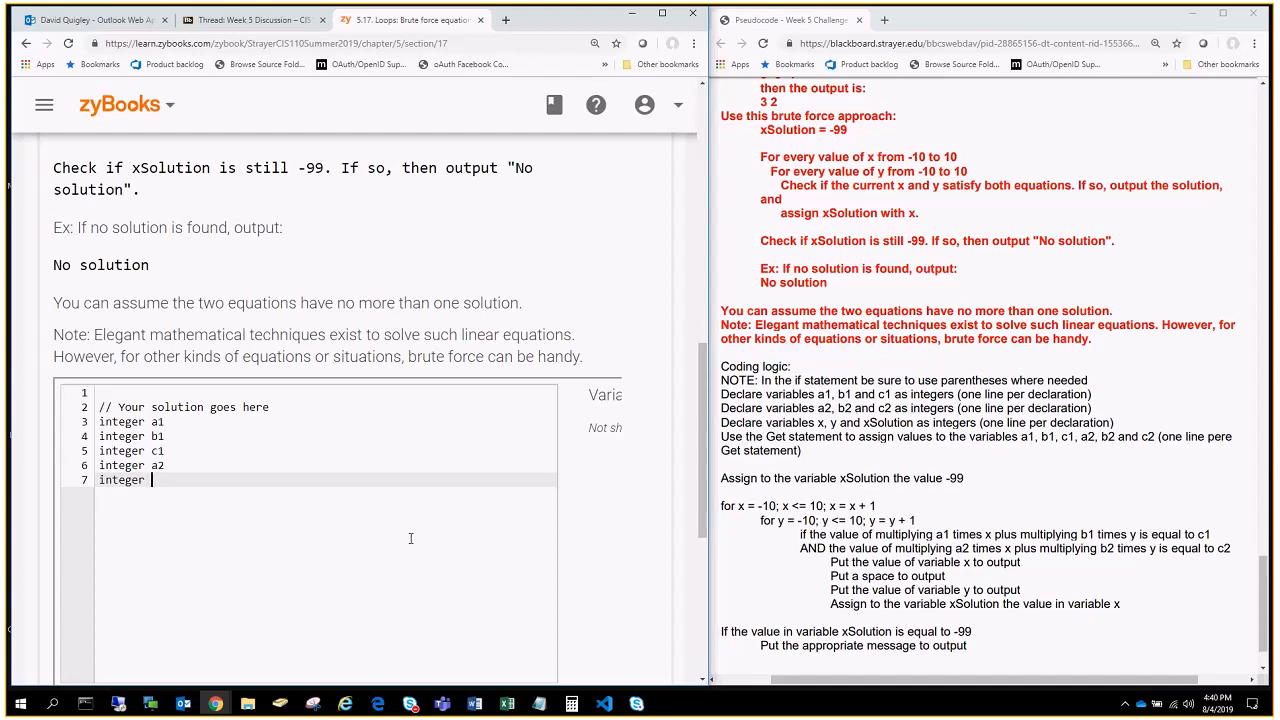
type("b2")
type("integer")
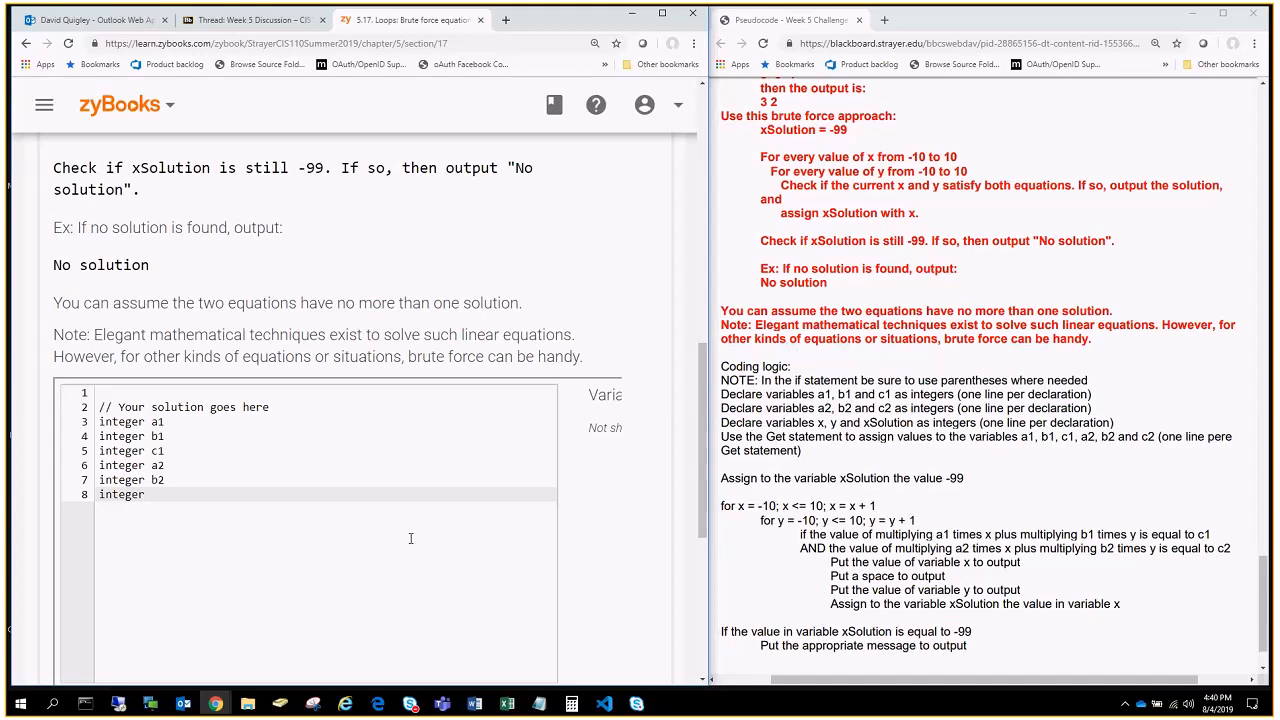
type("c2")
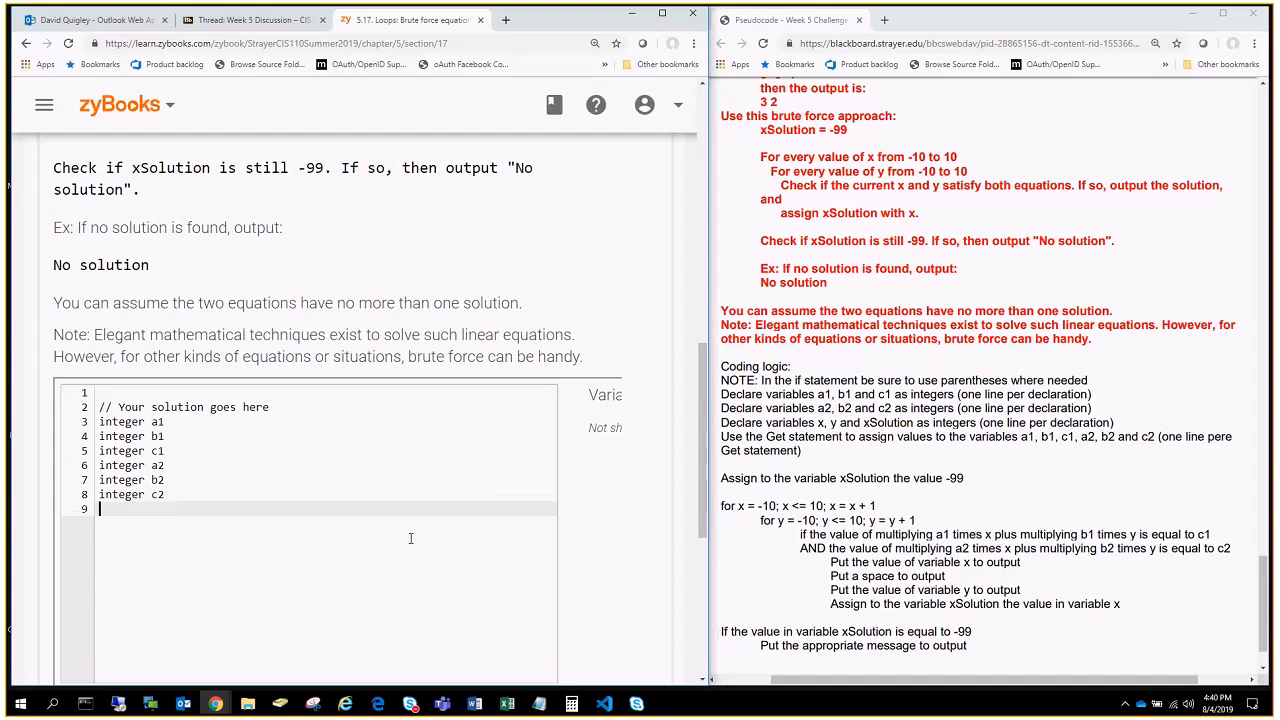
type("integer")
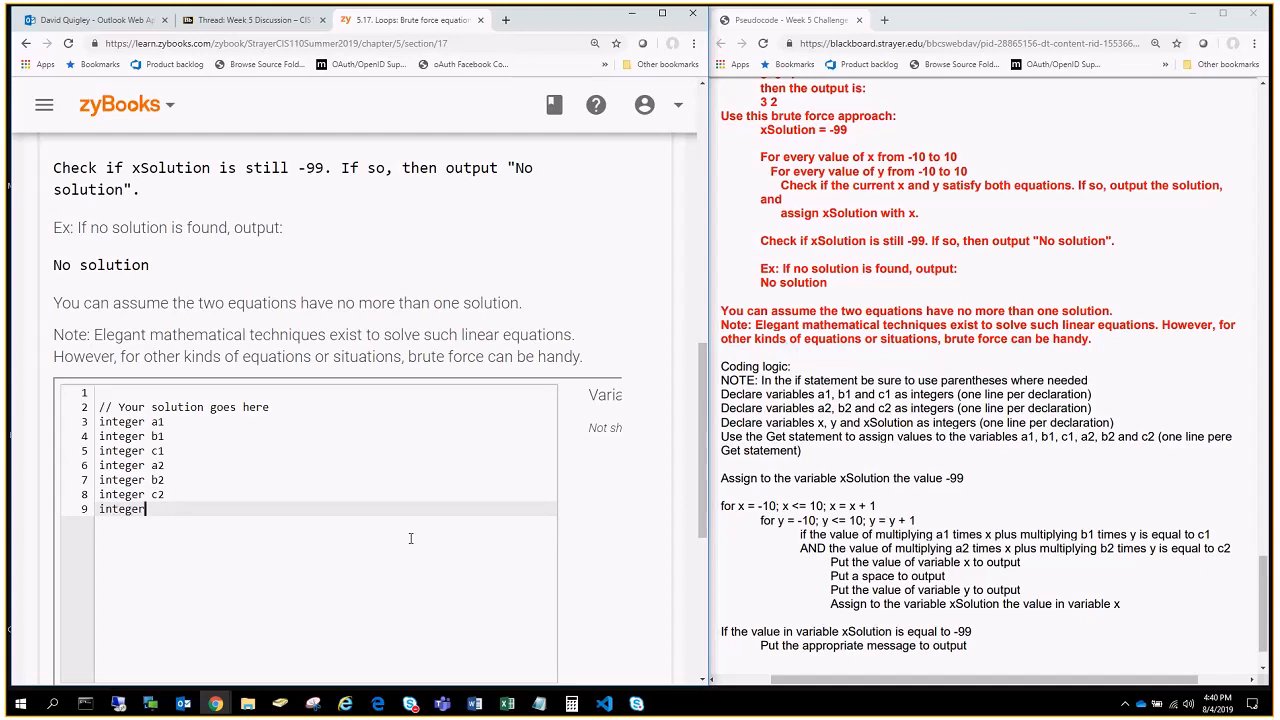
type("x")
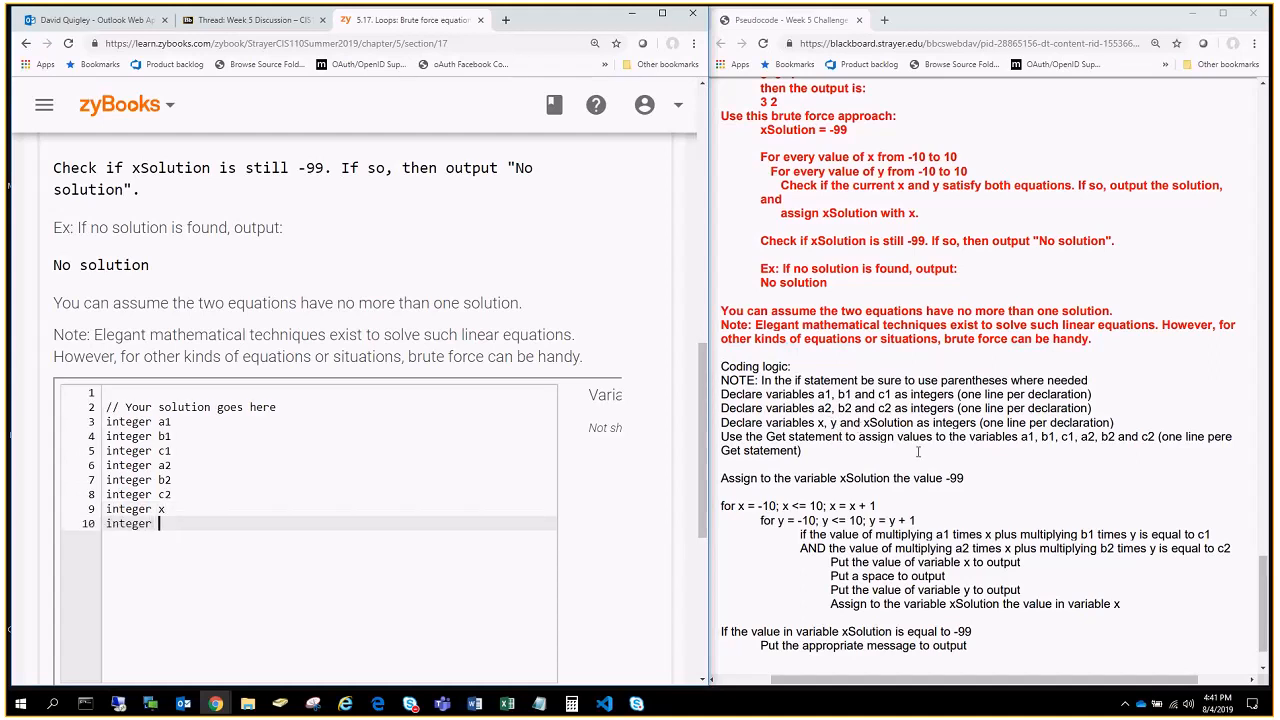
type("y")
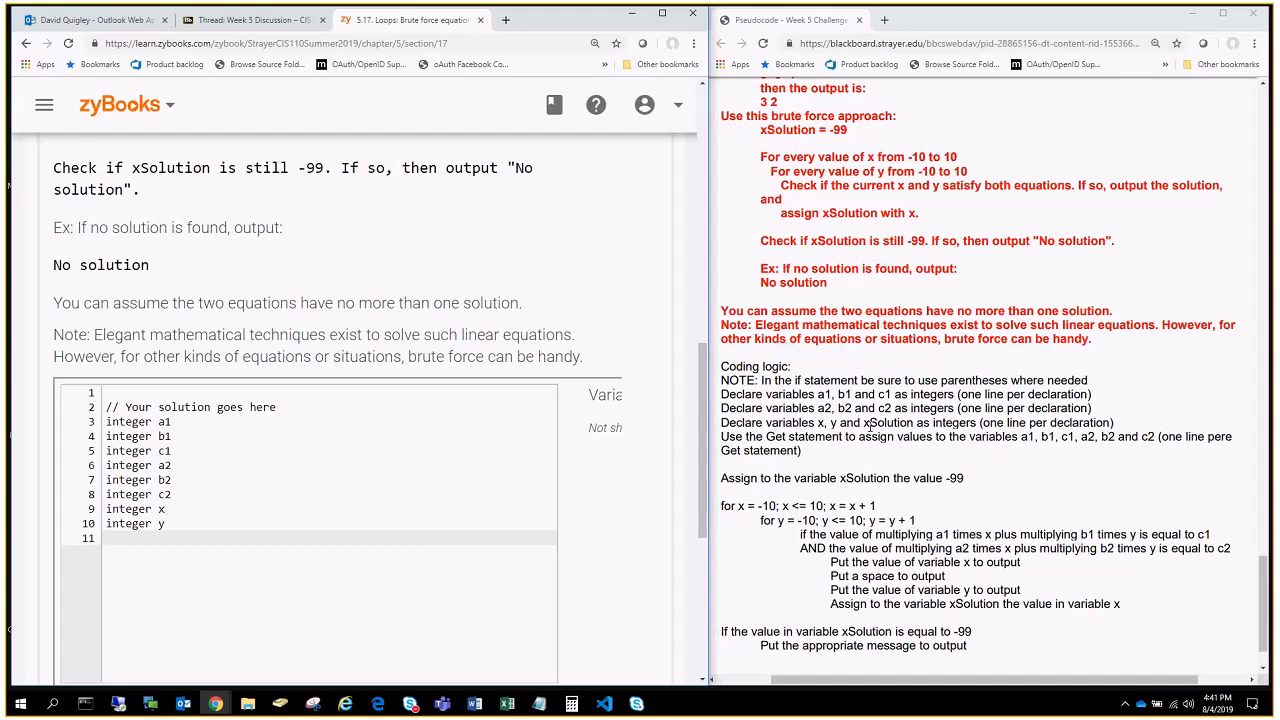
Step: Declare integer xSolution on line 11
left_click(107, 538)
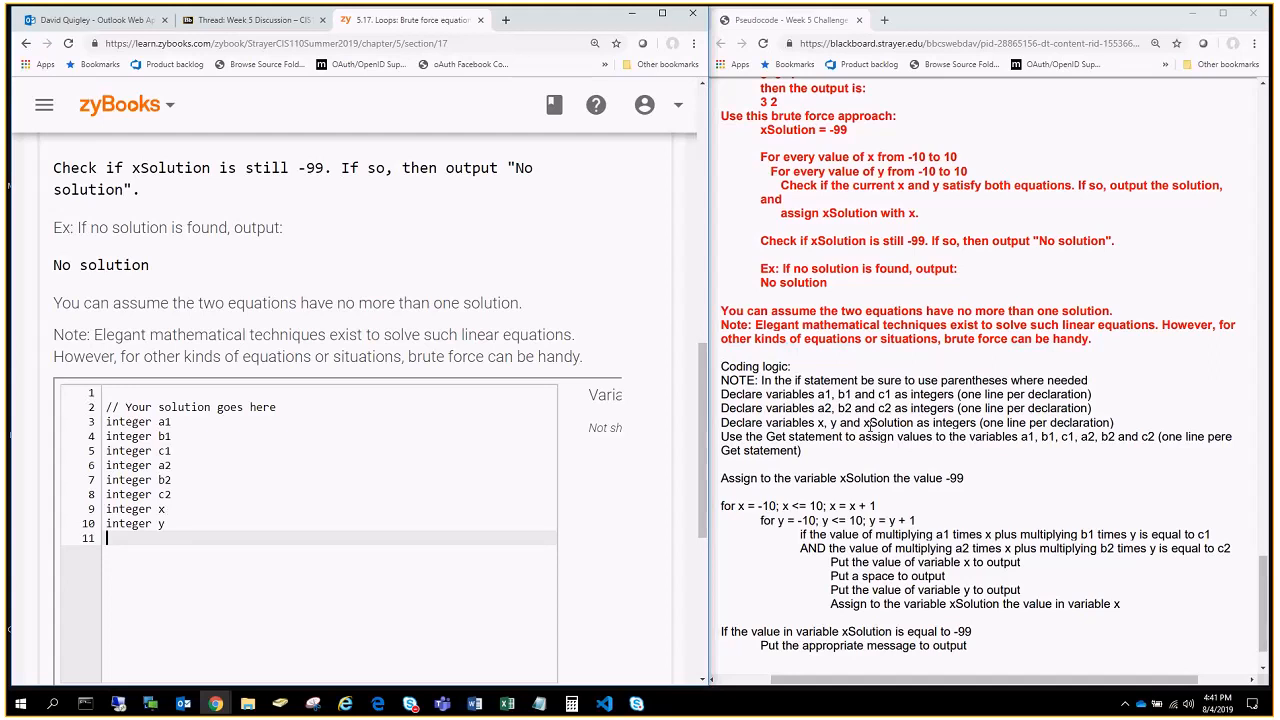
type("integer xSo")
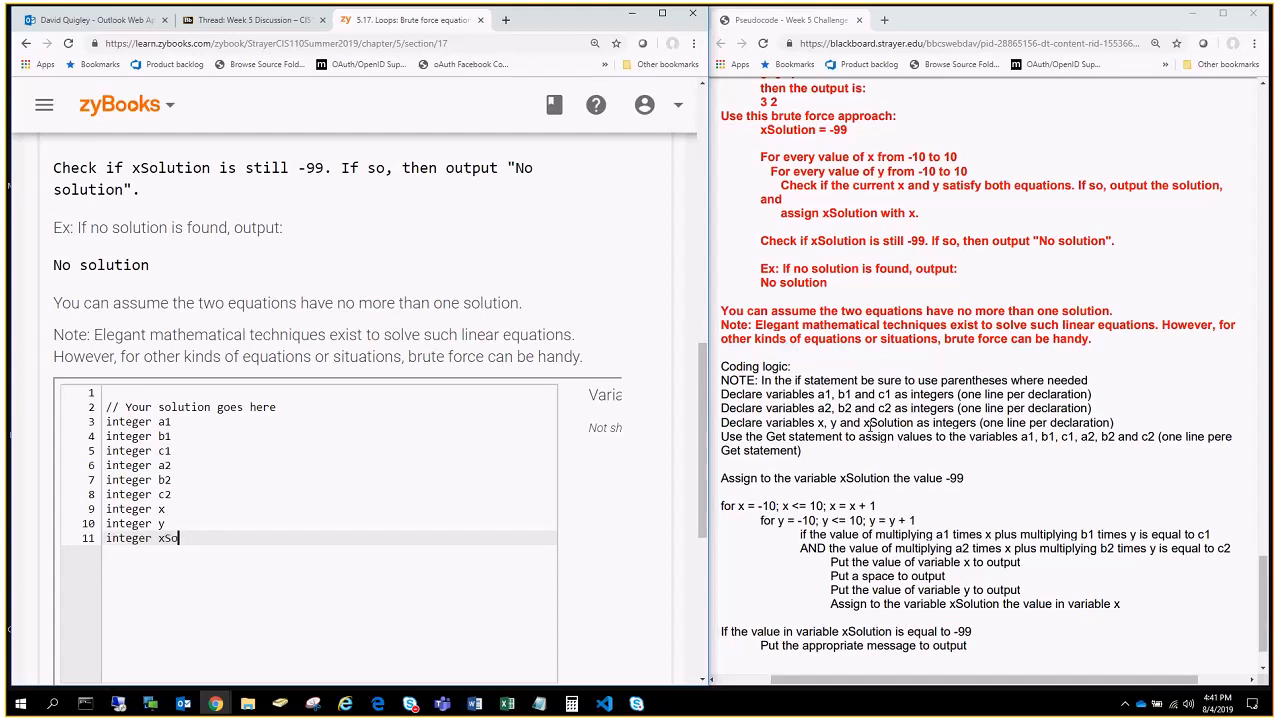
type("lution")
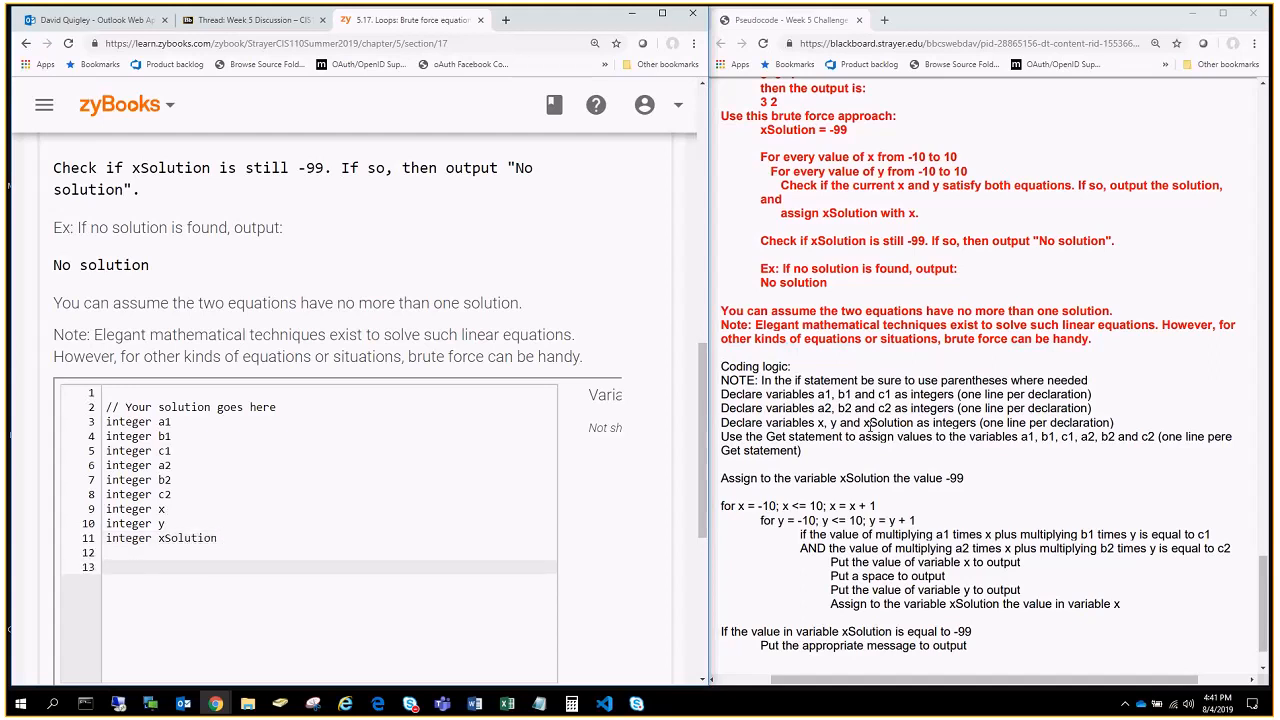
Step: Read a1, b1 and c1 with 'Get next input' statements starting on line 13
left_click(110, 567)
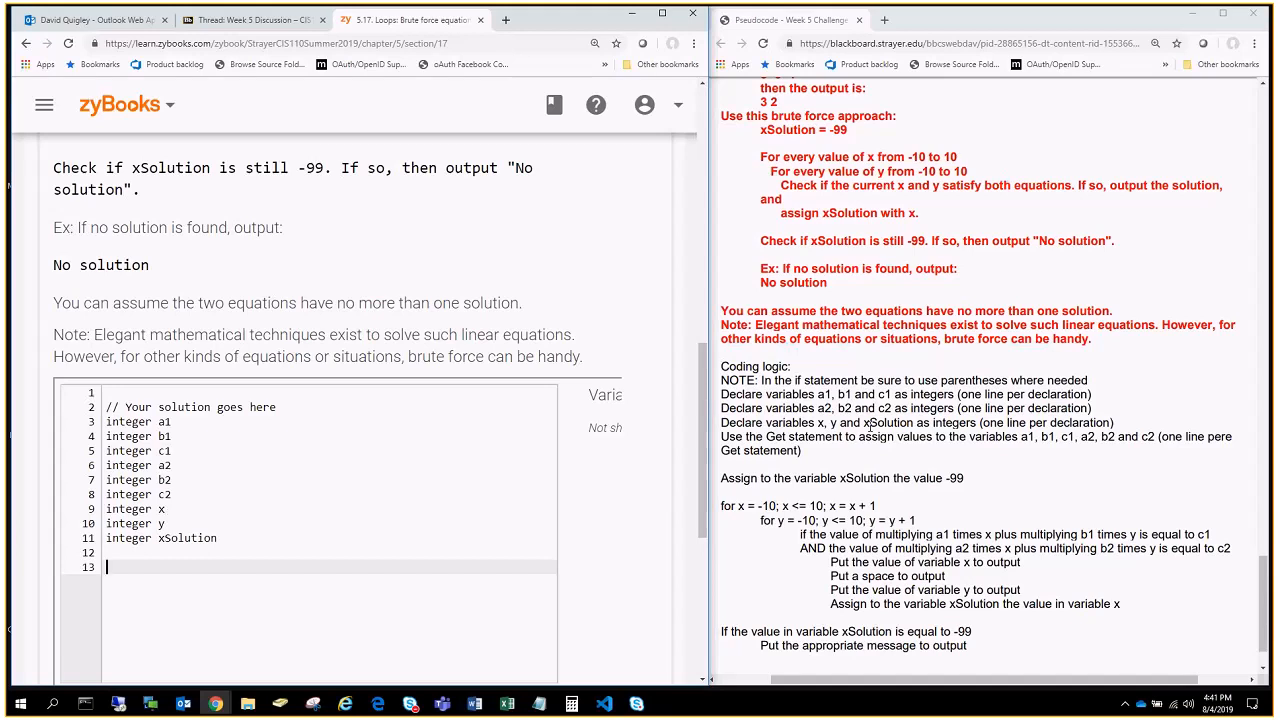
mouse_move(1167, 477)
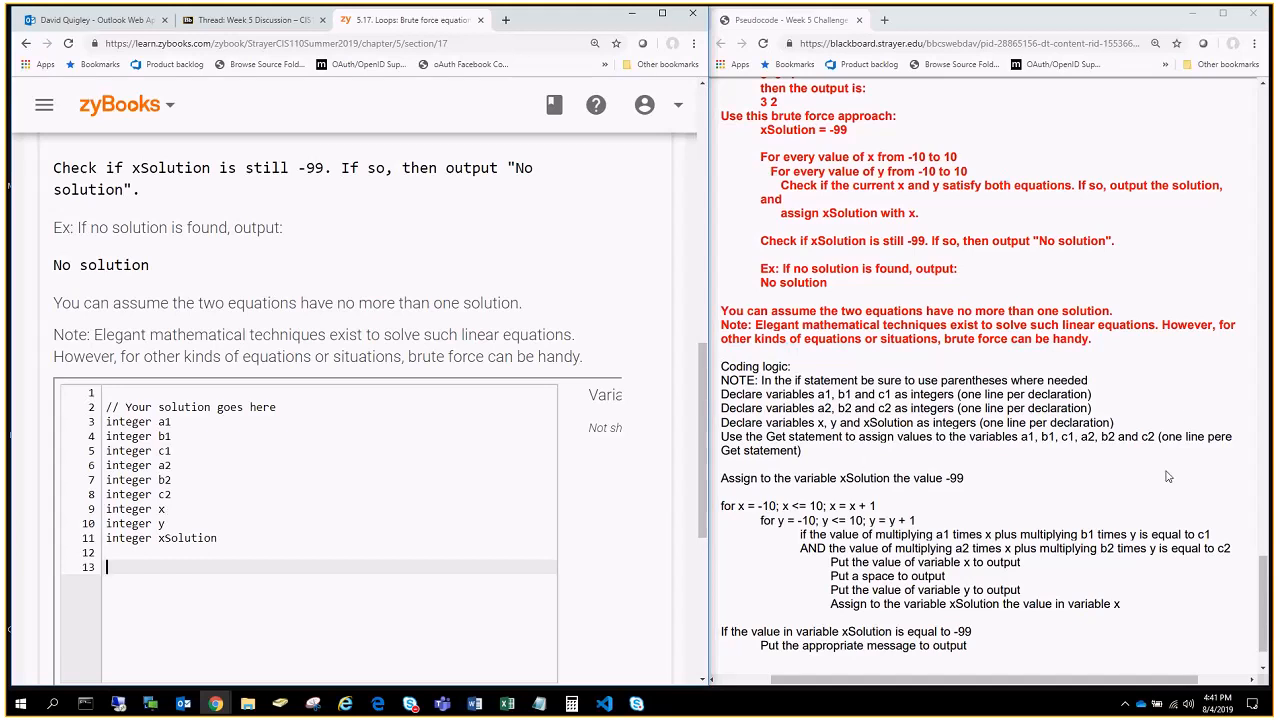
mouse_move(1174, 413)
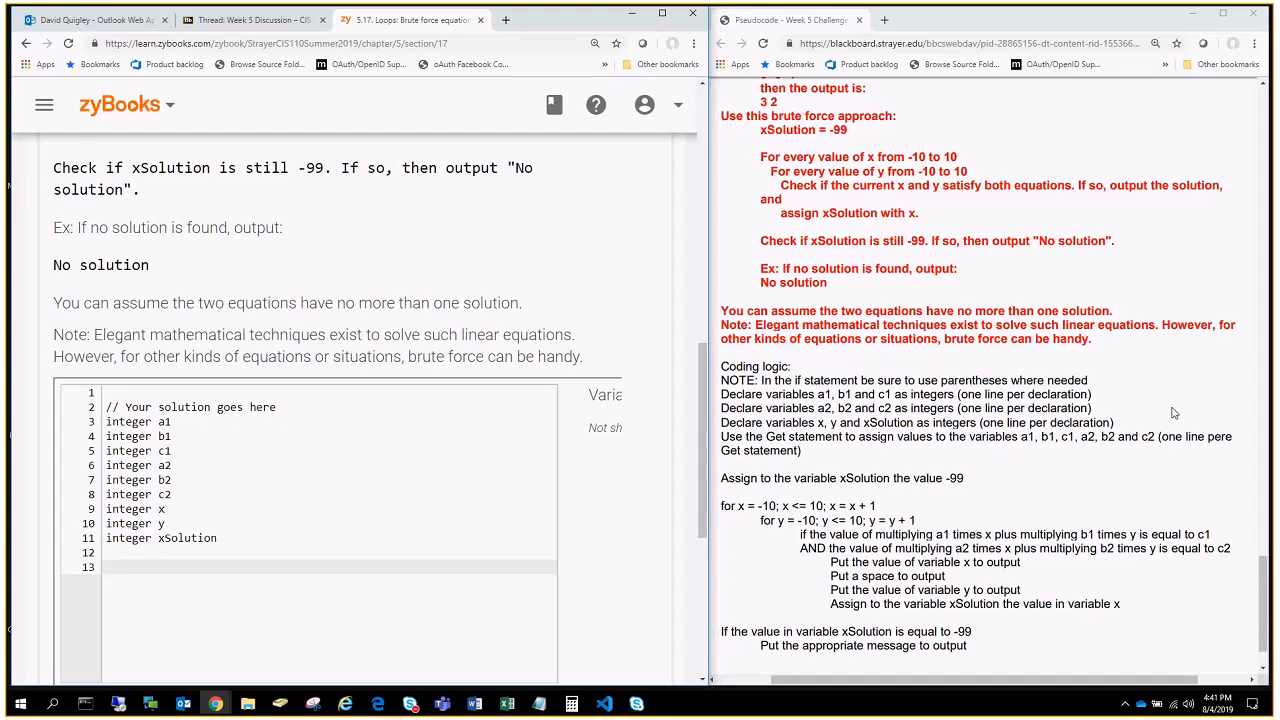
type("a1 = Get")
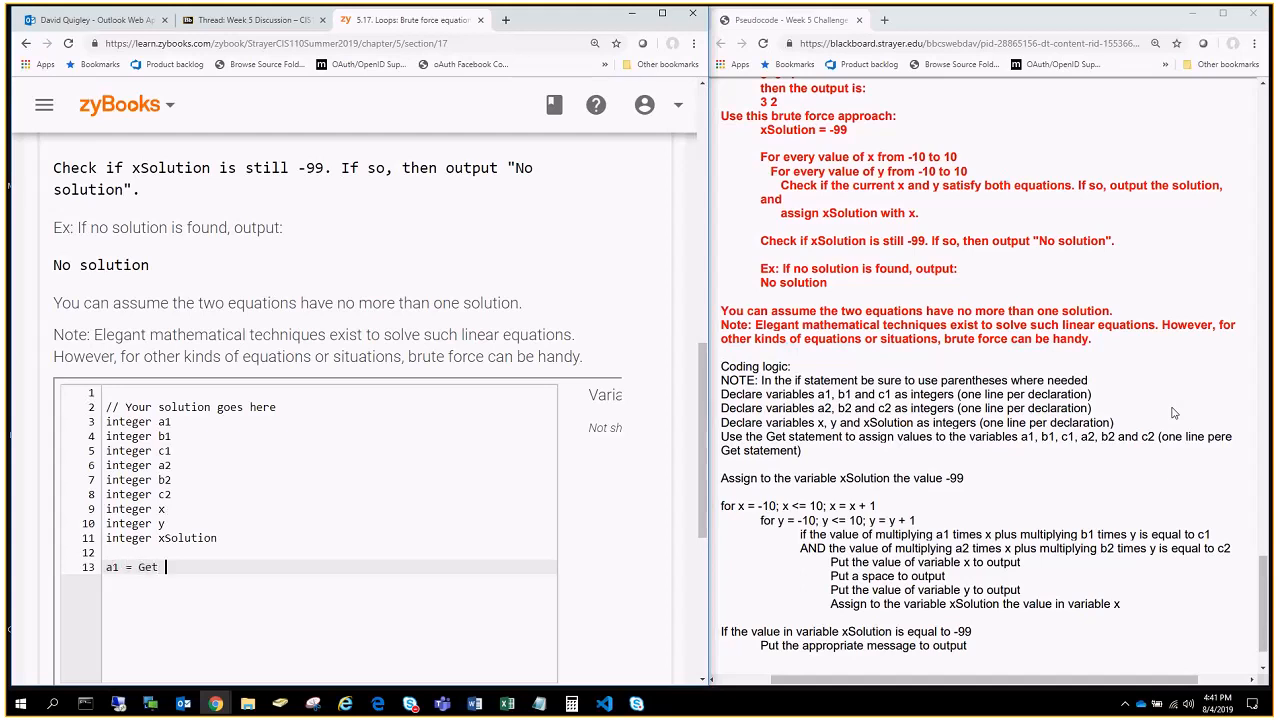
type("next input")
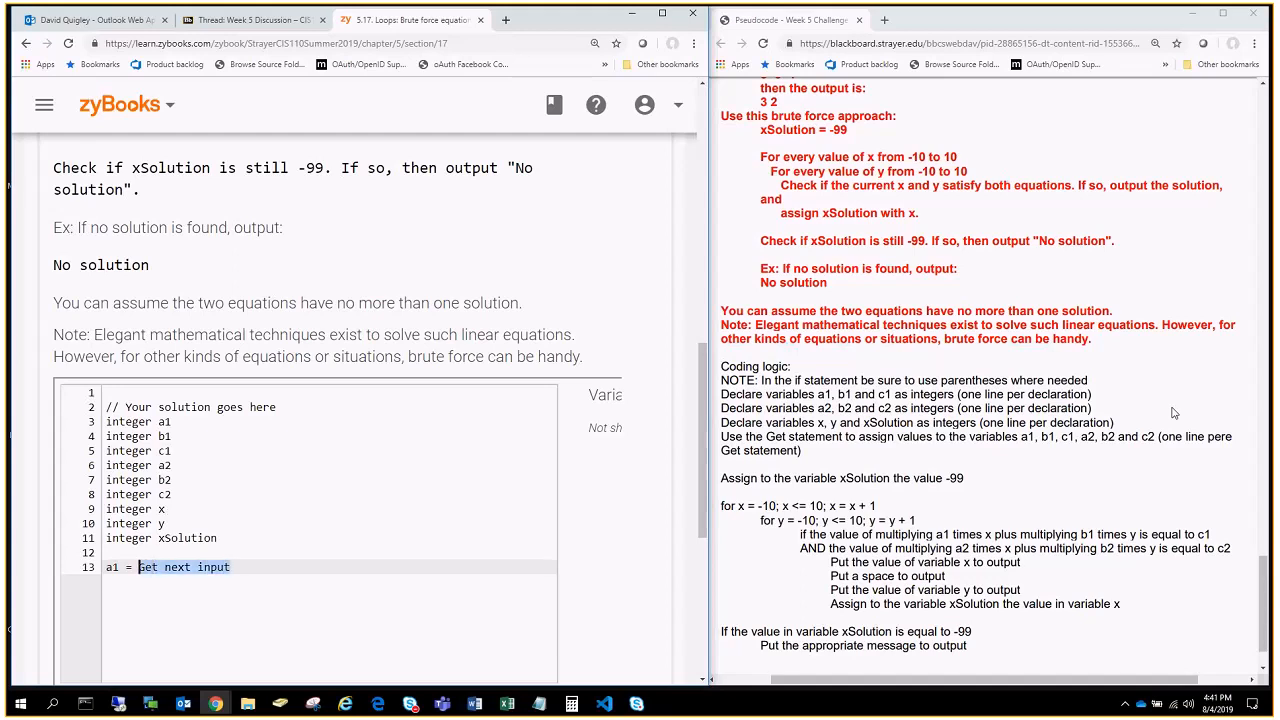
type("b1")
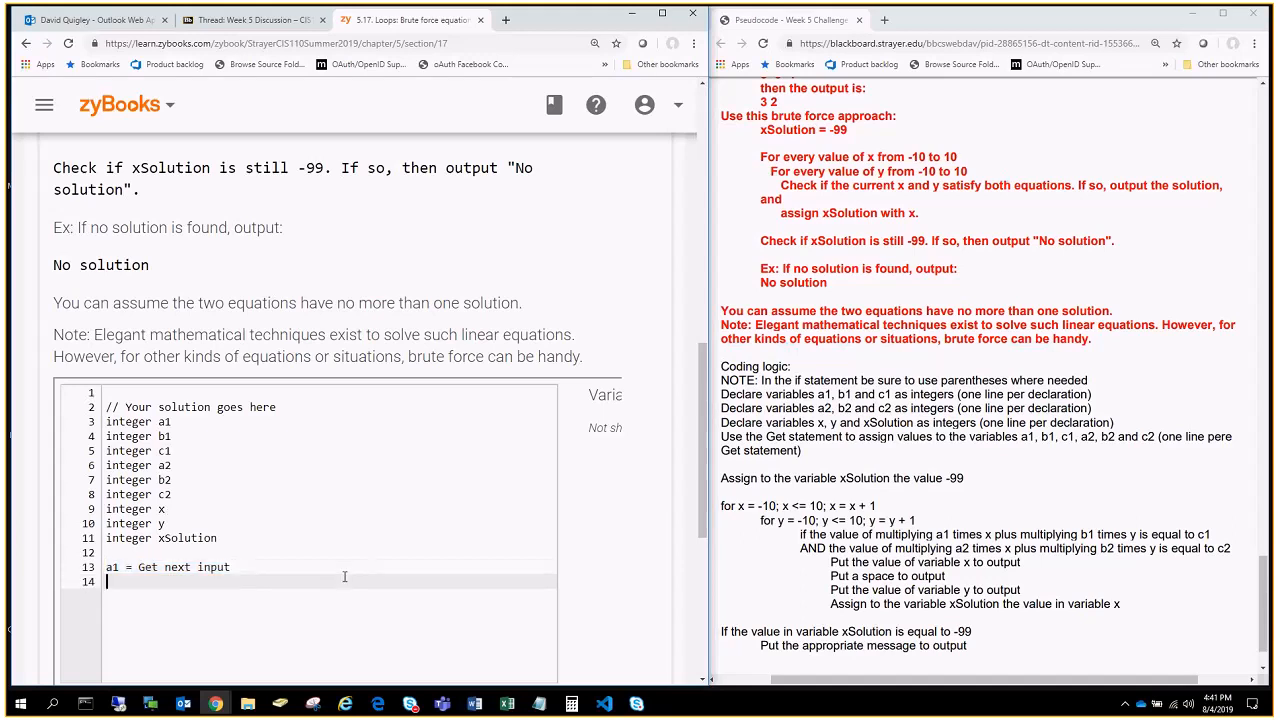
type("a1 = Get next input")
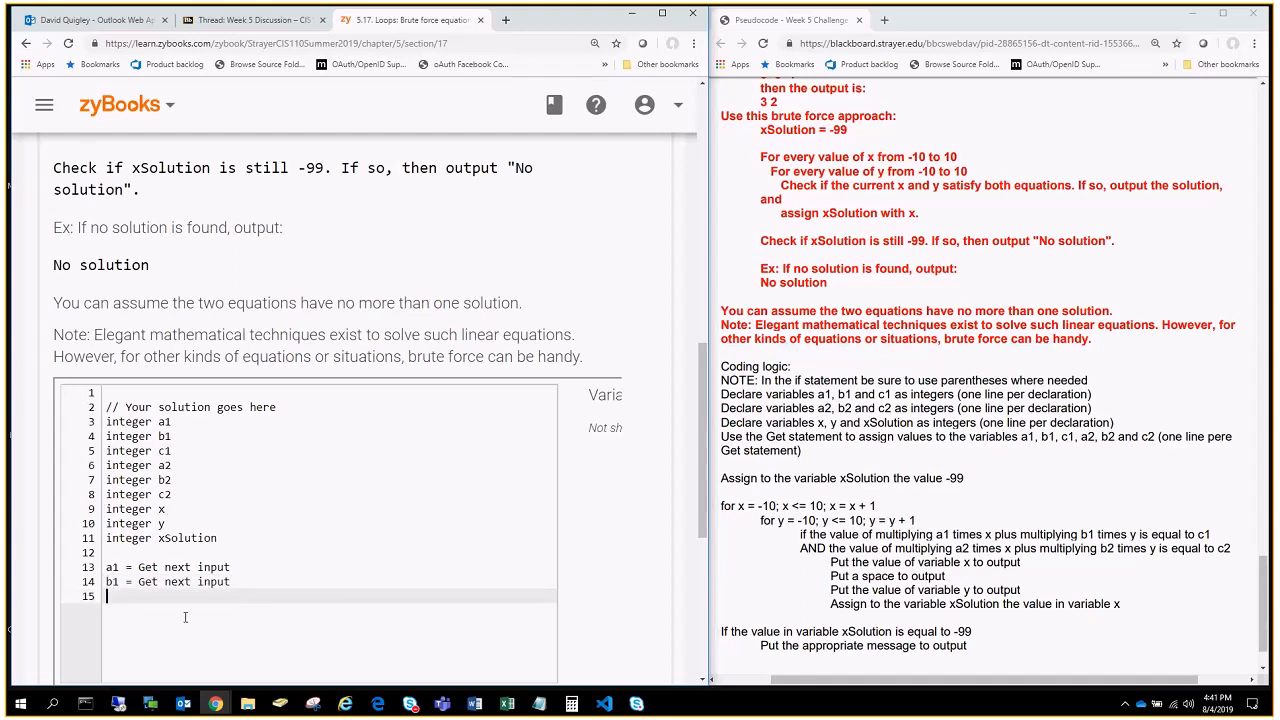
type("a1 = Get next input")
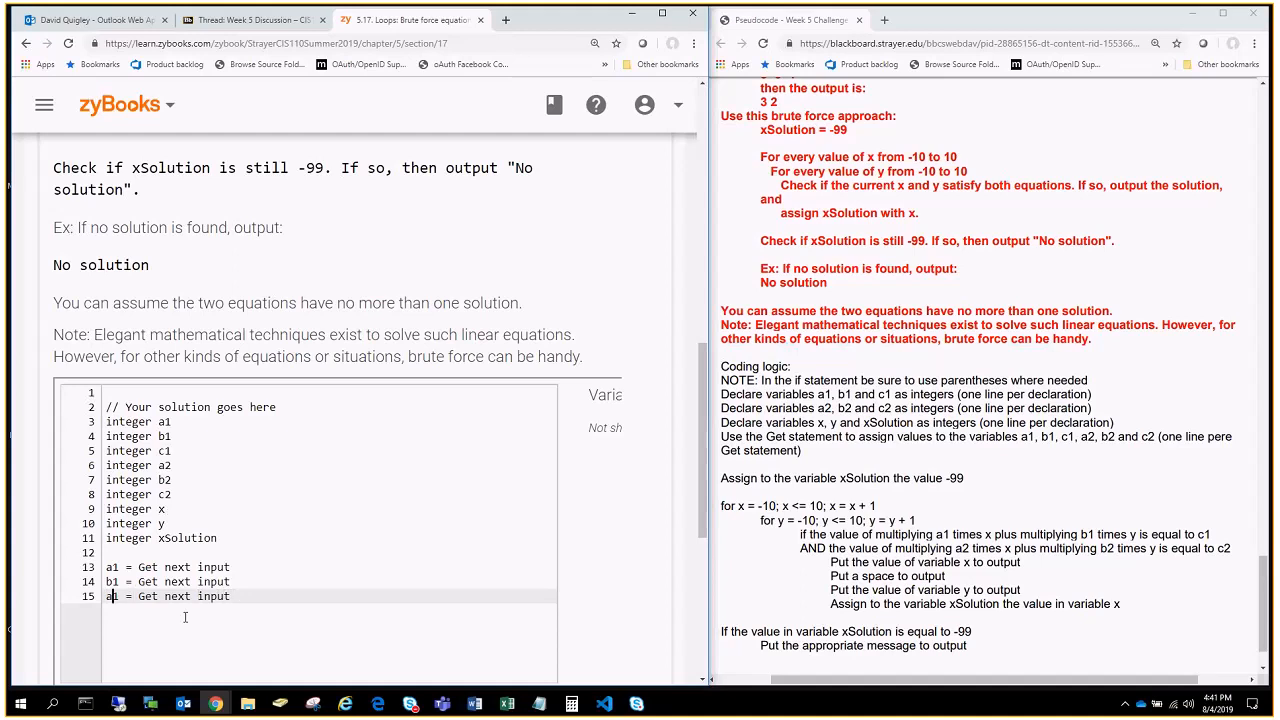
type("b1")
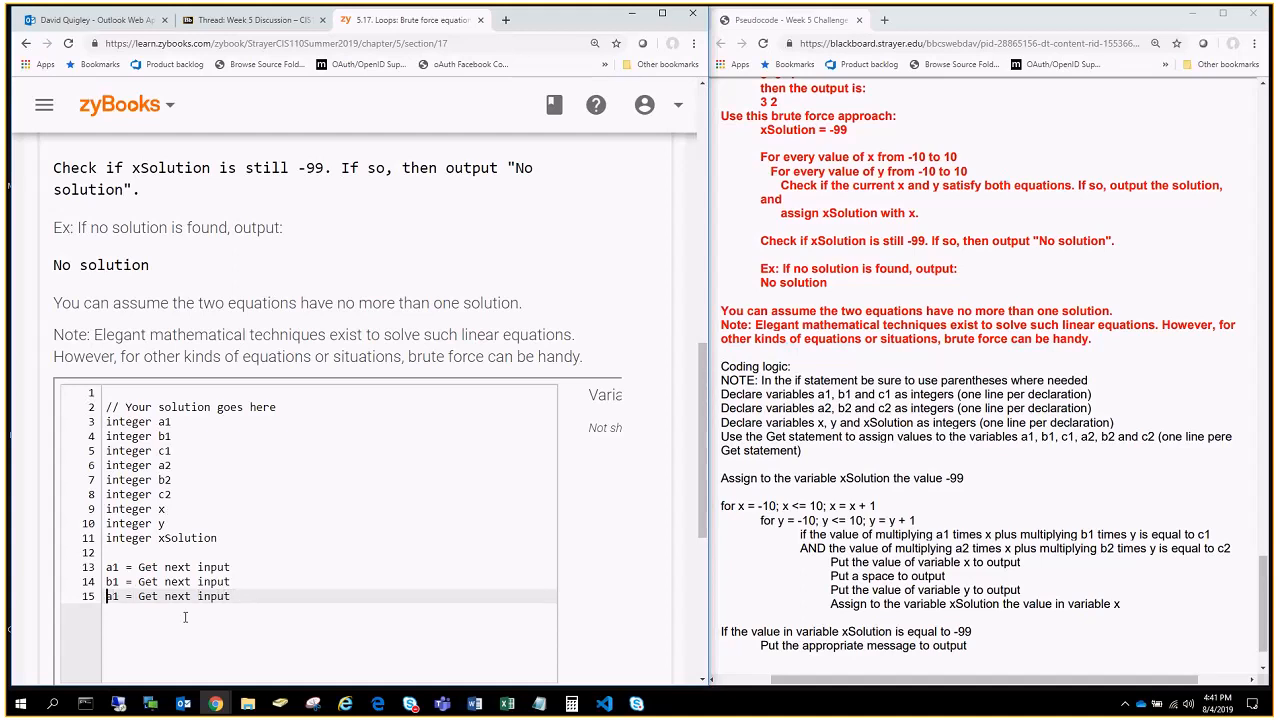
type("c1")
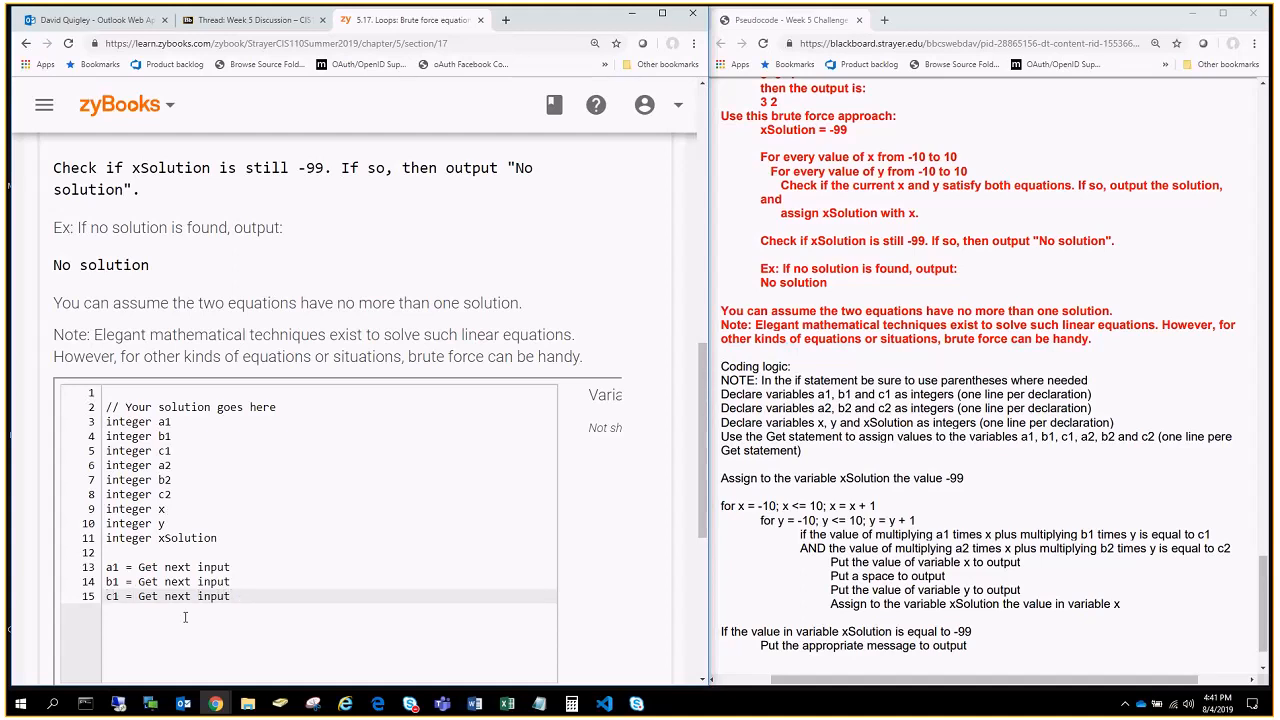
Step: Read a2, b2 and c2 with 'Get next input' statements
type("a1 = Get next input")
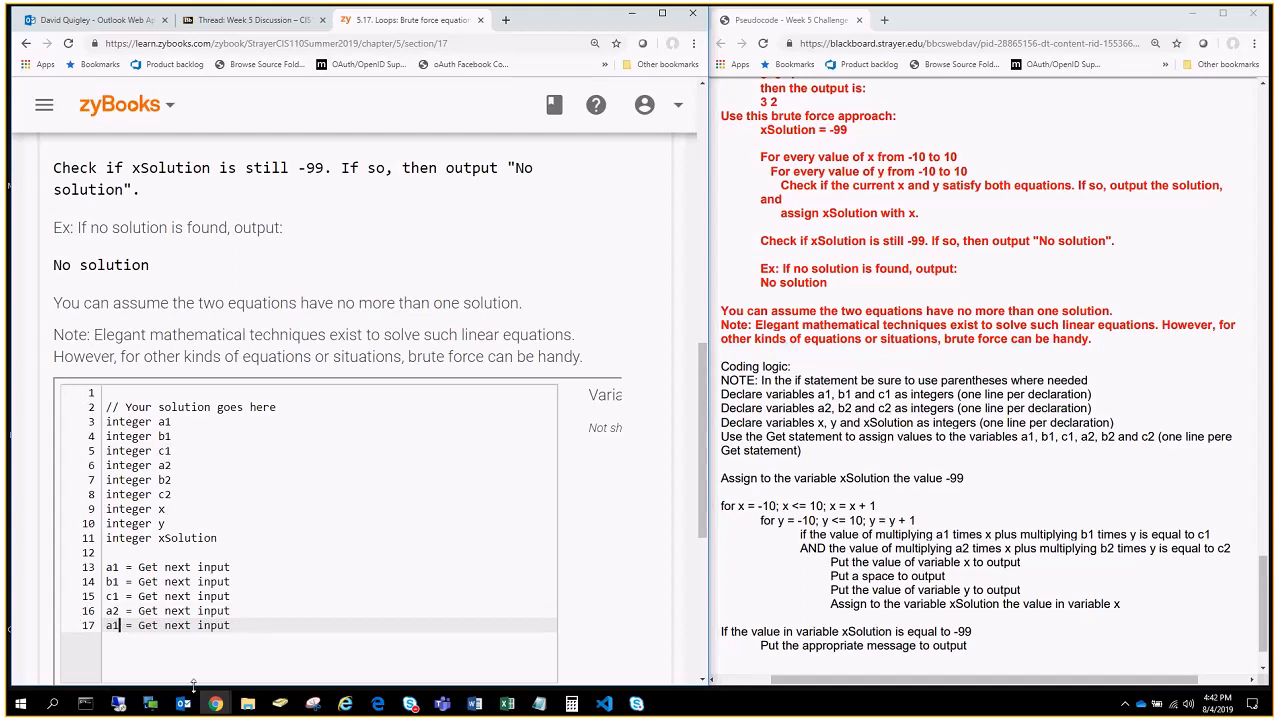
type("b2")
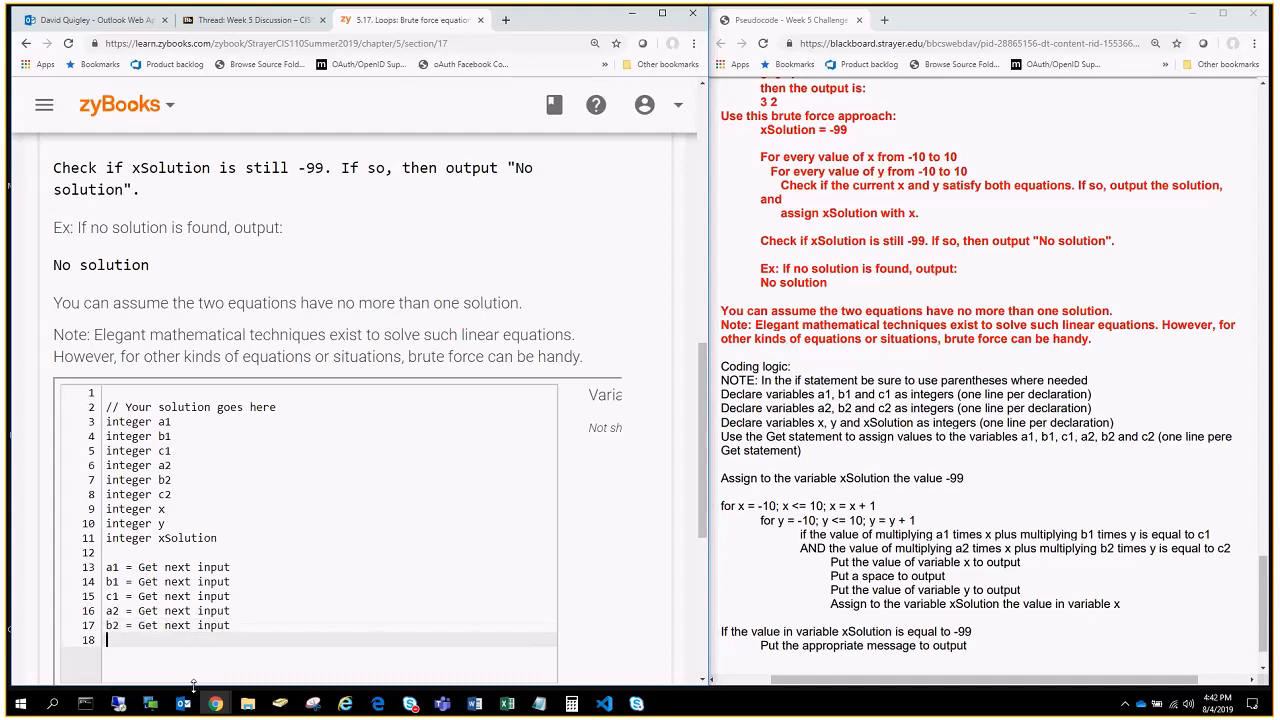
type("a1 = Get next input")
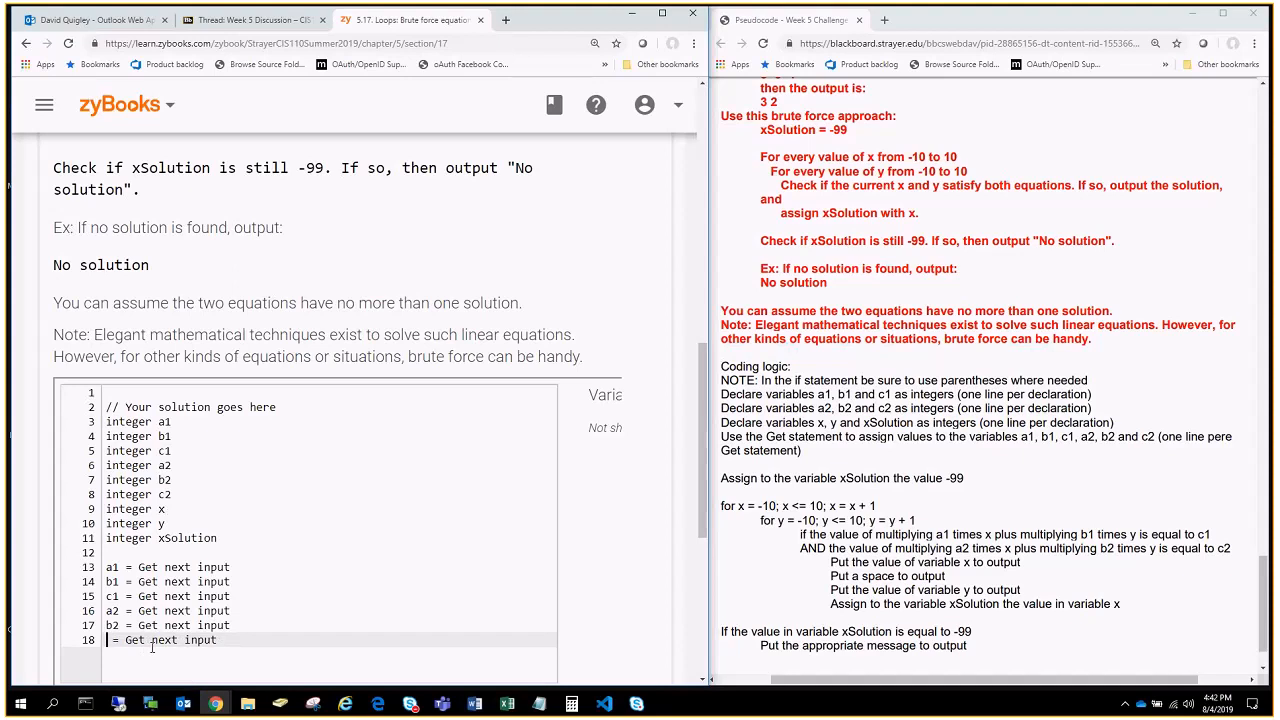
type("c2")
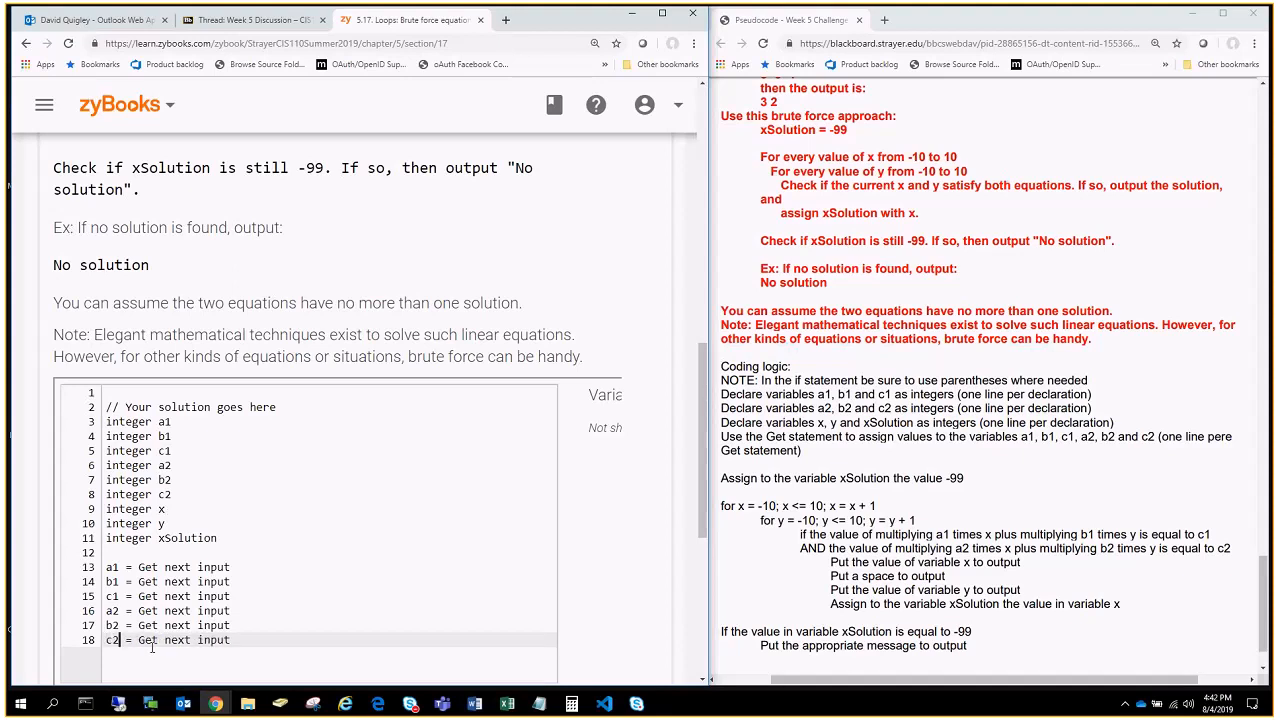
mouse_move(241, 617)
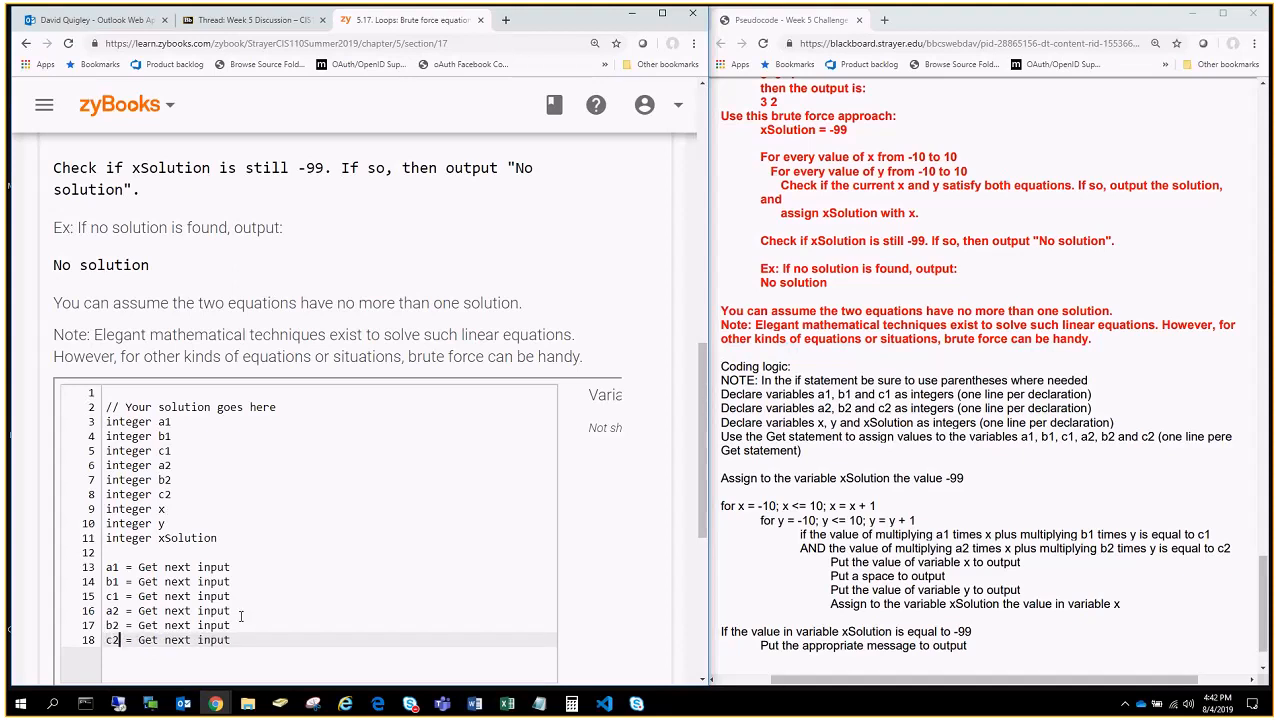
mouse_move(286, 608)
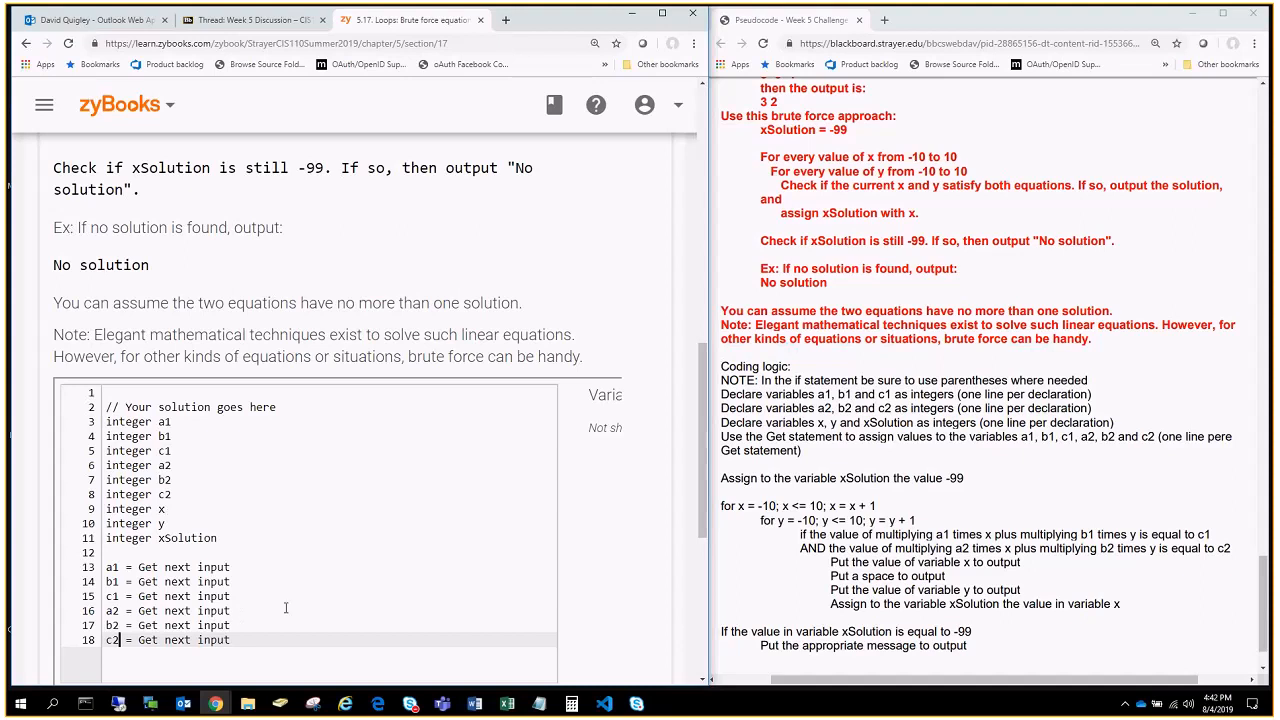
Step: Assign xSolution = -99 on a new line
scroll("down", 3)
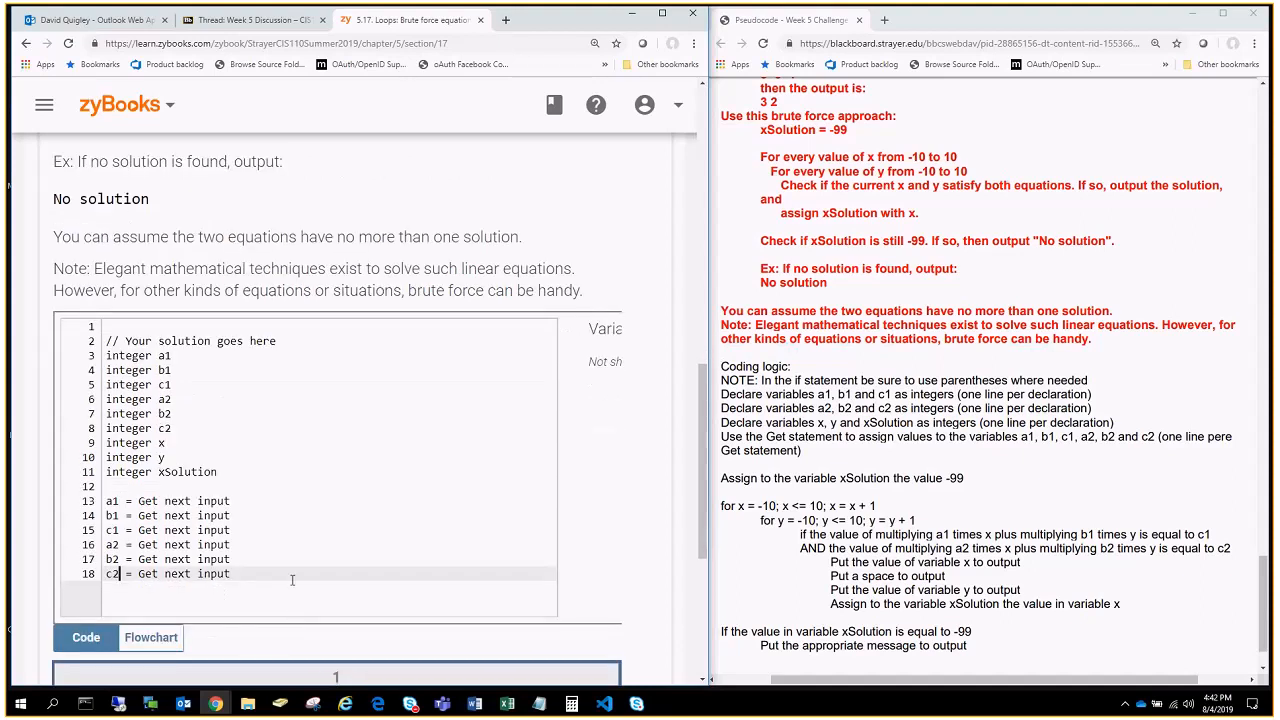
key("Return")
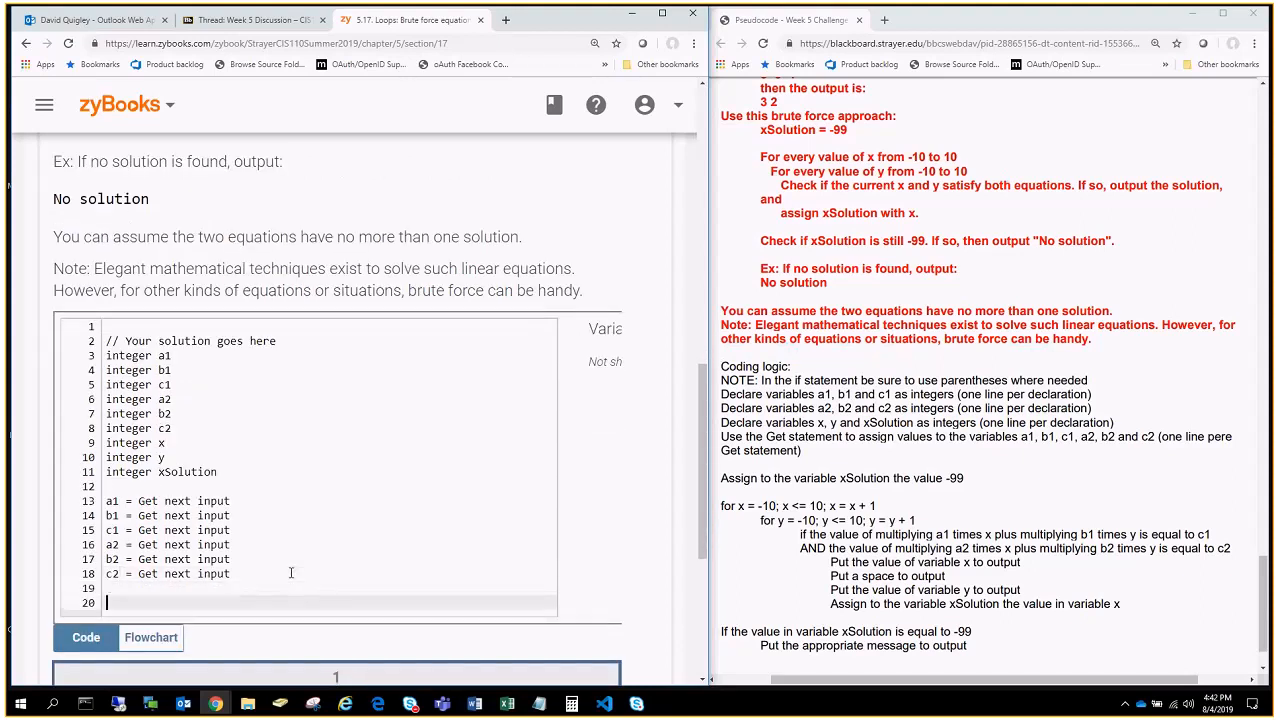
type("xSol")
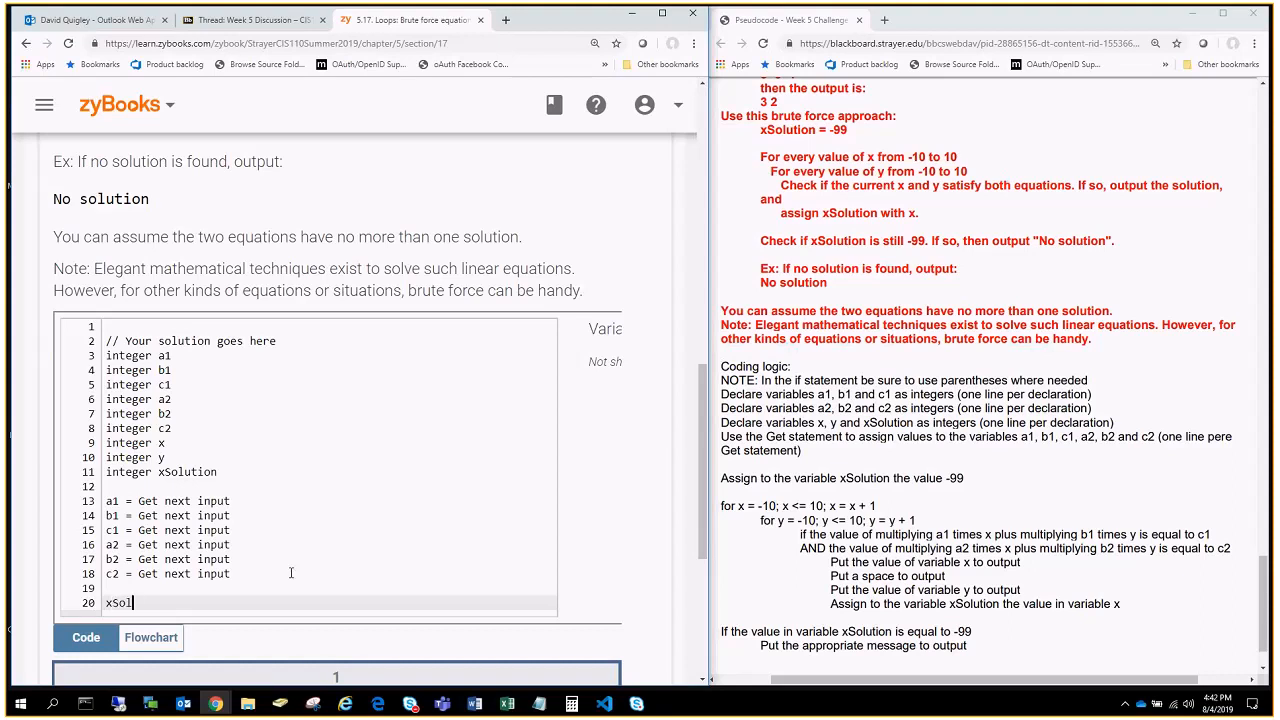
type("ution =")
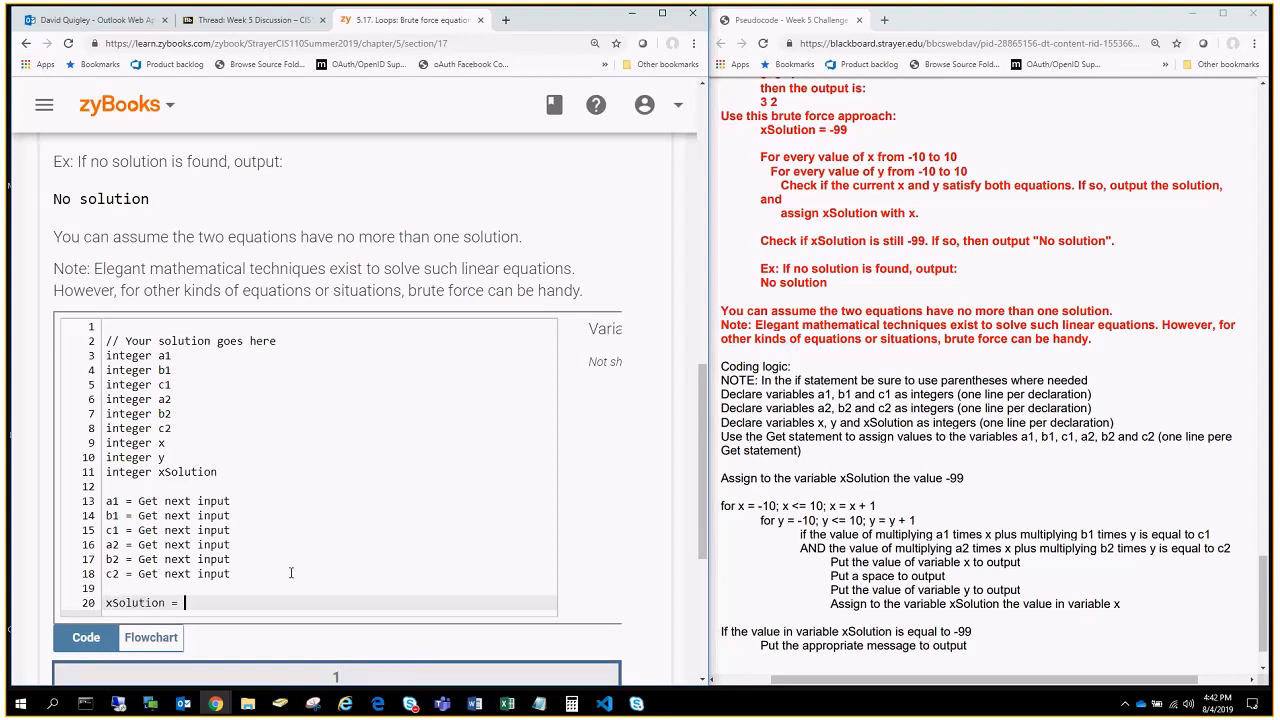
type("-")
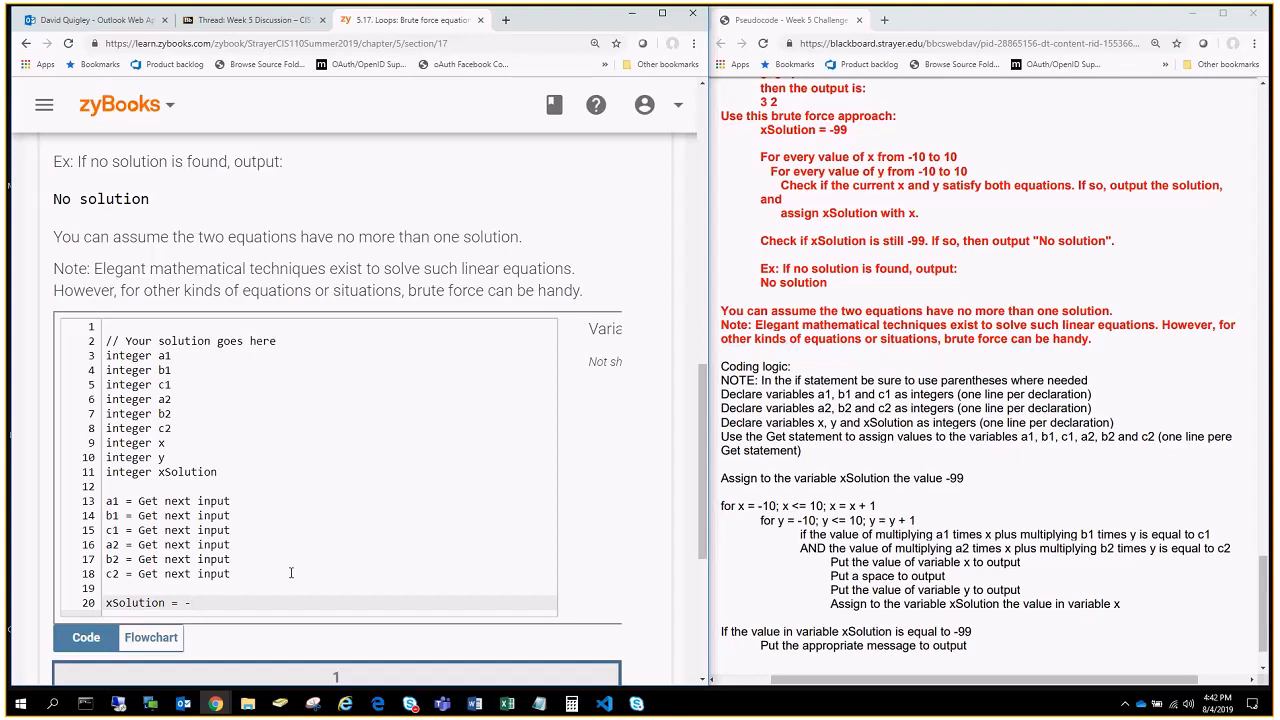
type("1")
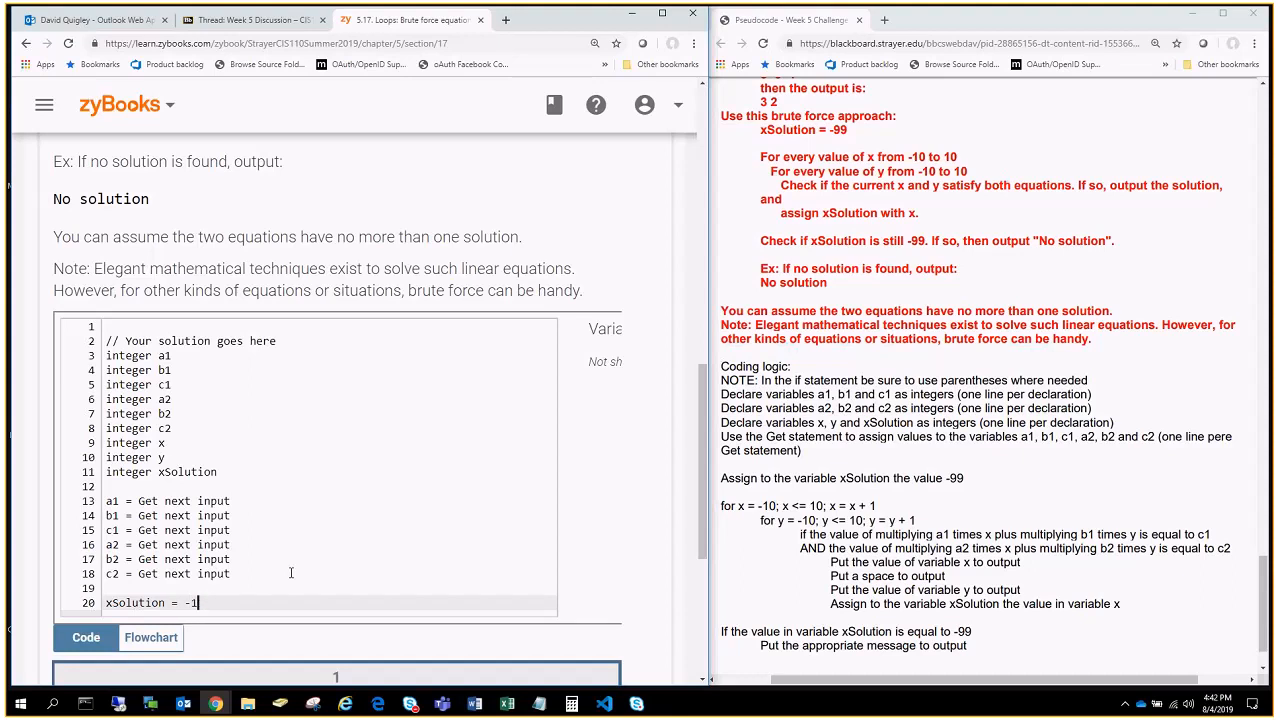
type("99")
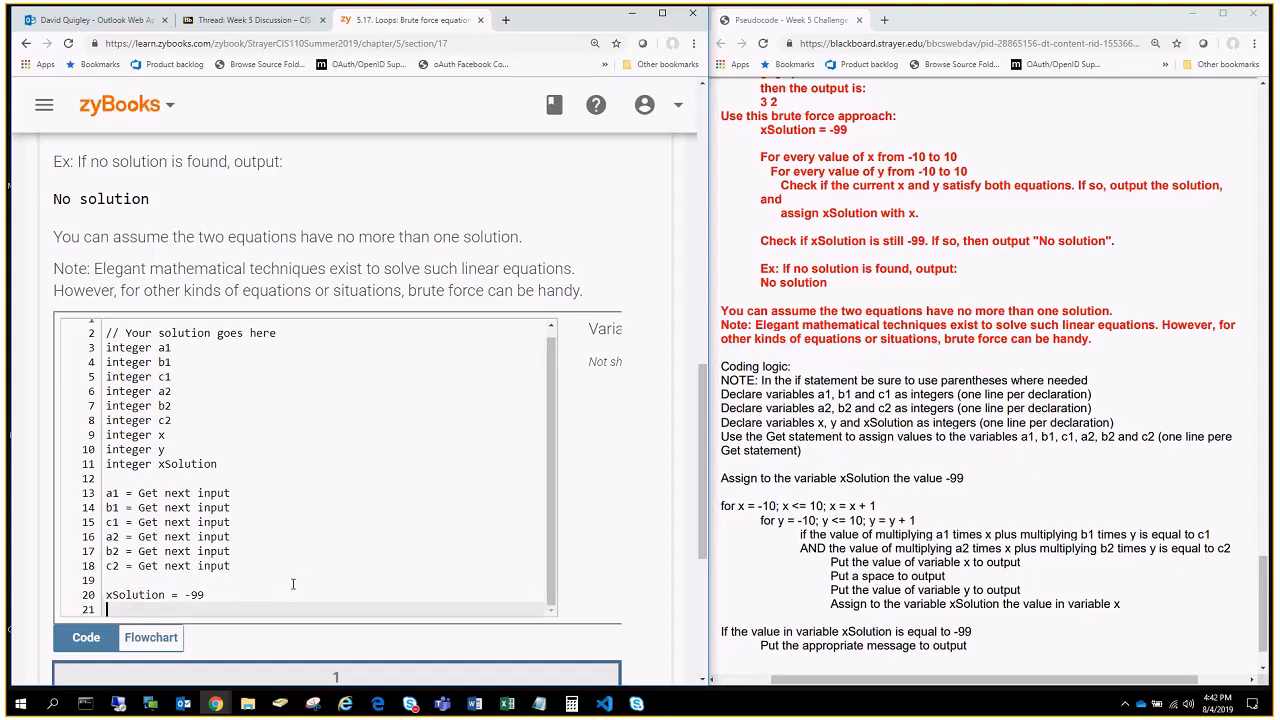
Step: Write the loop header 'for x = -10; x <= 10; x = x + 1' on line 22
scroll("down", 3)
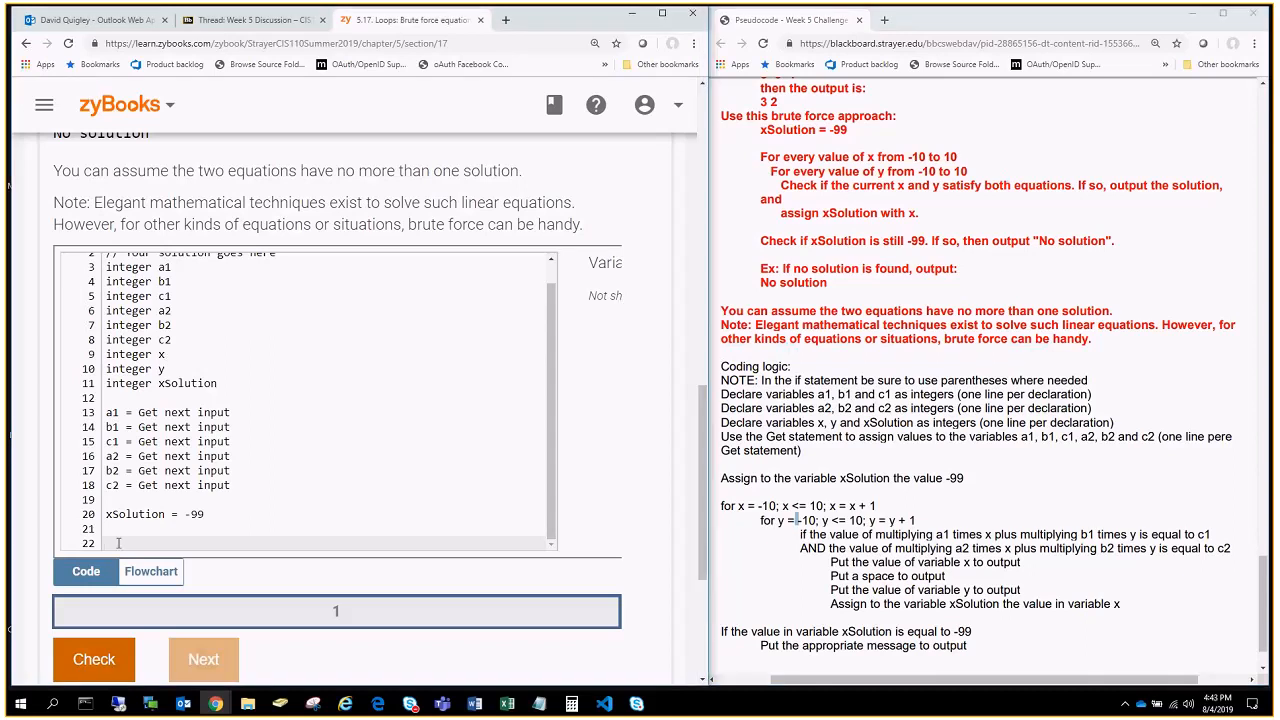
type("for x")
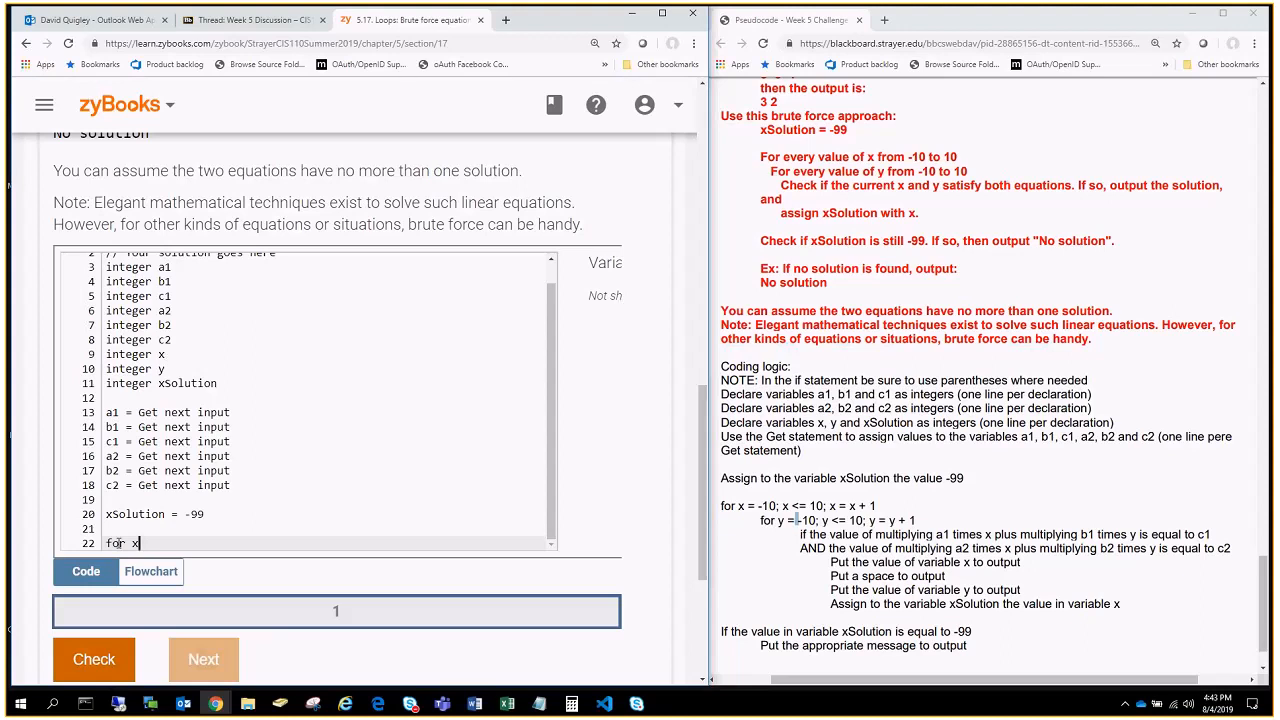
type("=")
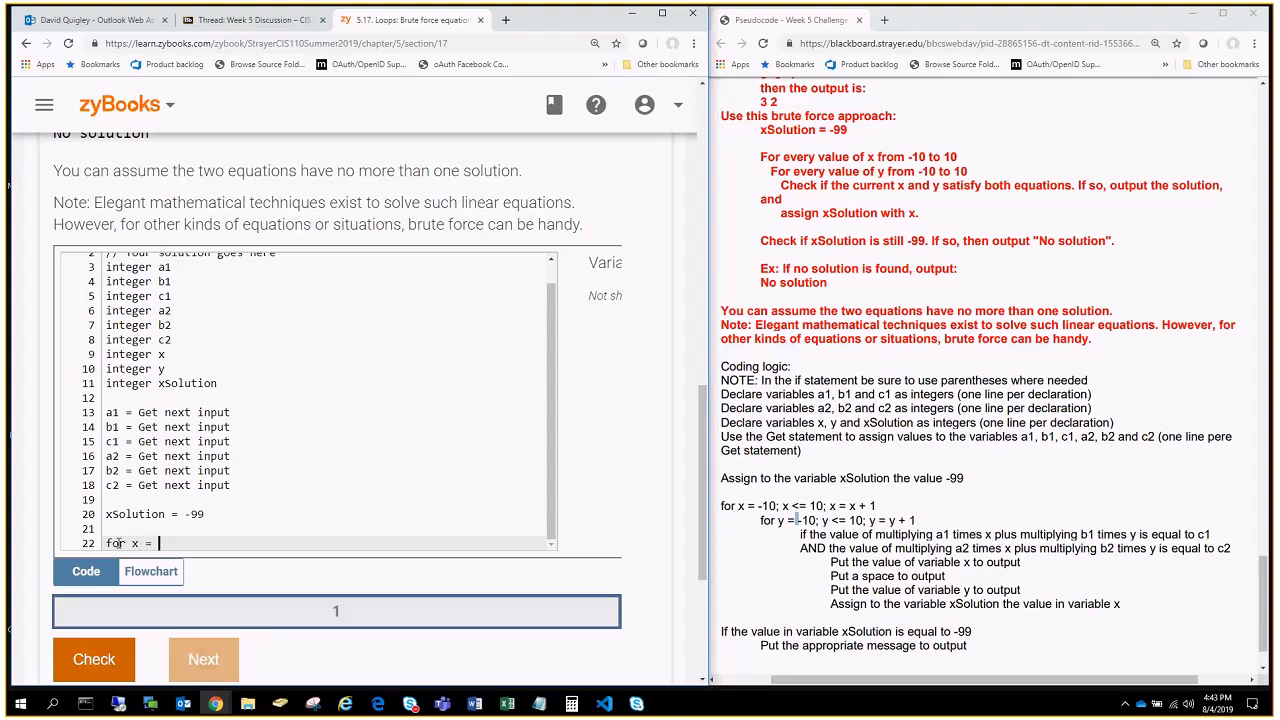
type("-10")
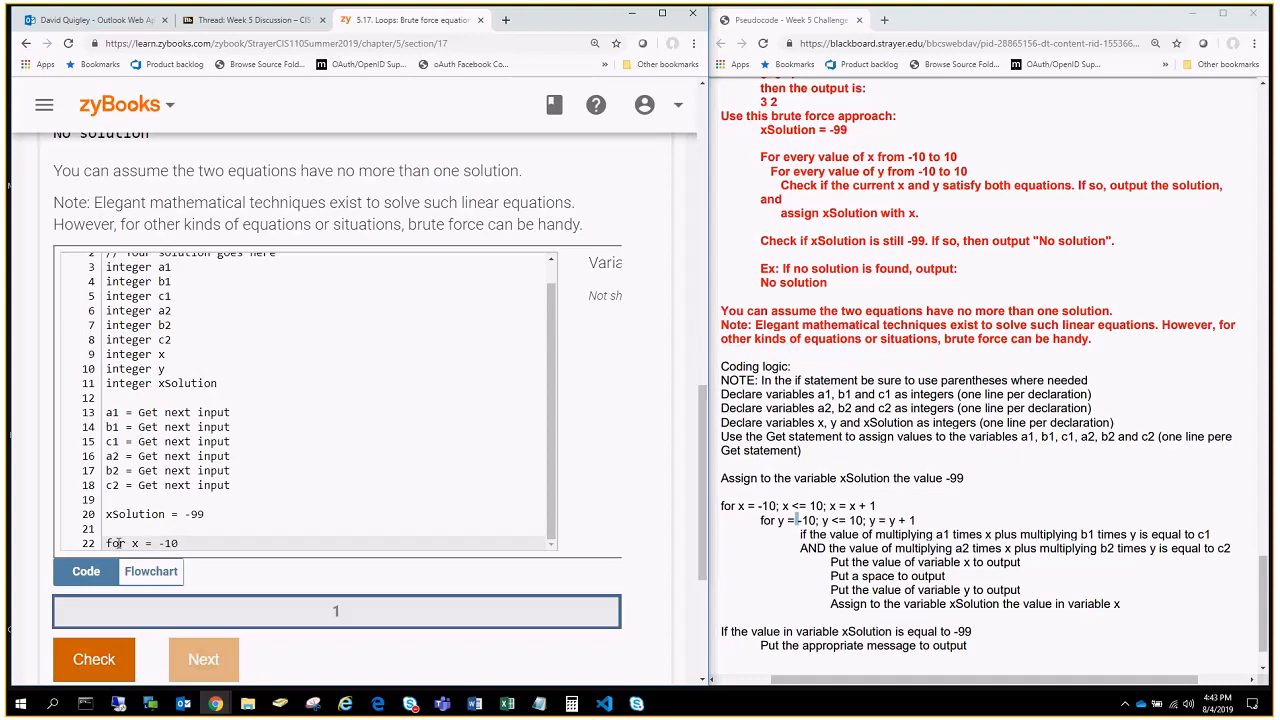
type(";")
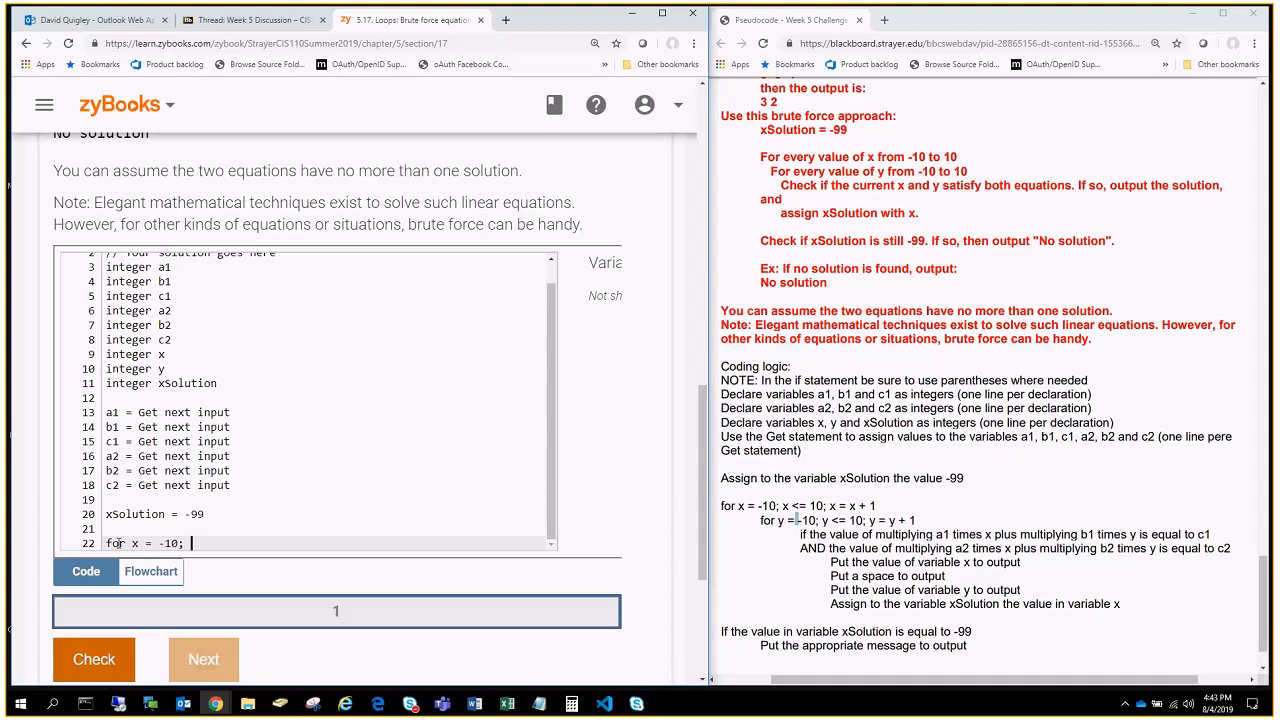
type("x <")
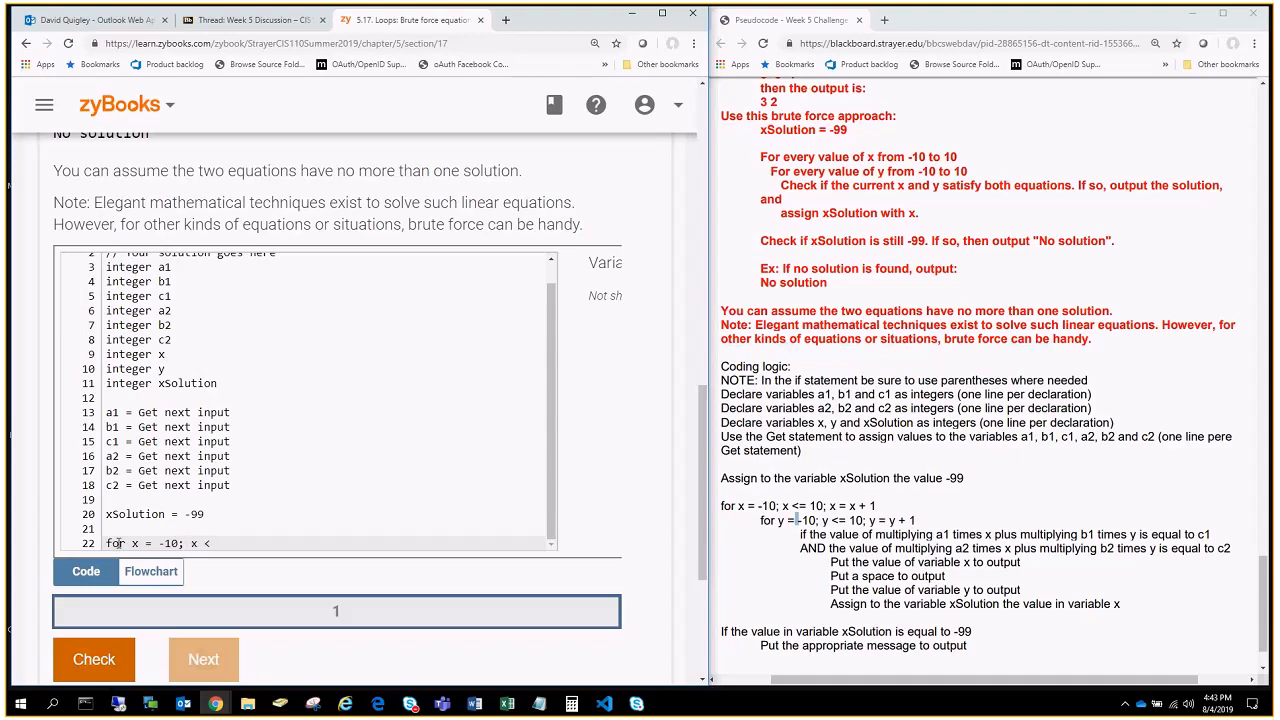
type("=10")
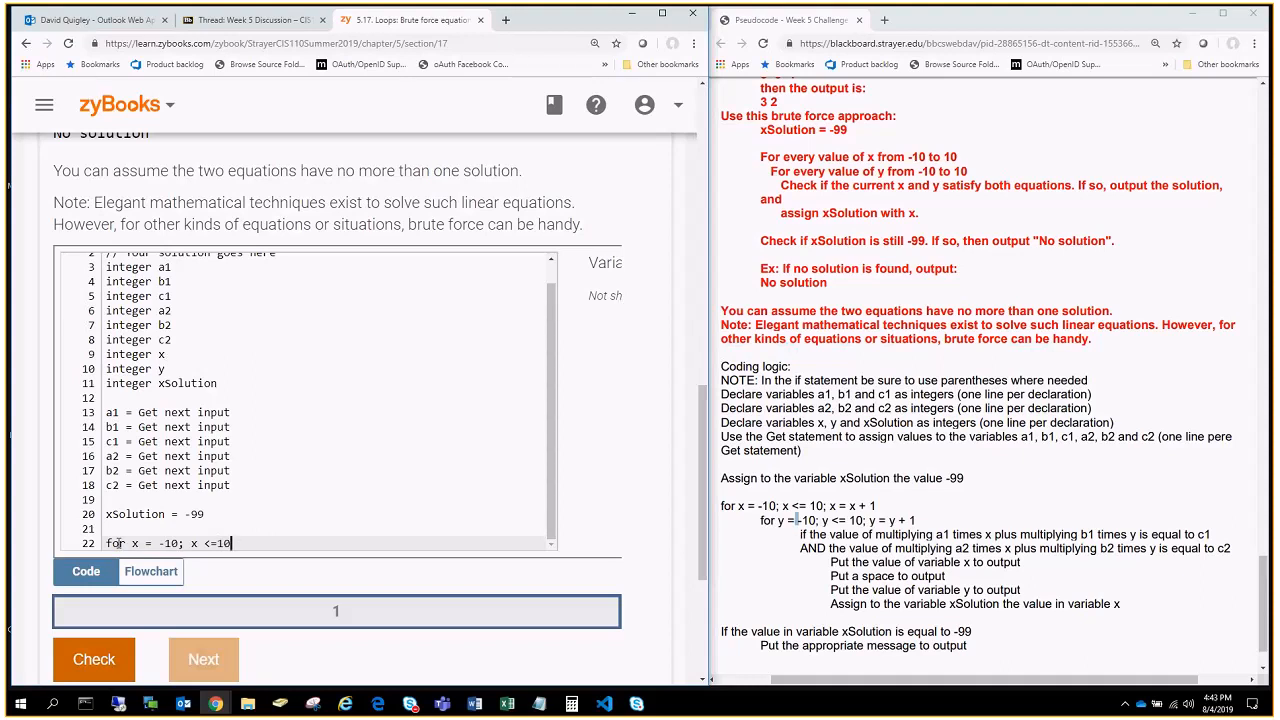
type(";")
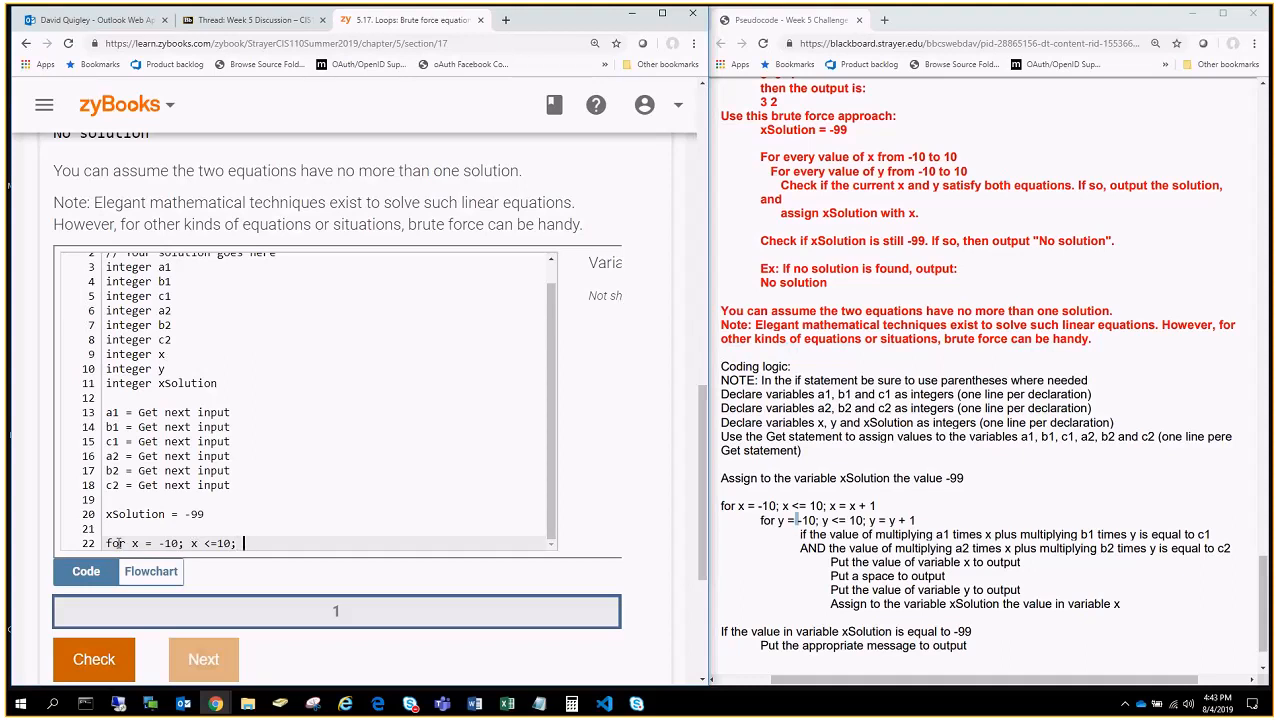
type("x")
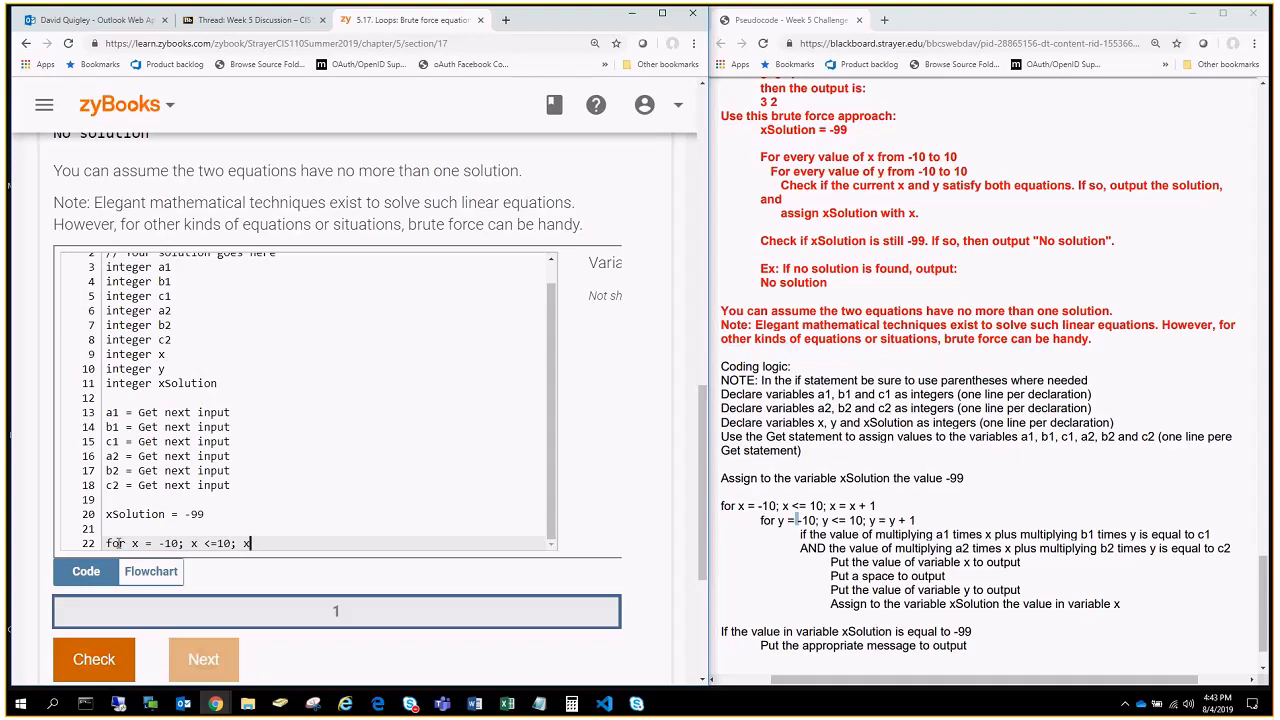
type("= x + 1")
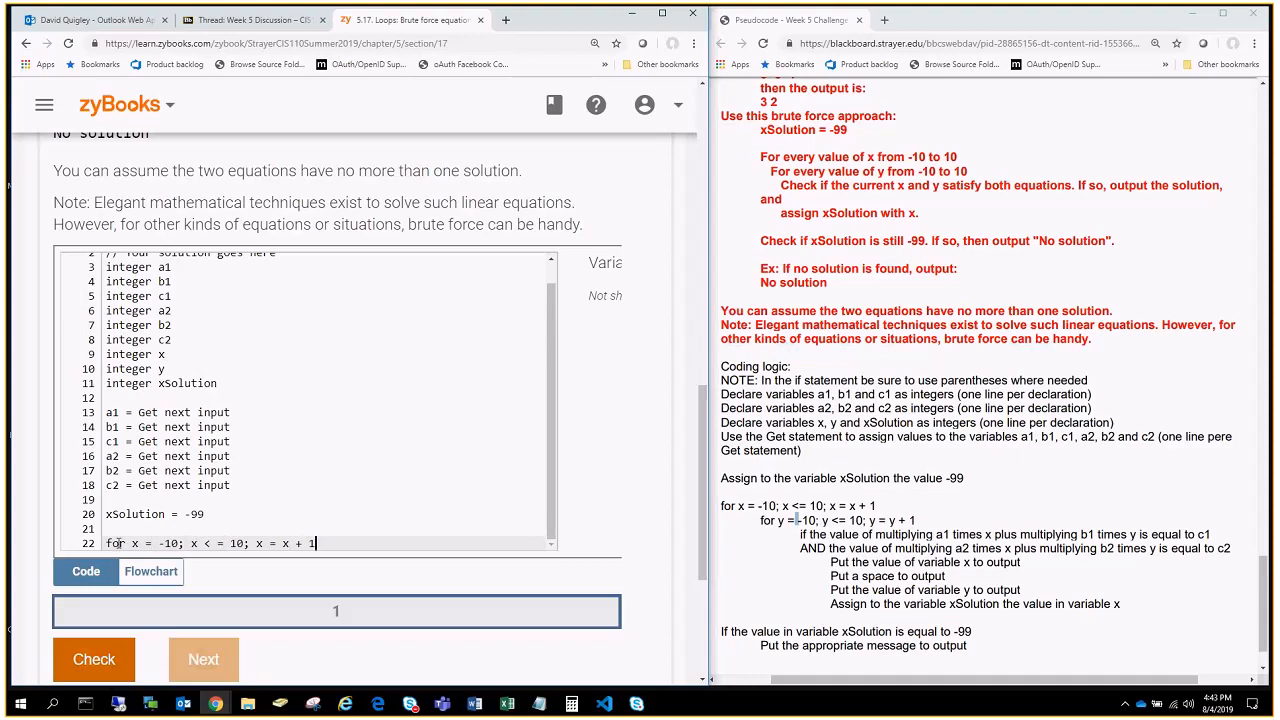
scroll("down", 3)
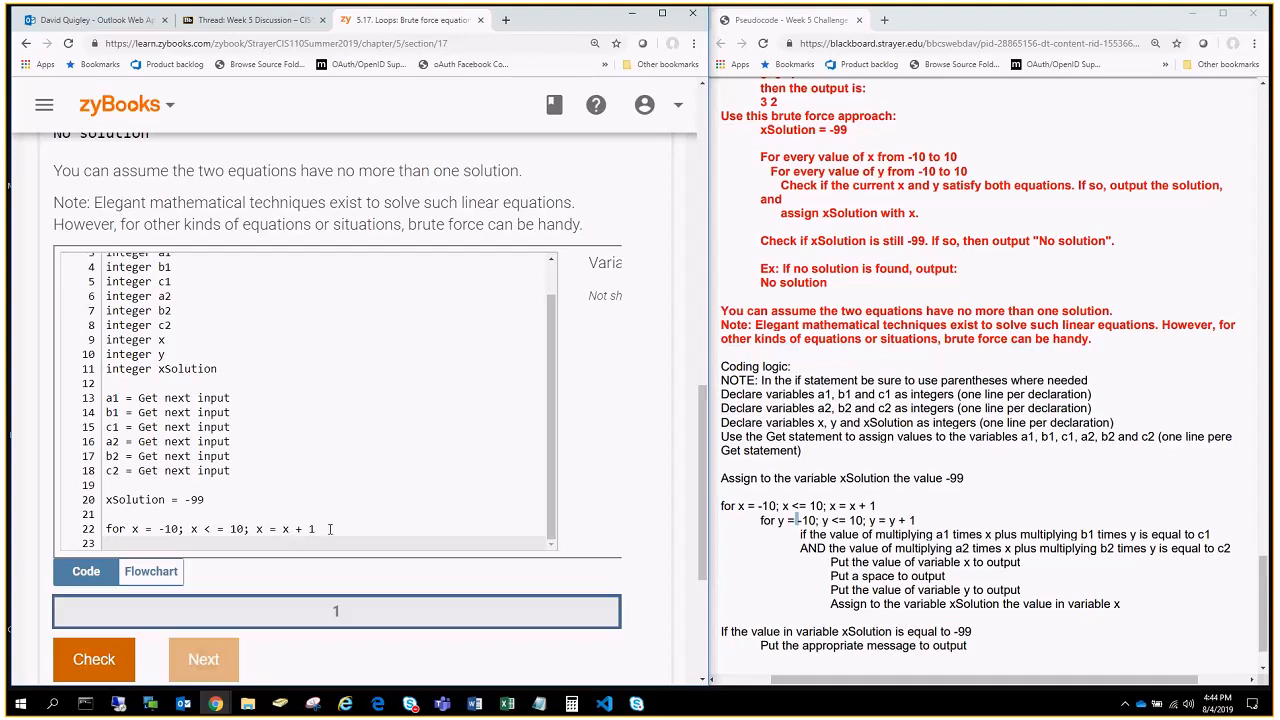
mouse_move(255, 528)
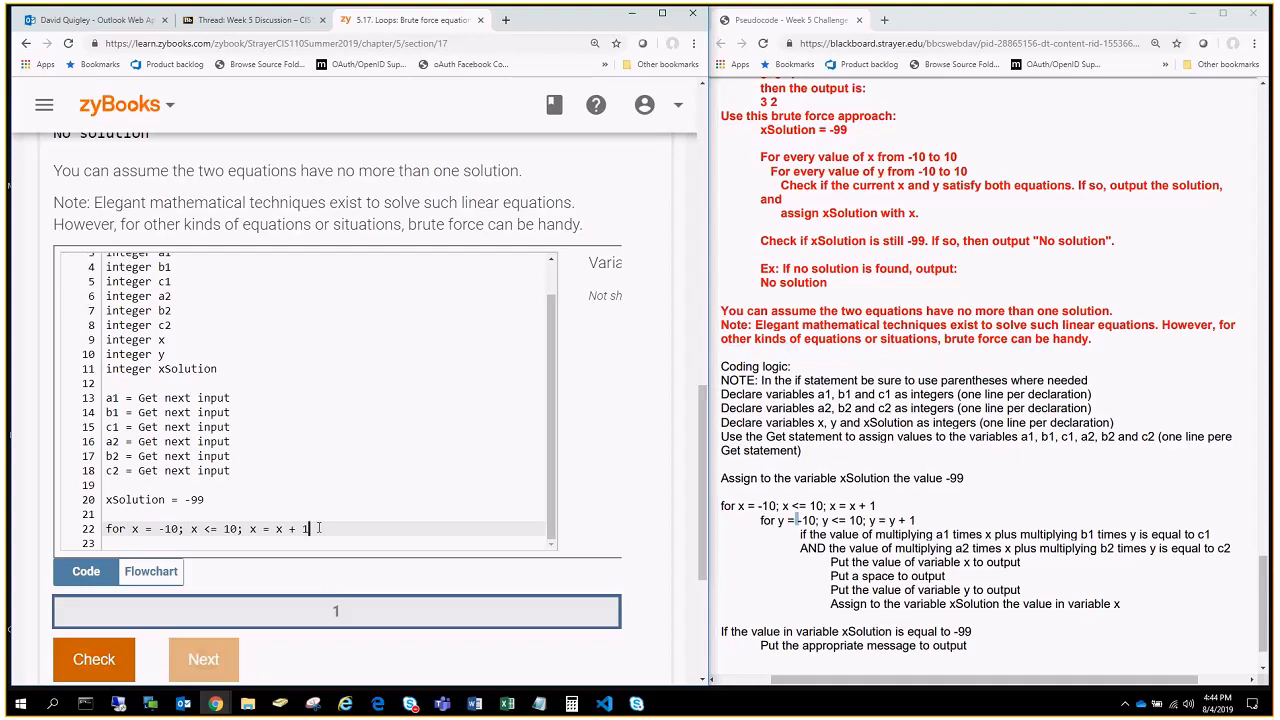
mouse_move(462, 578)
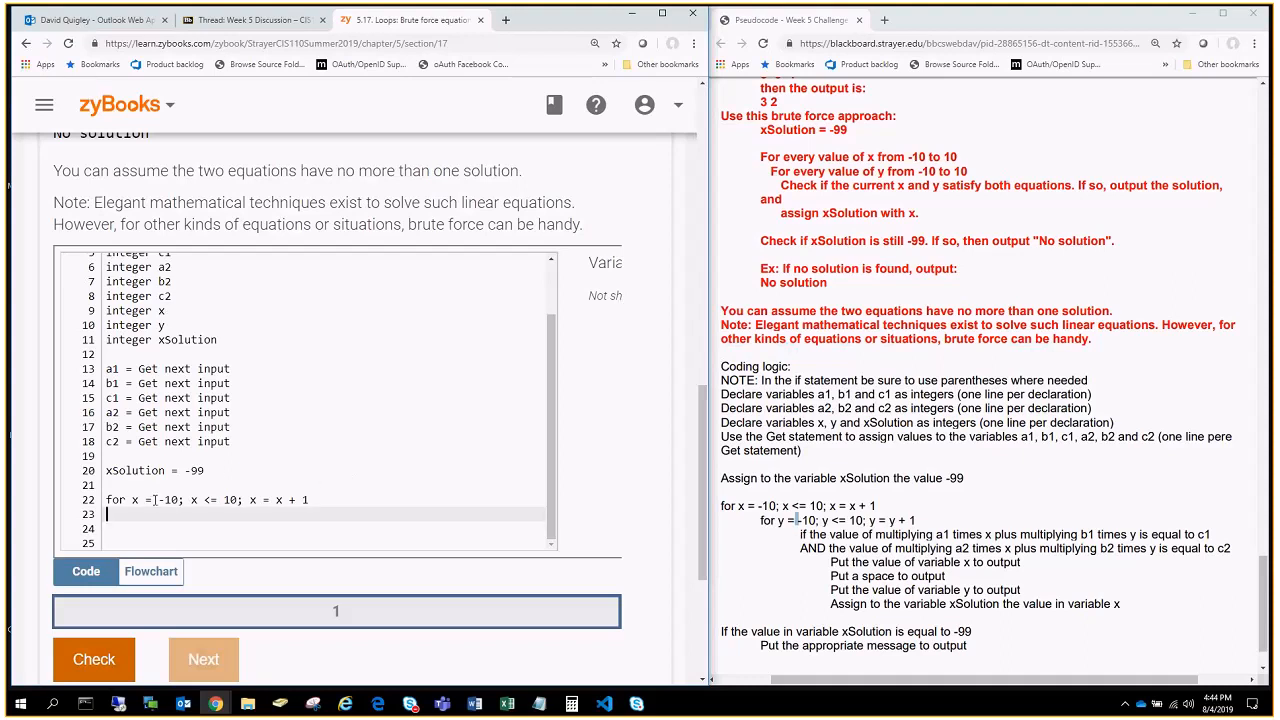
mouse_move(647, 506)
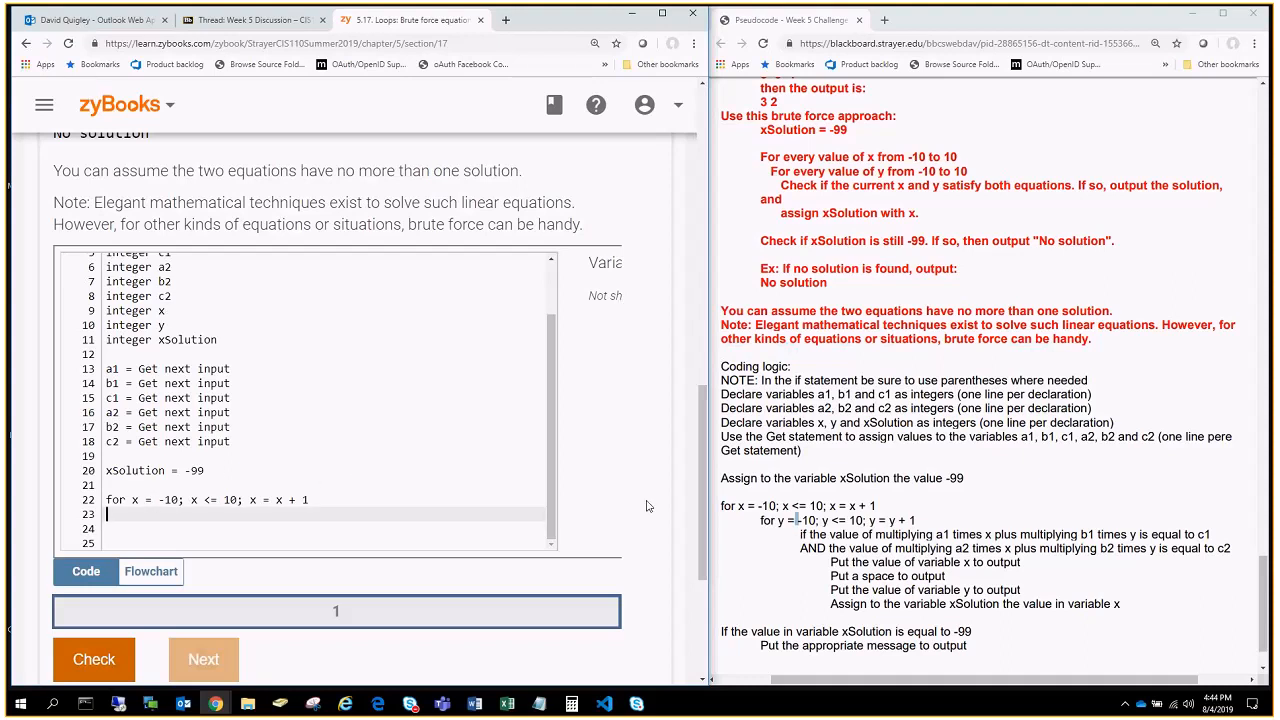
Step: Write the indented header 'for y = -10; y <= 10; y = y + 1' on line 23
left_click(107, 513)
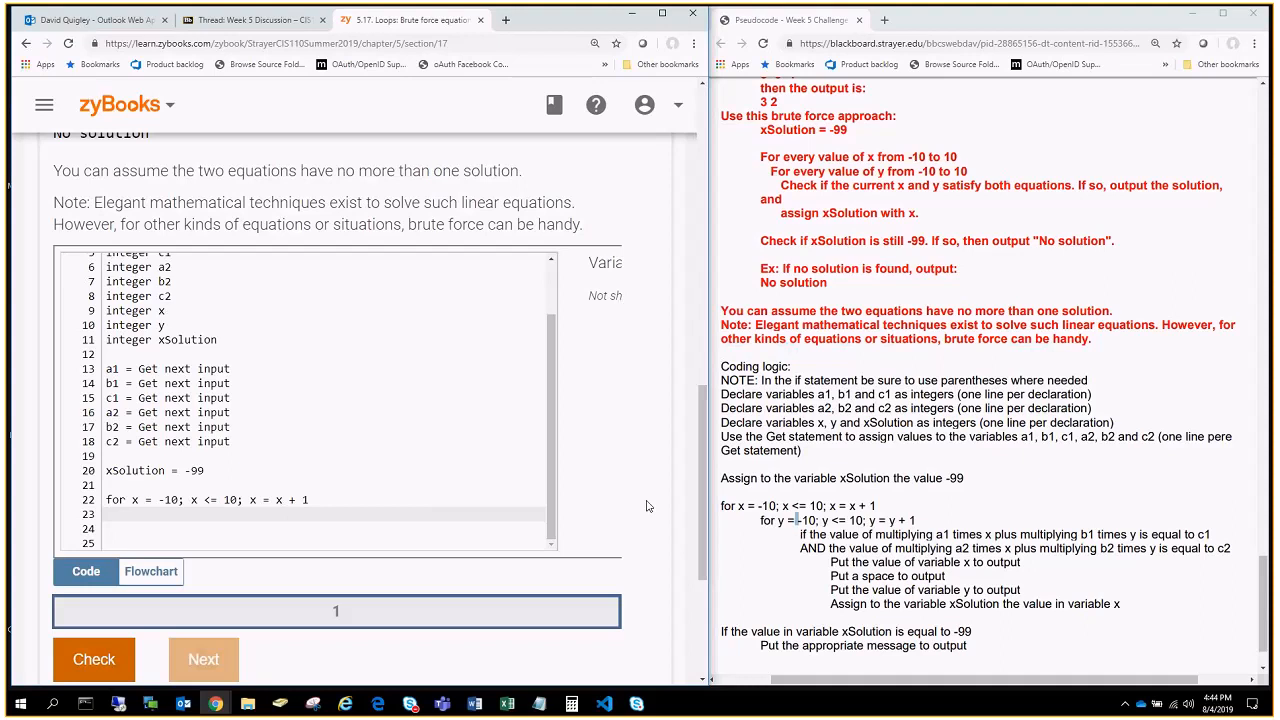
left_click(125, 513)
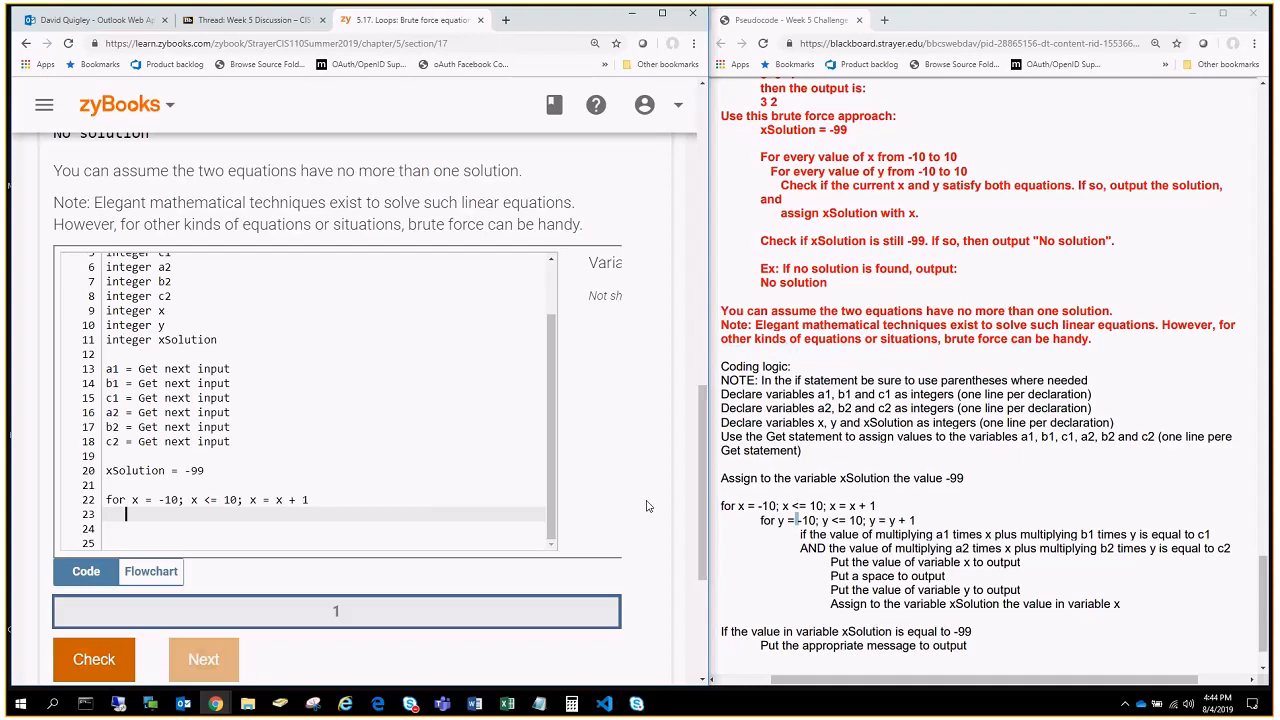
type("for")
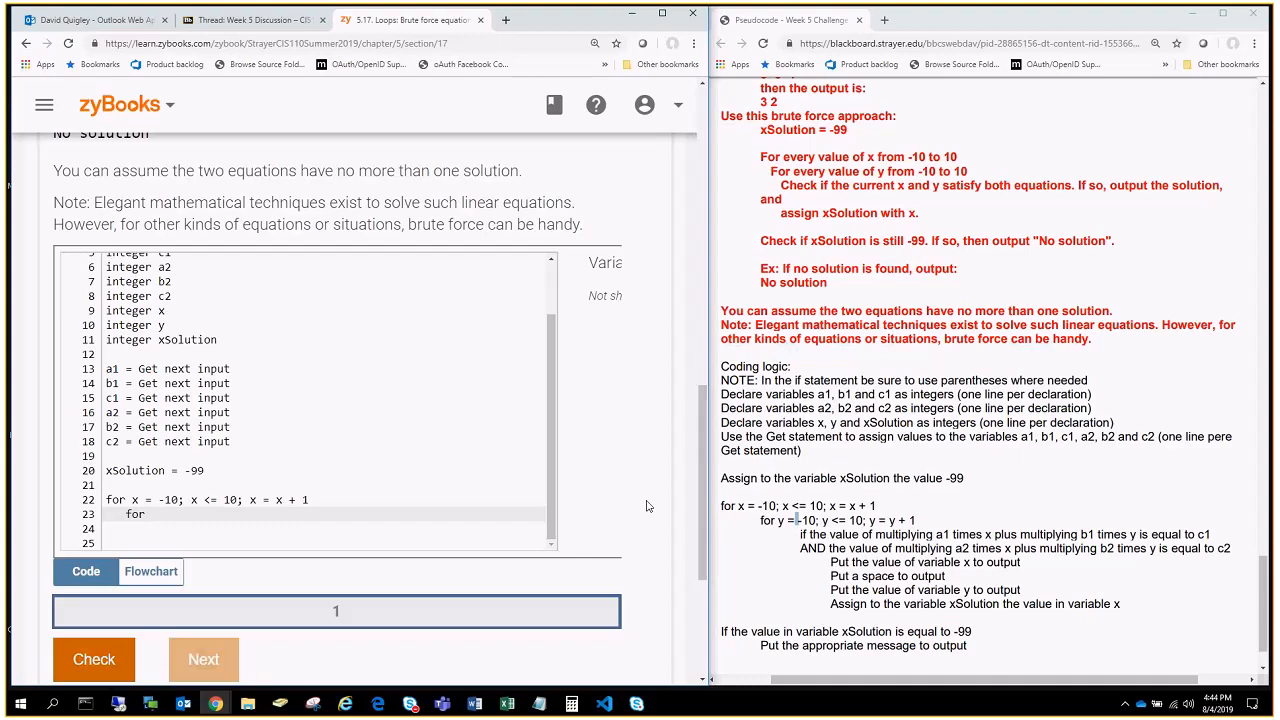
left_click(145, 513)
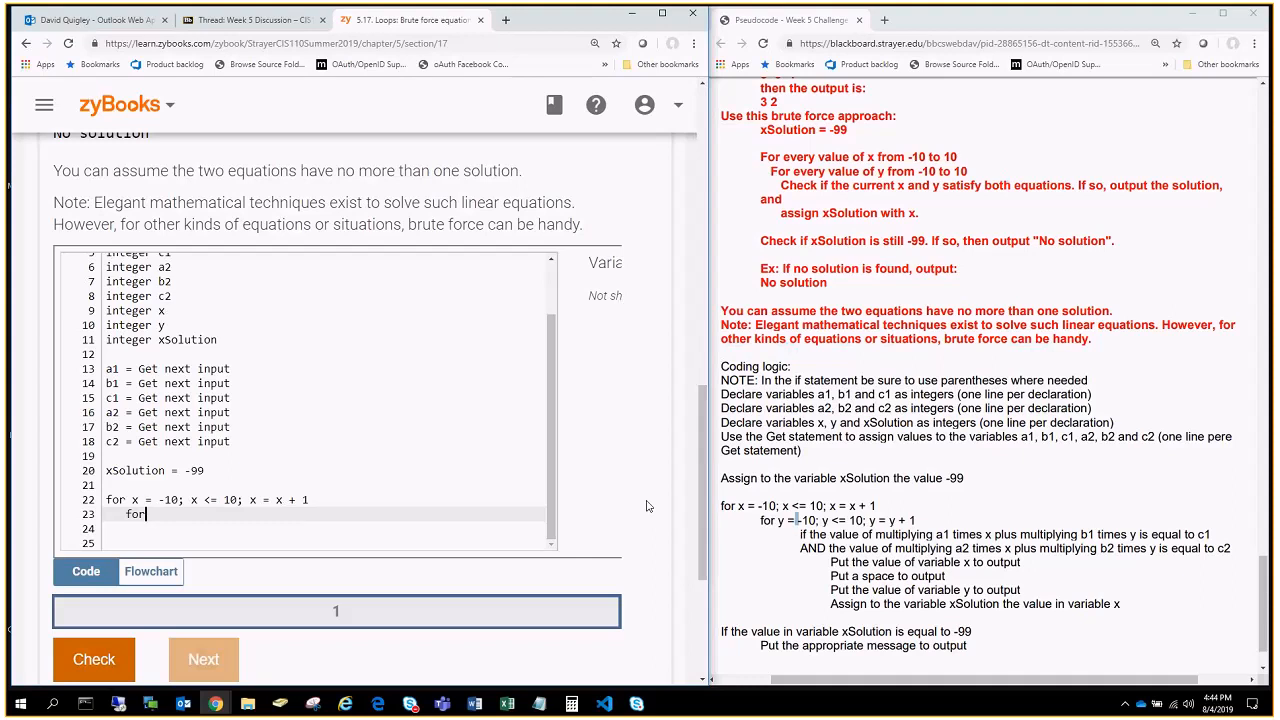
type("y")
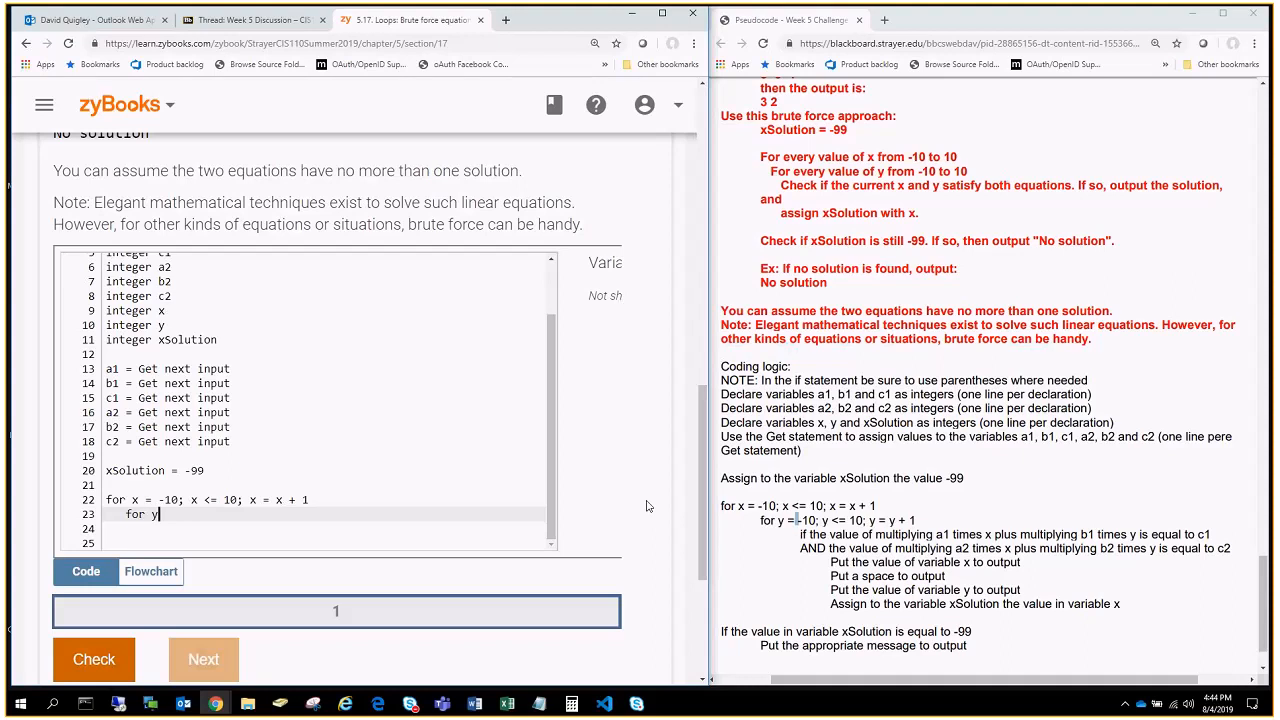
type("=")
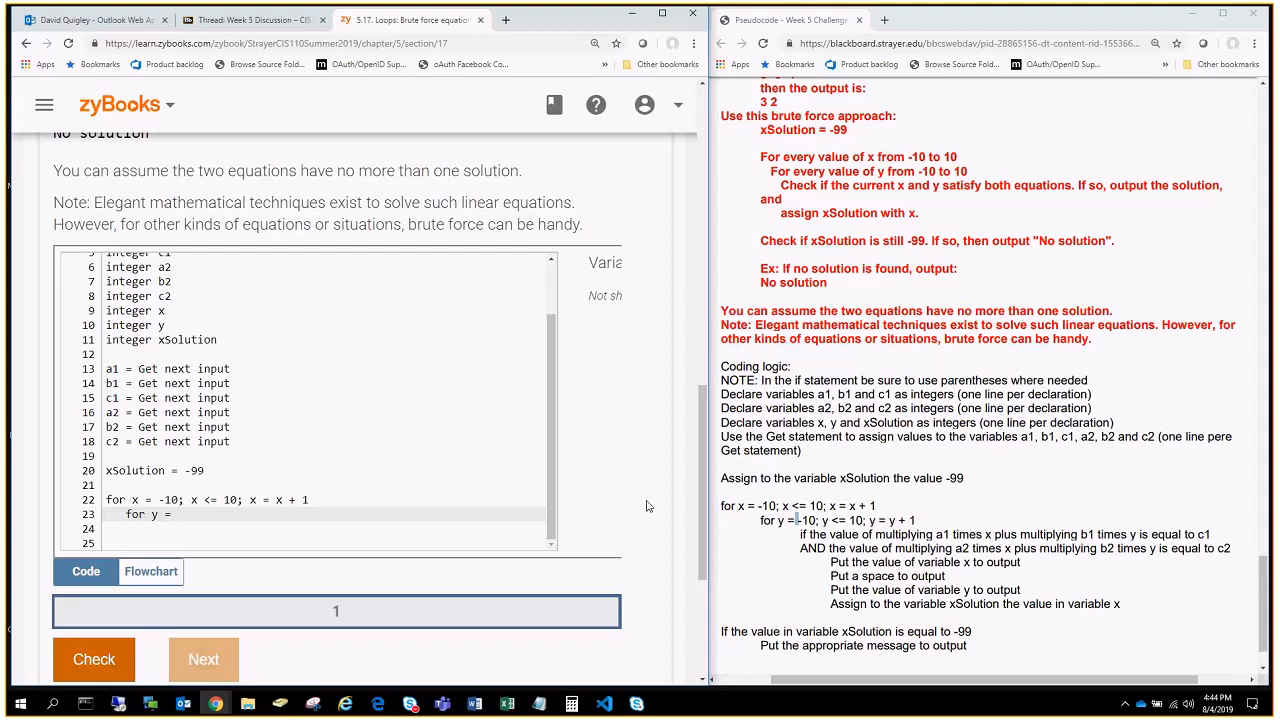
type("-10")
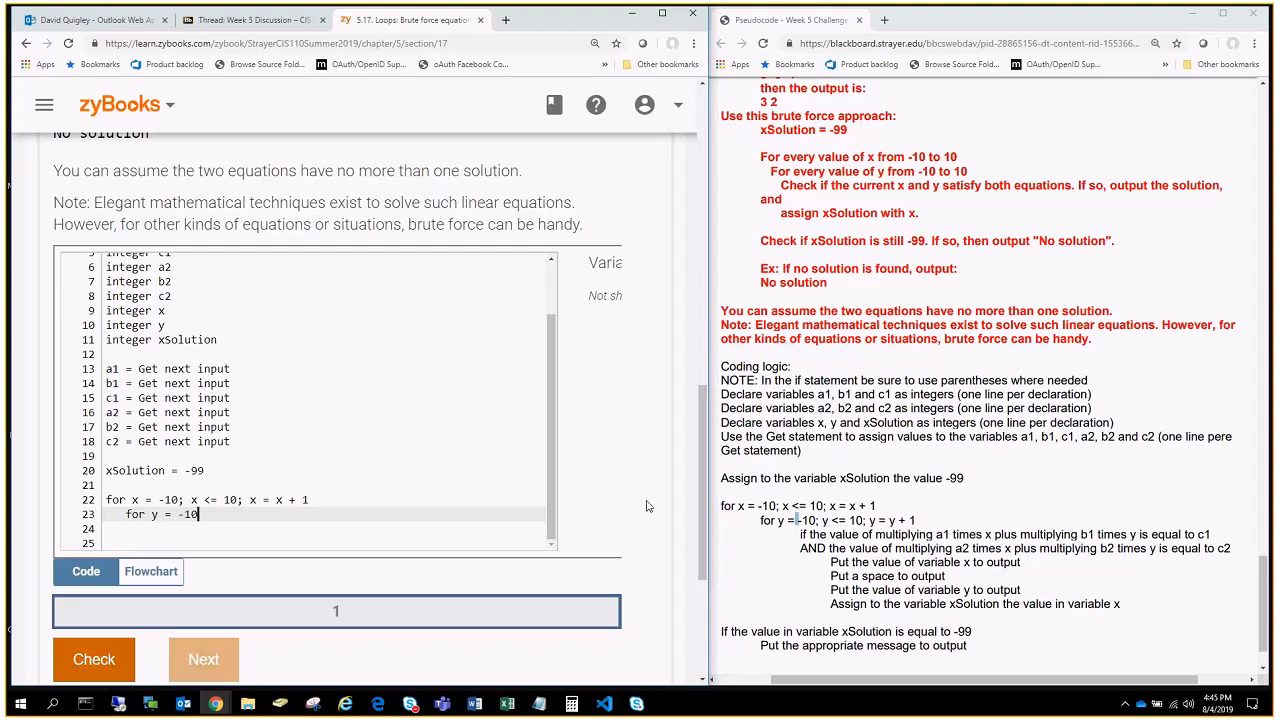
type("; y")
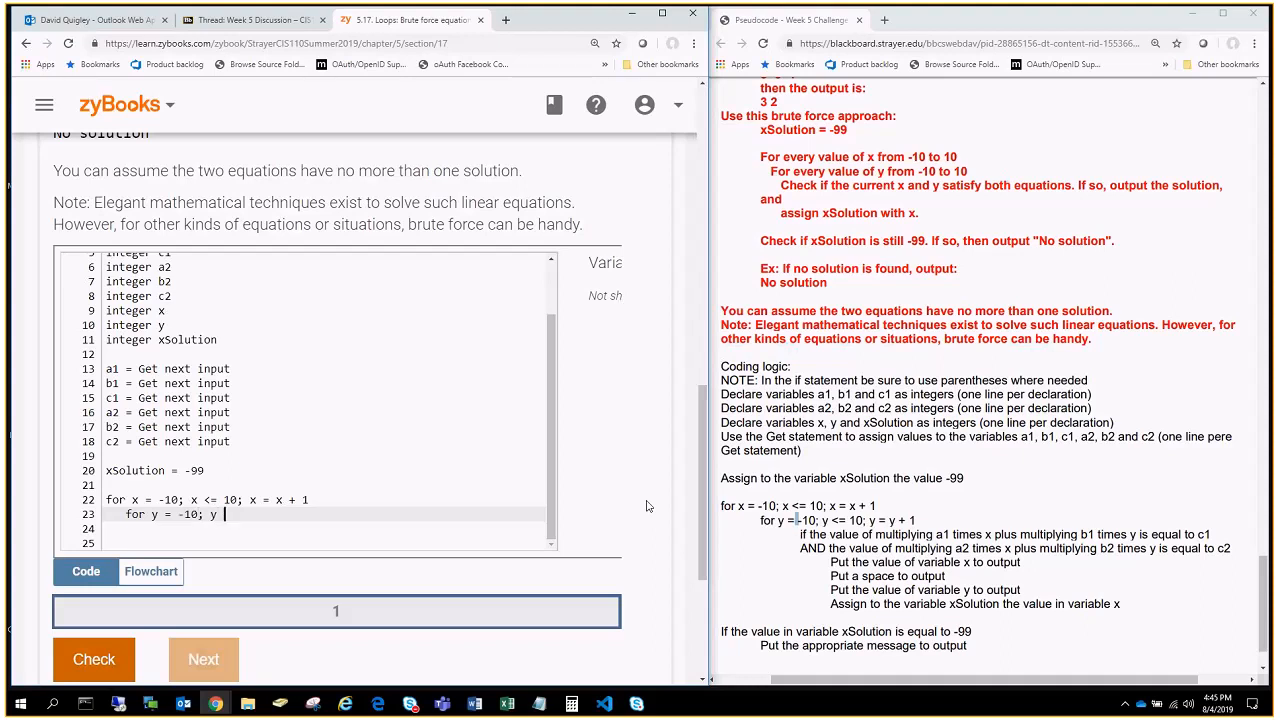
type("<=10; y")
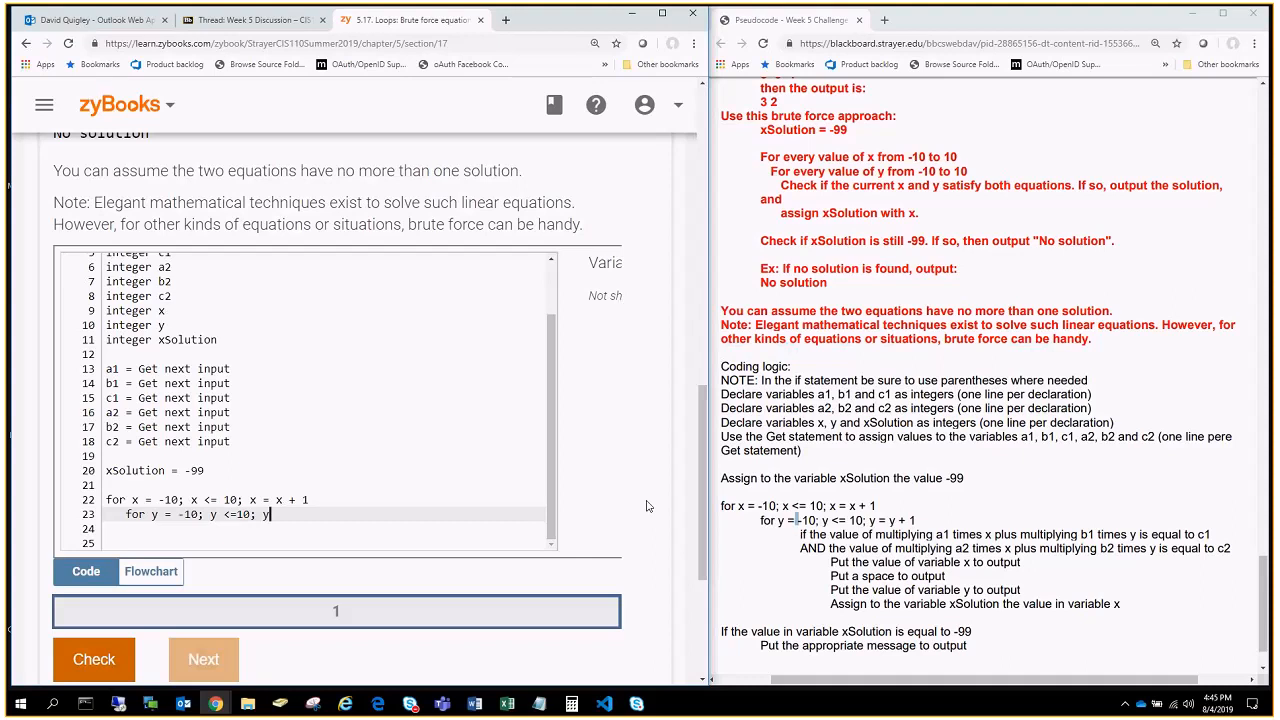
type("=")
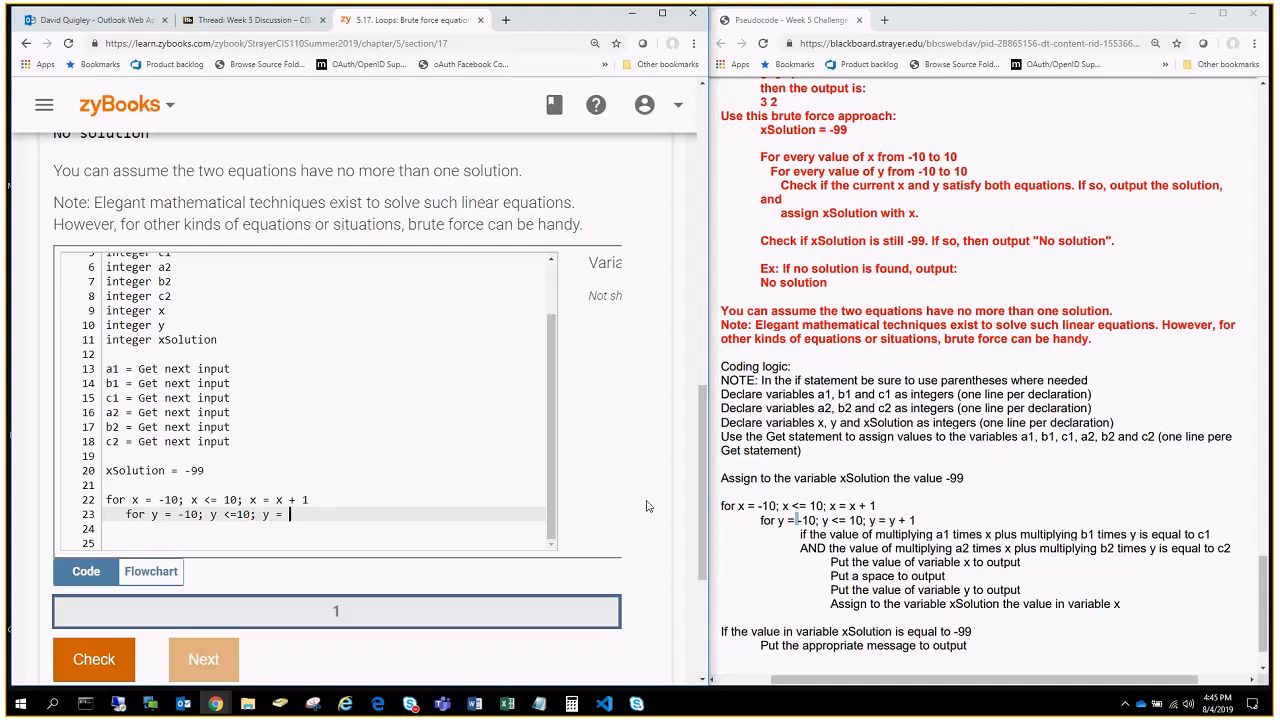
type("y")
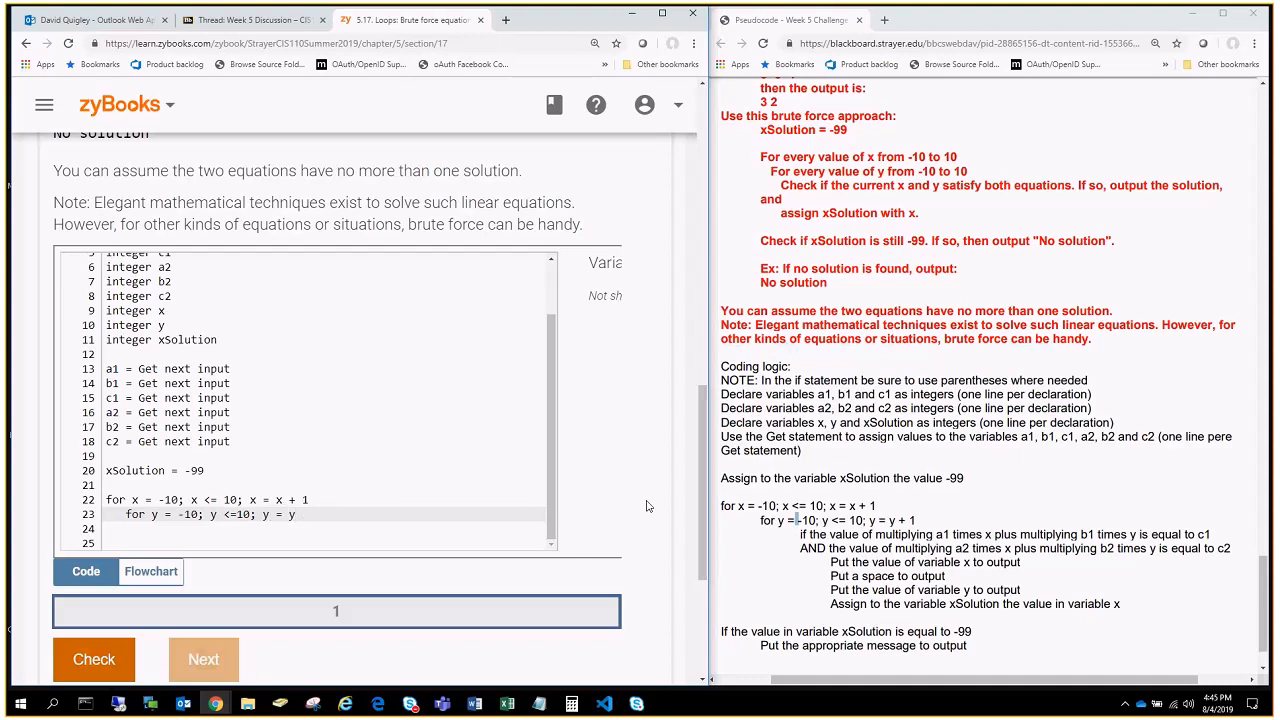
left_click(290, 514)
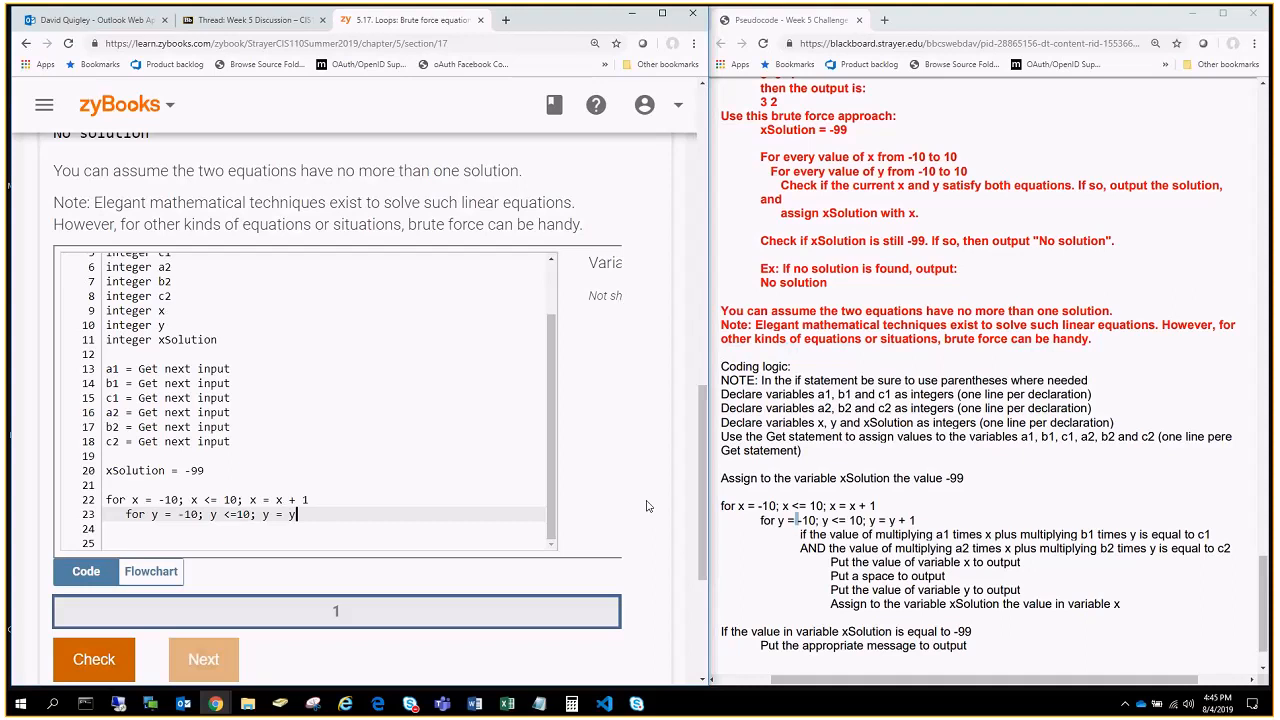
type("+ 1")
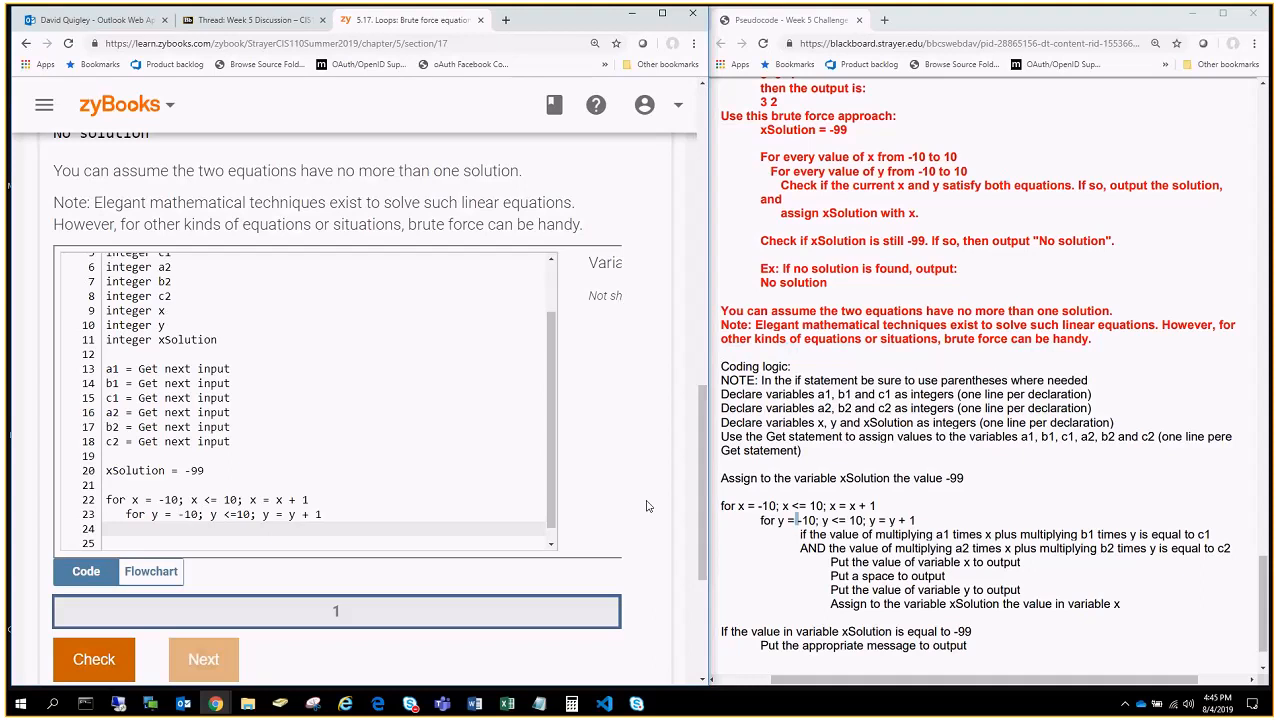
left_click(125, 528)
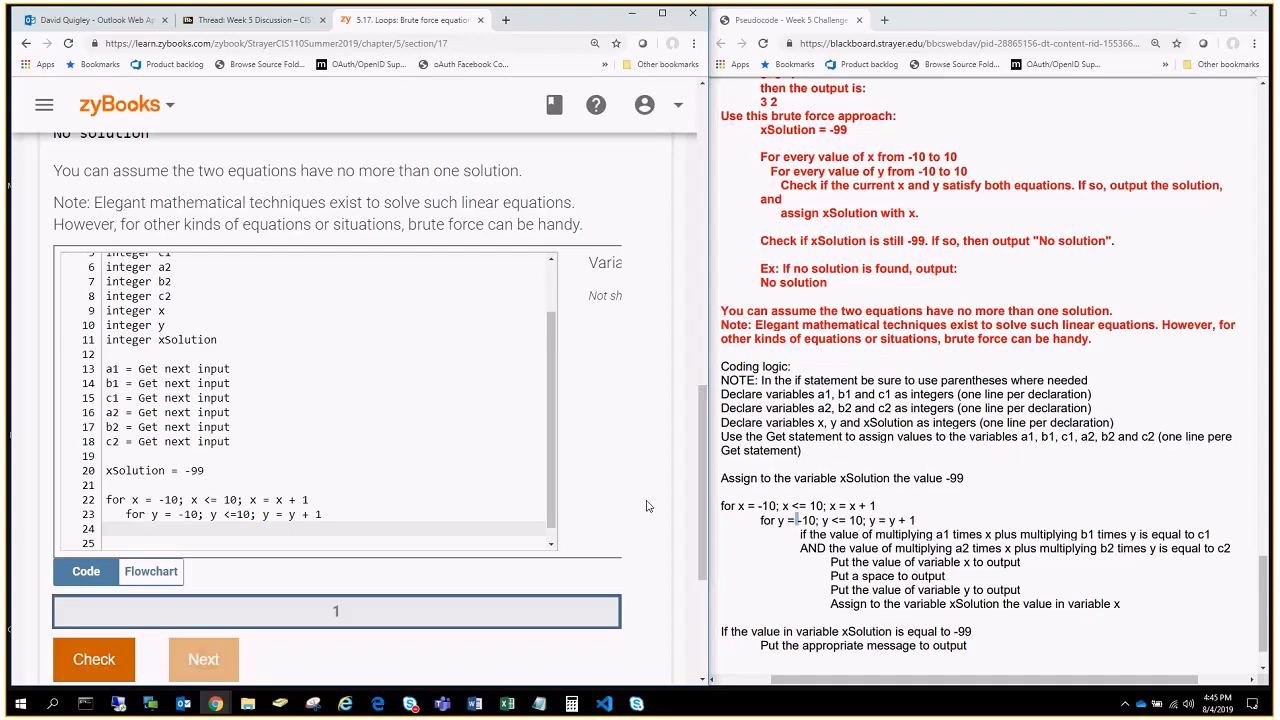
mouse_move(681, 523)
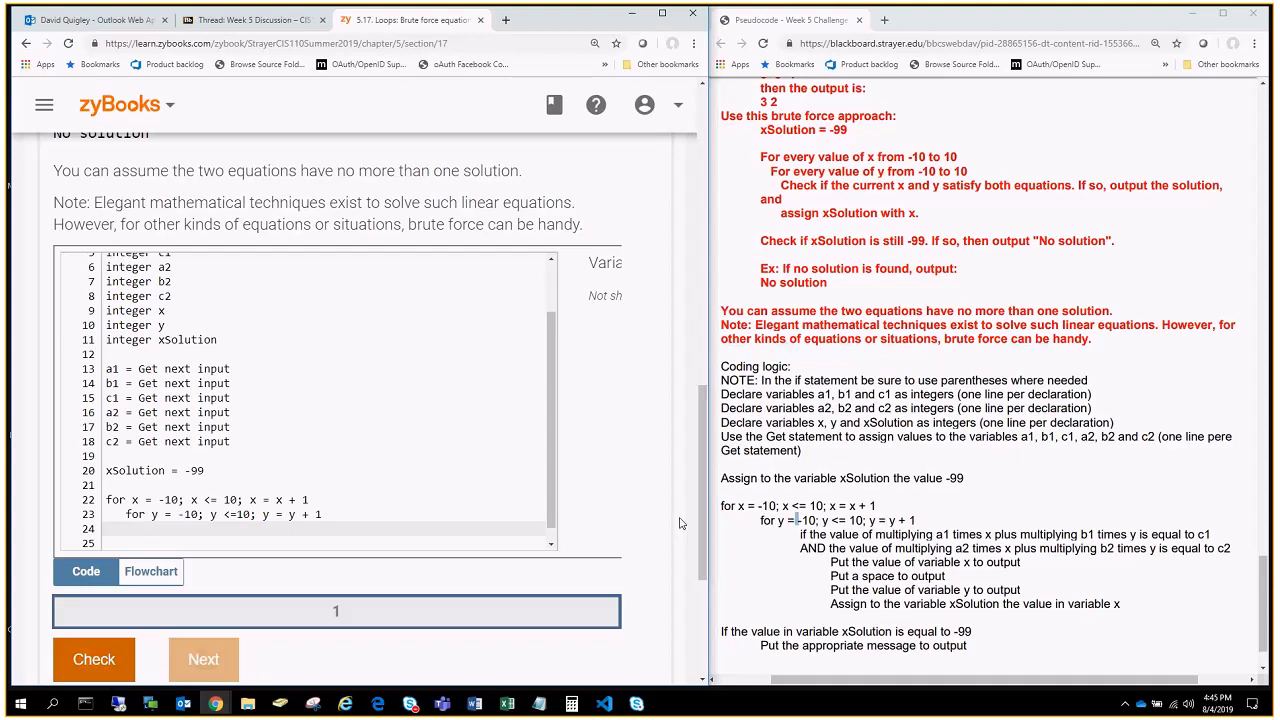
left_click(146, 528)
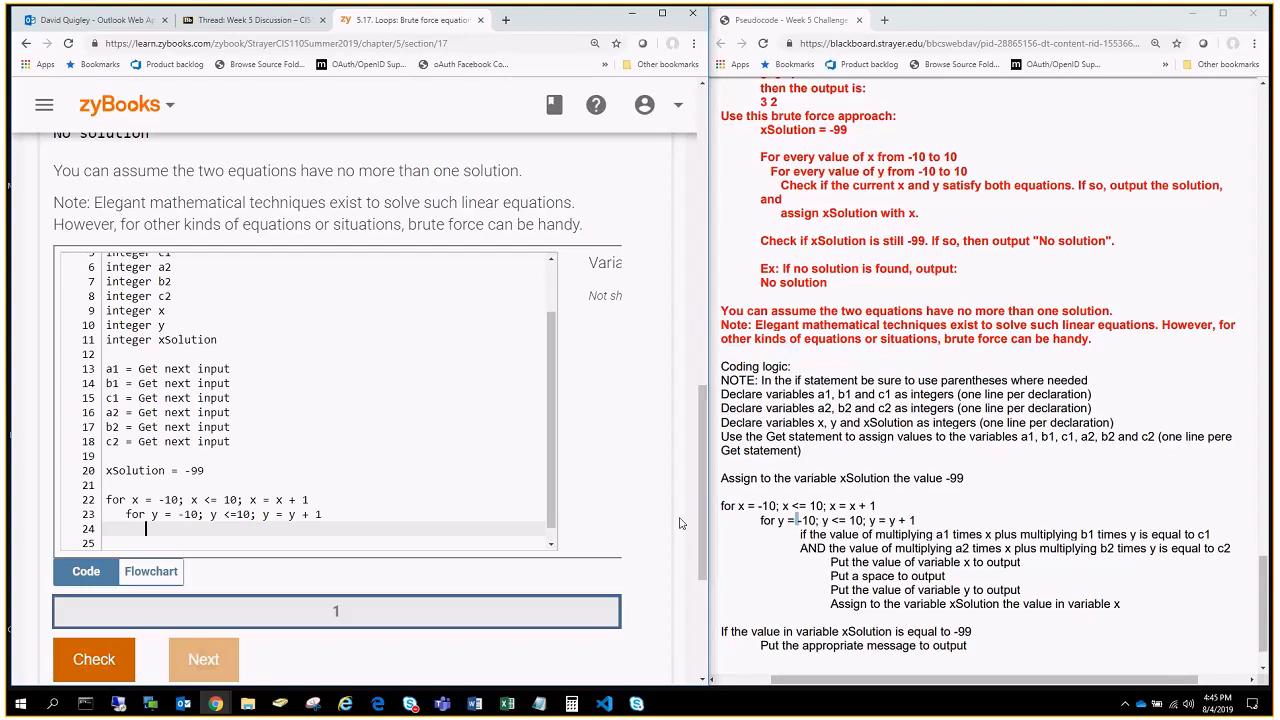
left_click(146, 528)
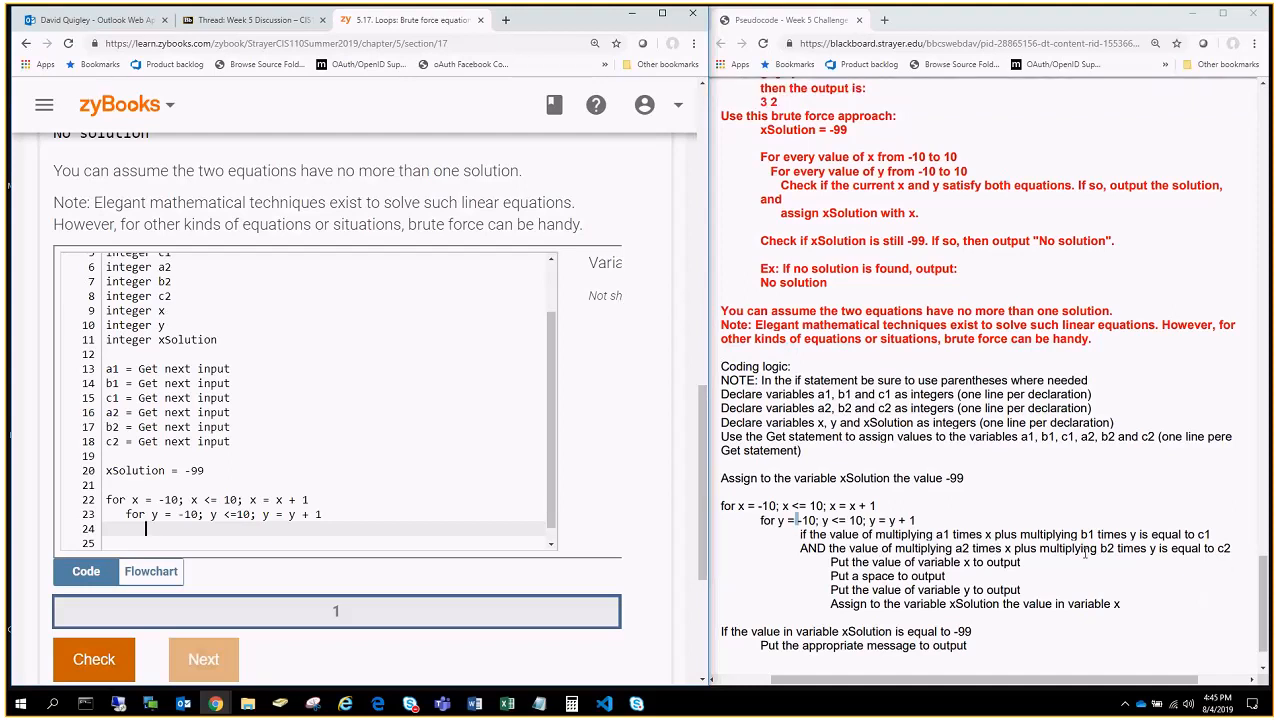
left_click(145, 529)
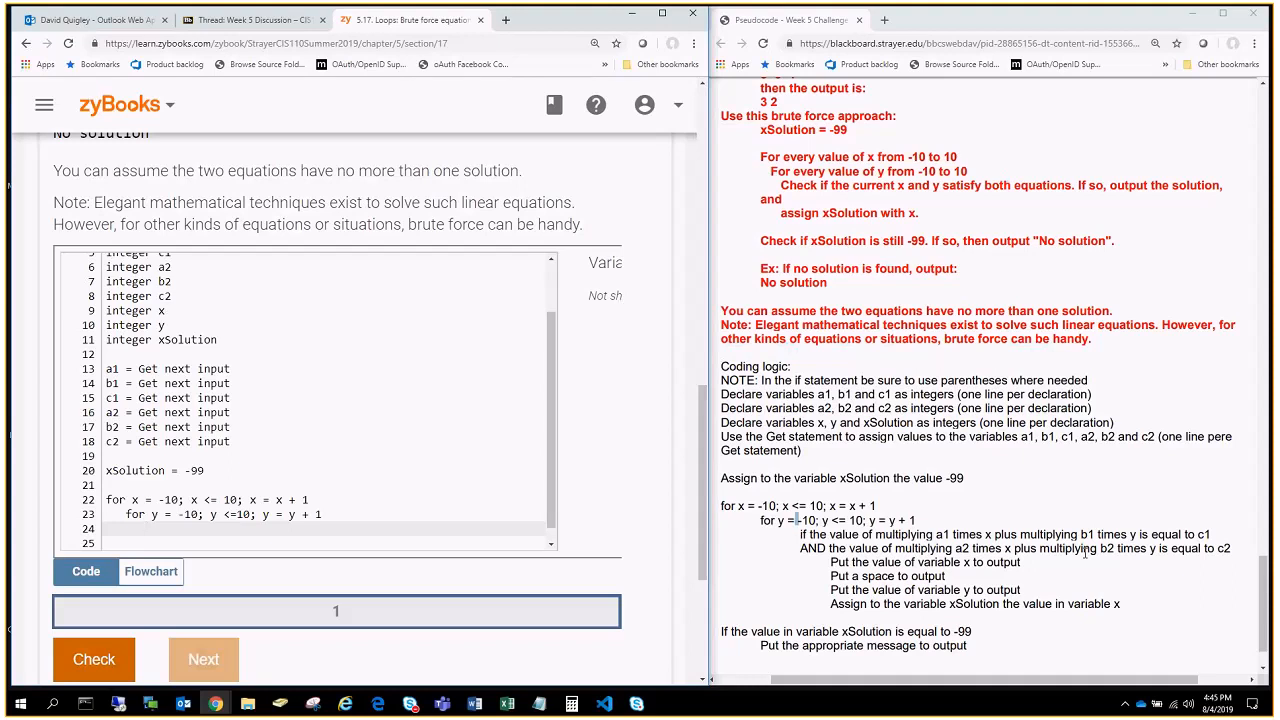
scroll("up", 3)
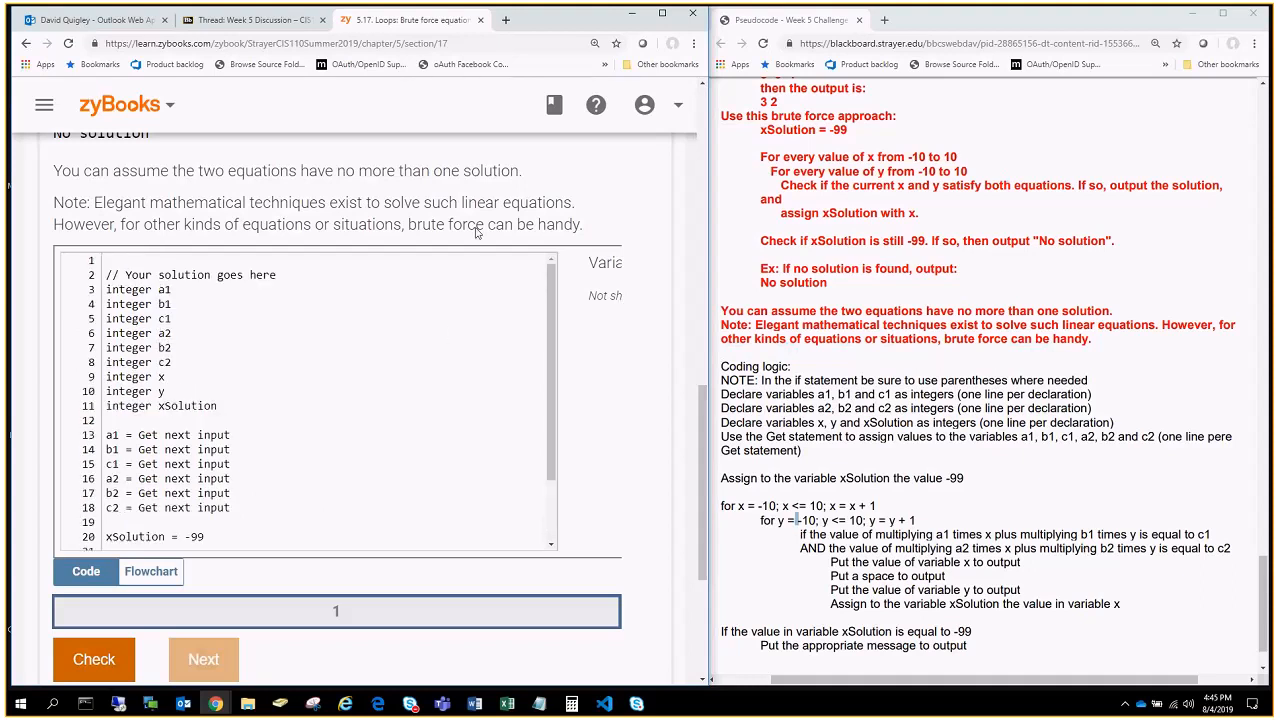
scroll("up", 3)
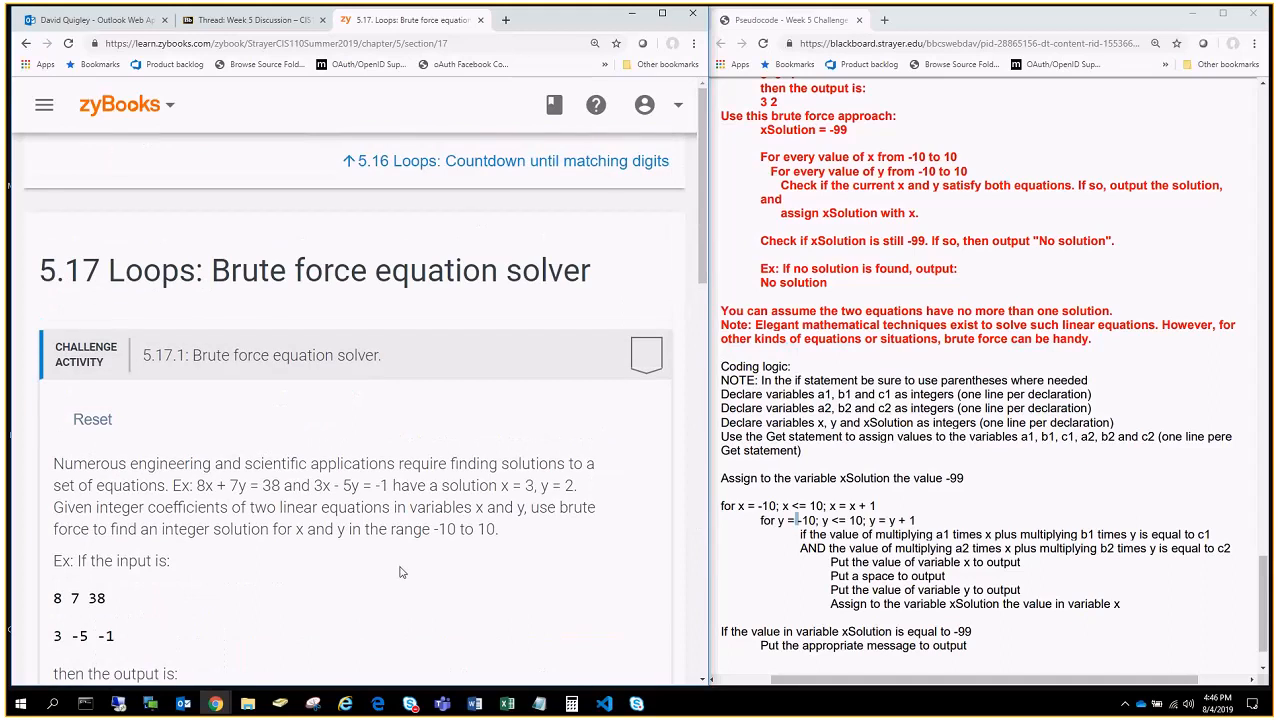
mouse_move(215, 478)
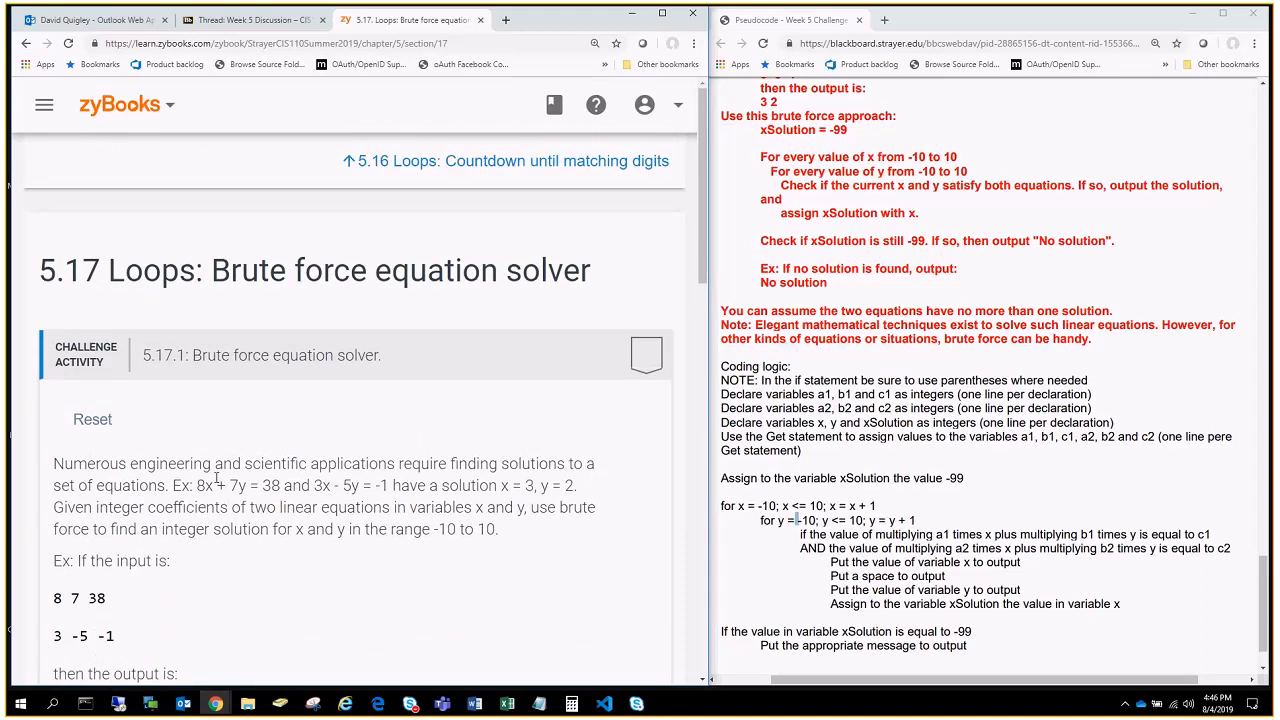
scroll("down", 3)
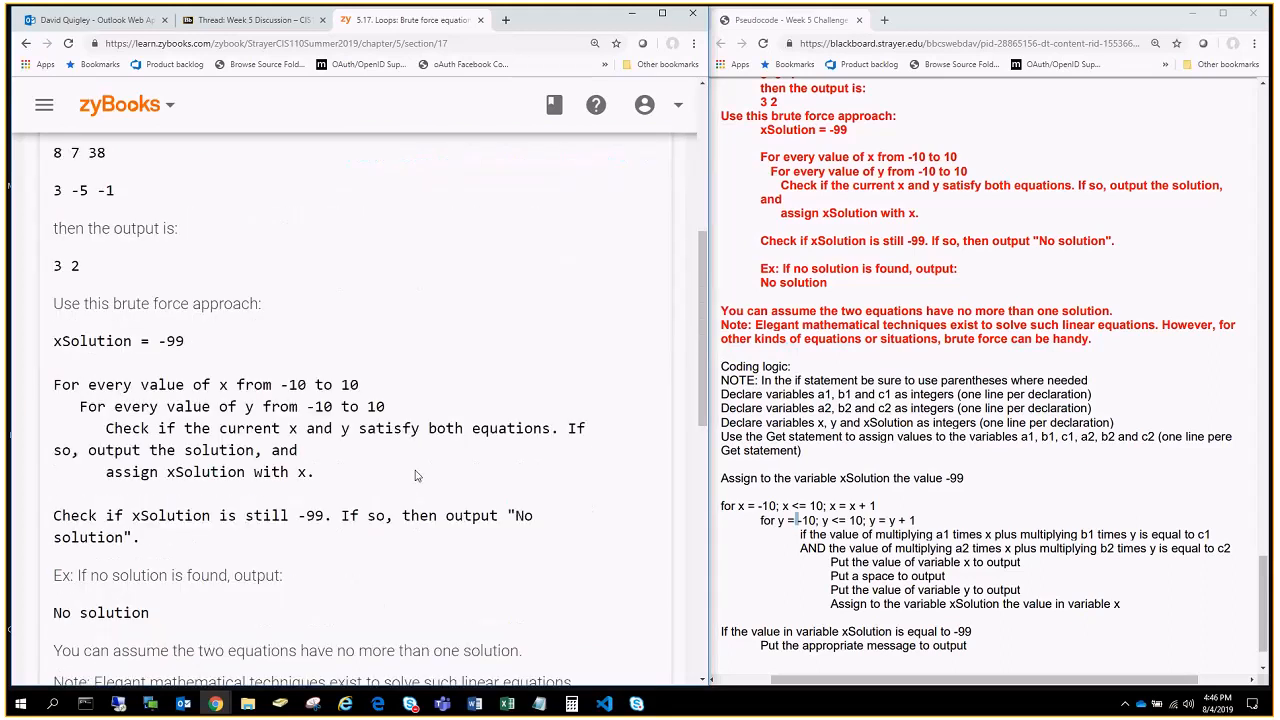
scroll("down", 3)
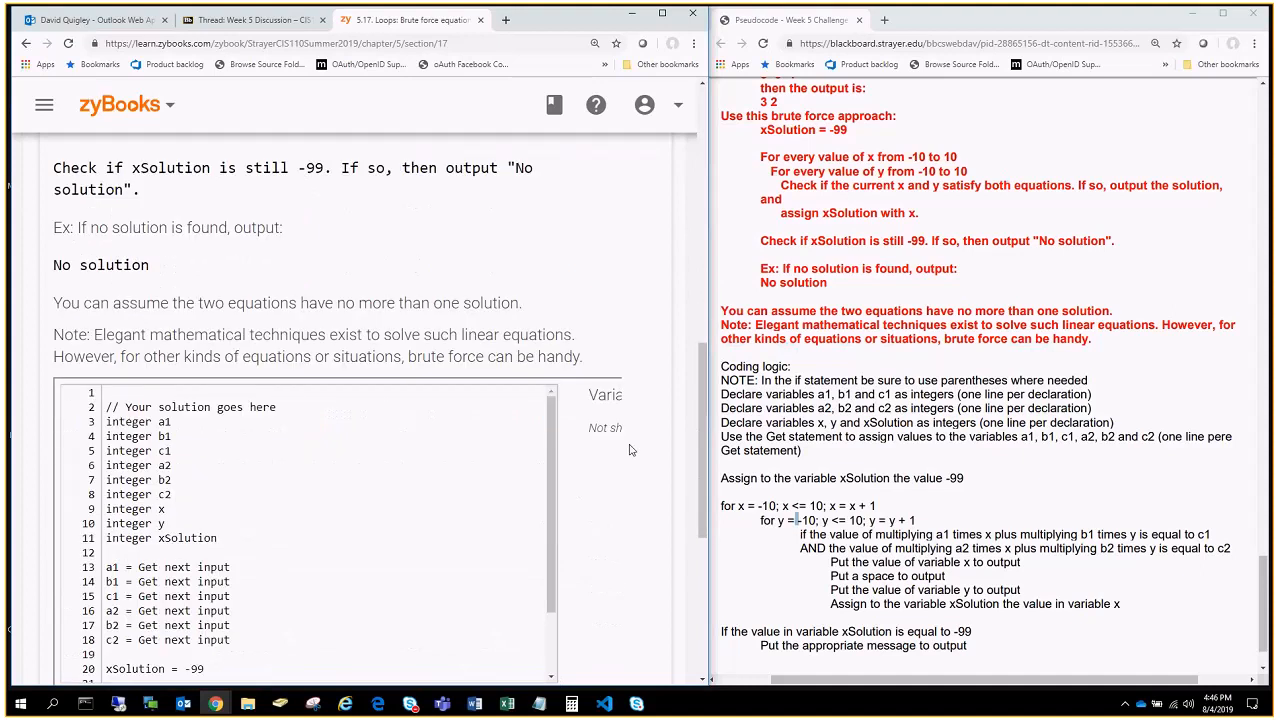
scroll("down", 3)
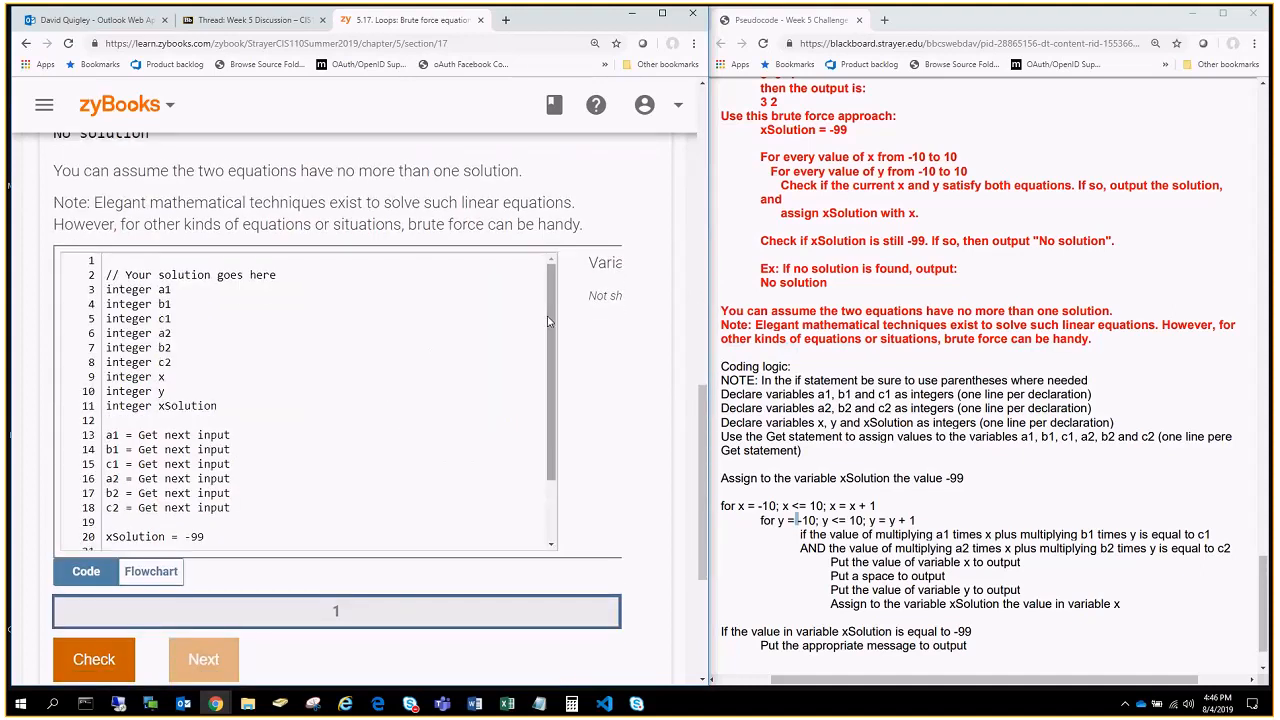
scroll("down", 3)
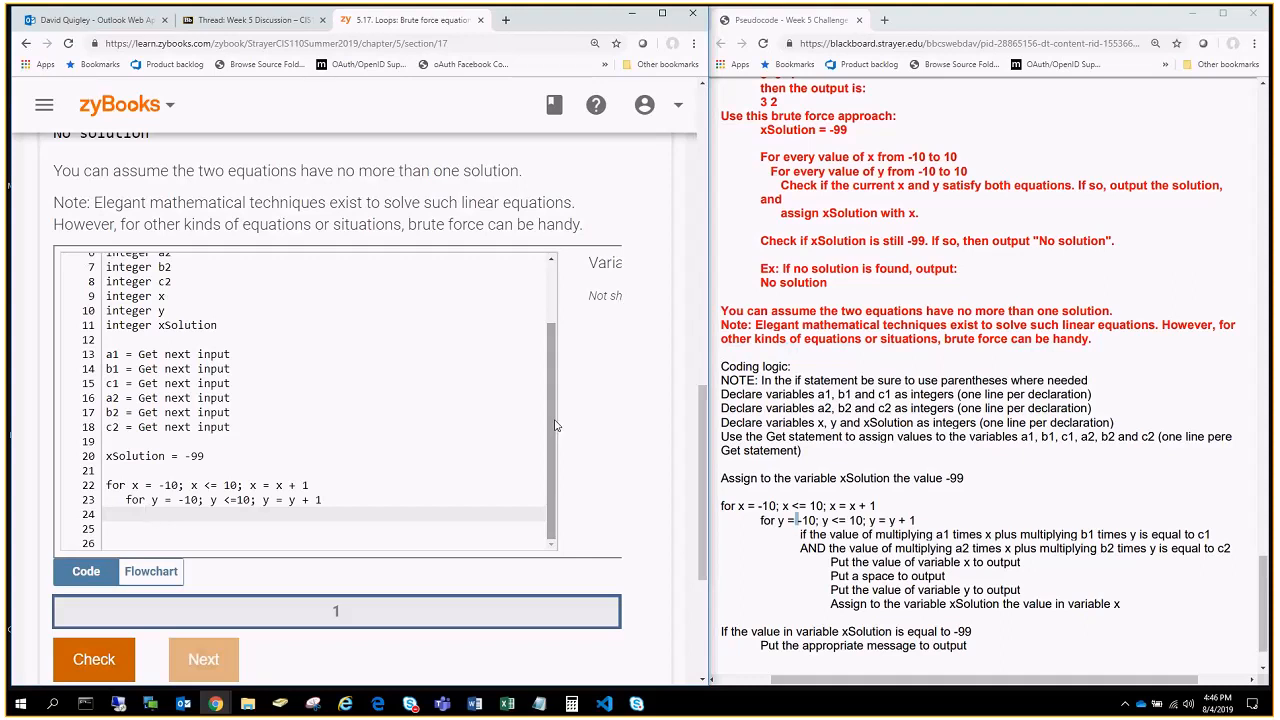
left_click(147, 514)
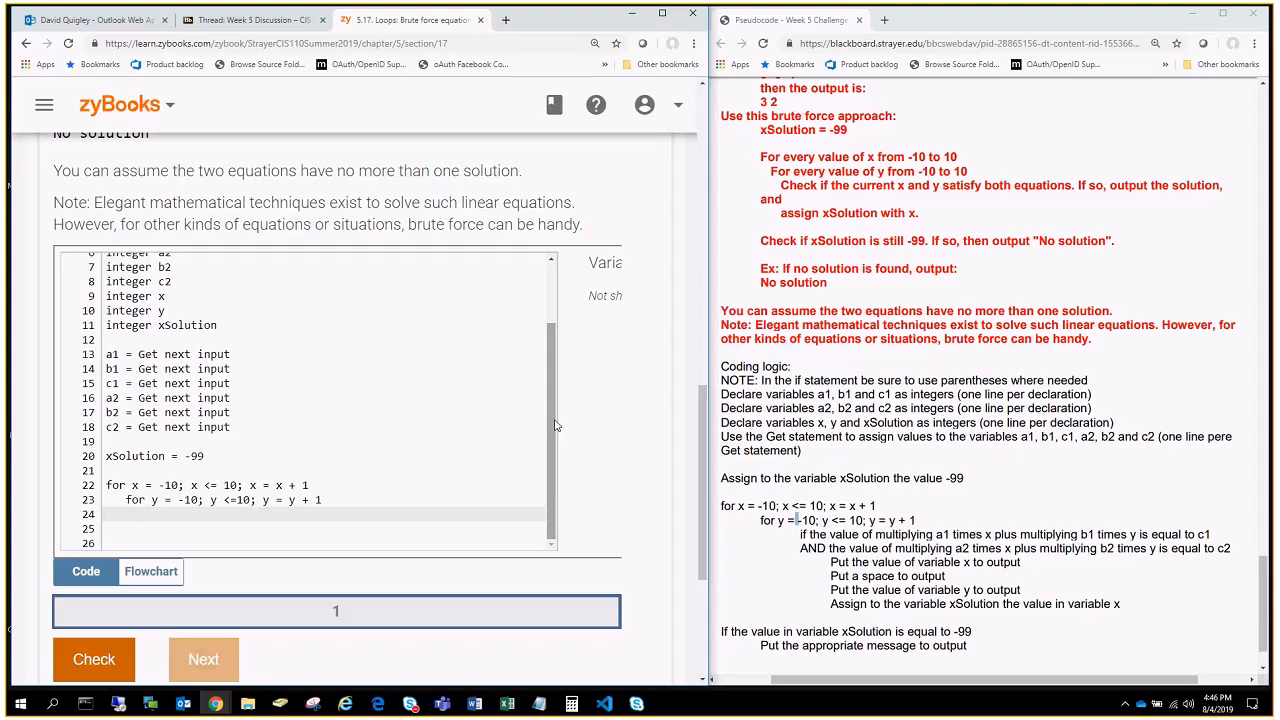
Step: Start line 24's if with the condition (a1 * x + b1 * y) == c1
type("if")
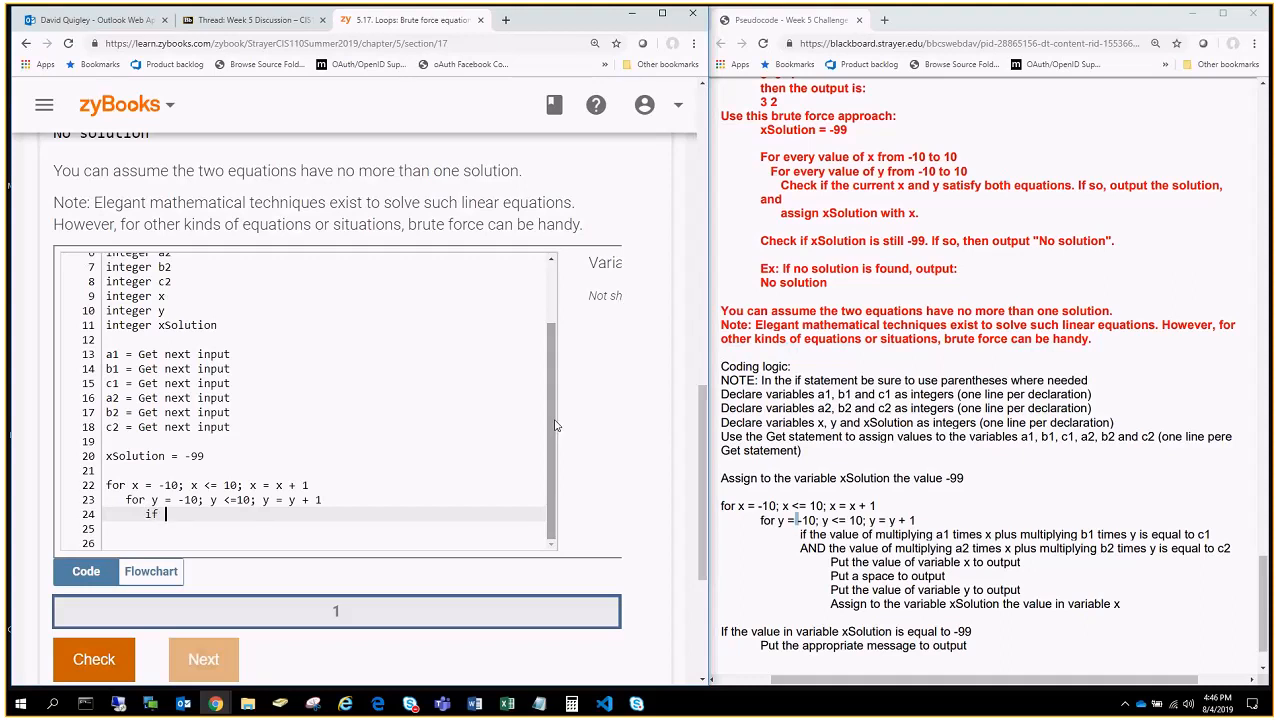
type("(")
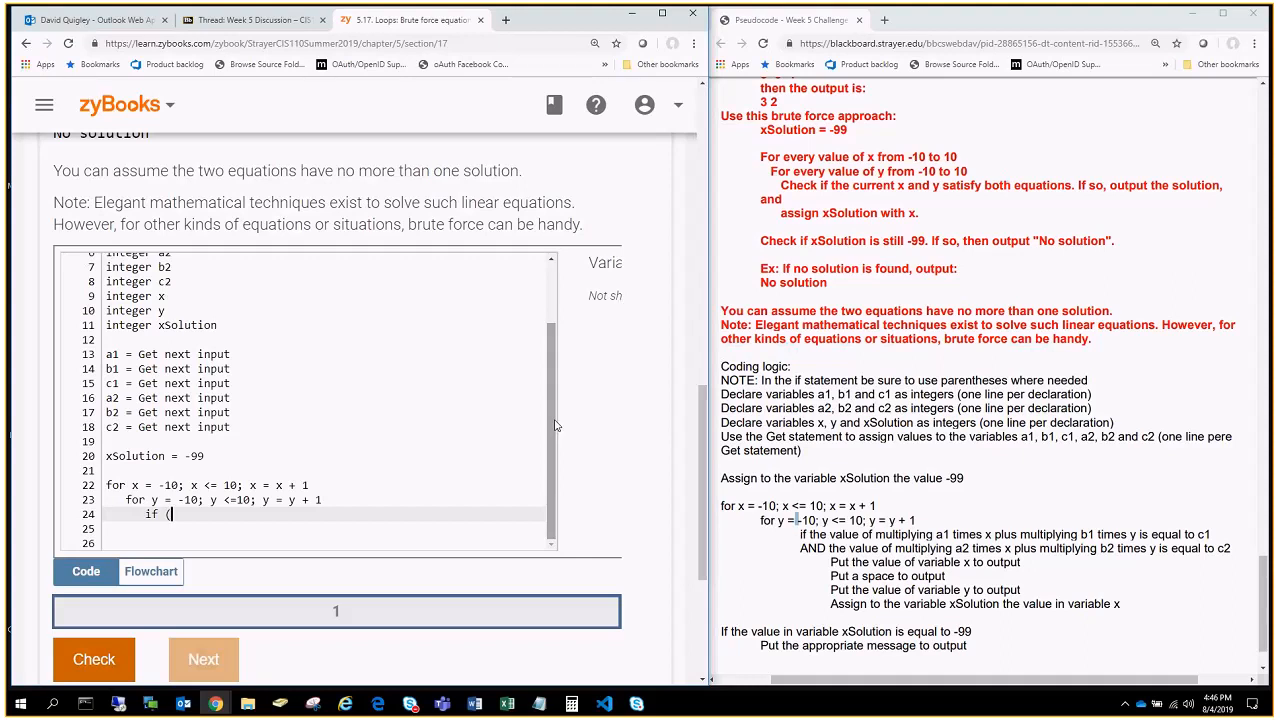
type(")")
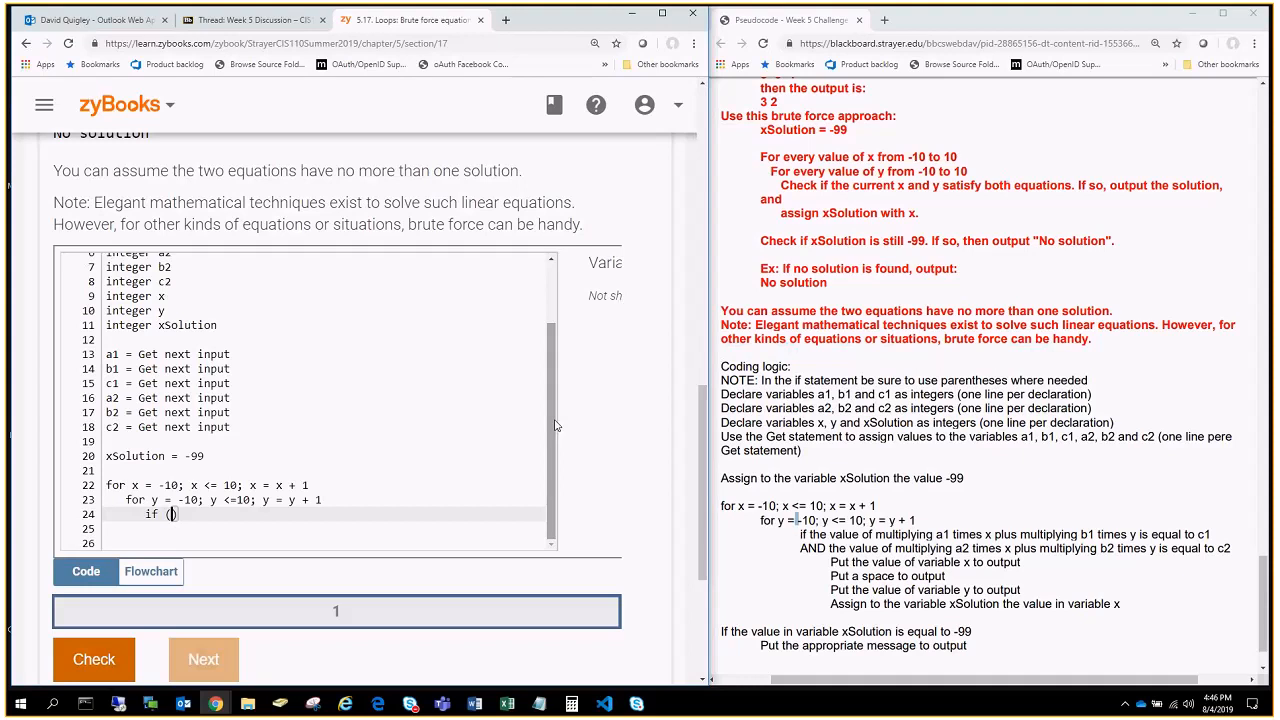
type("(a1")
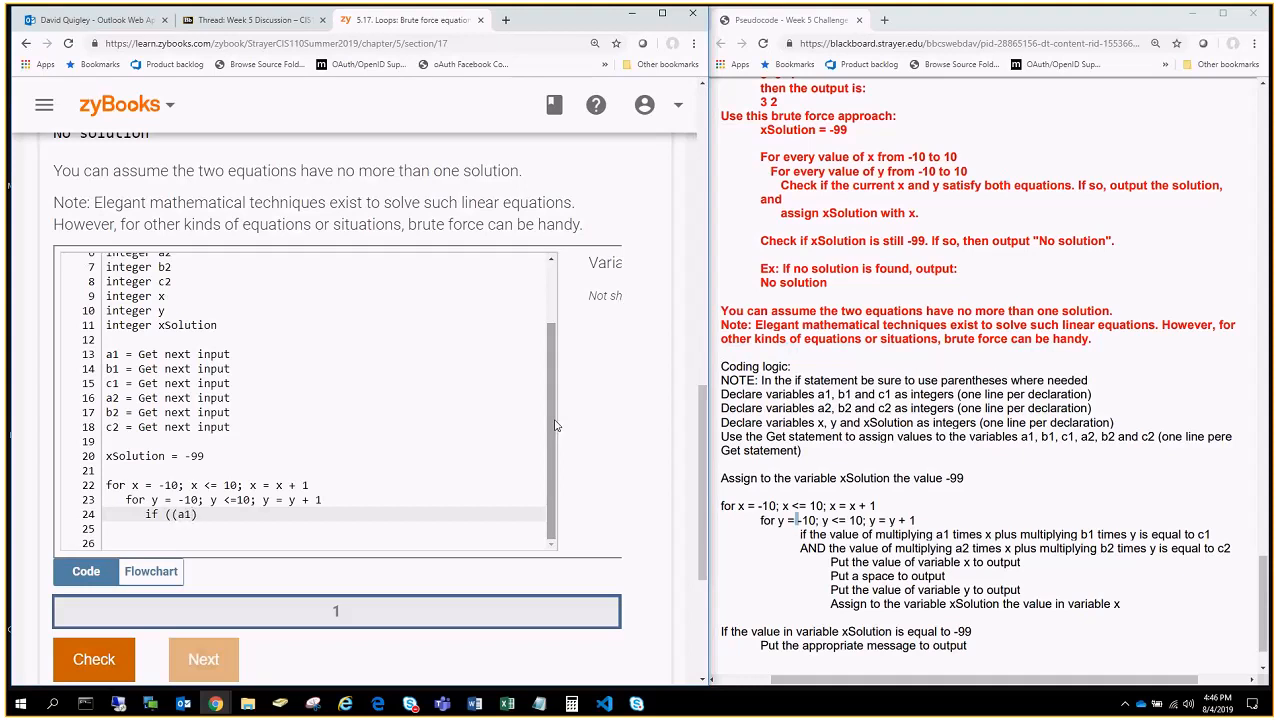
type("*)")
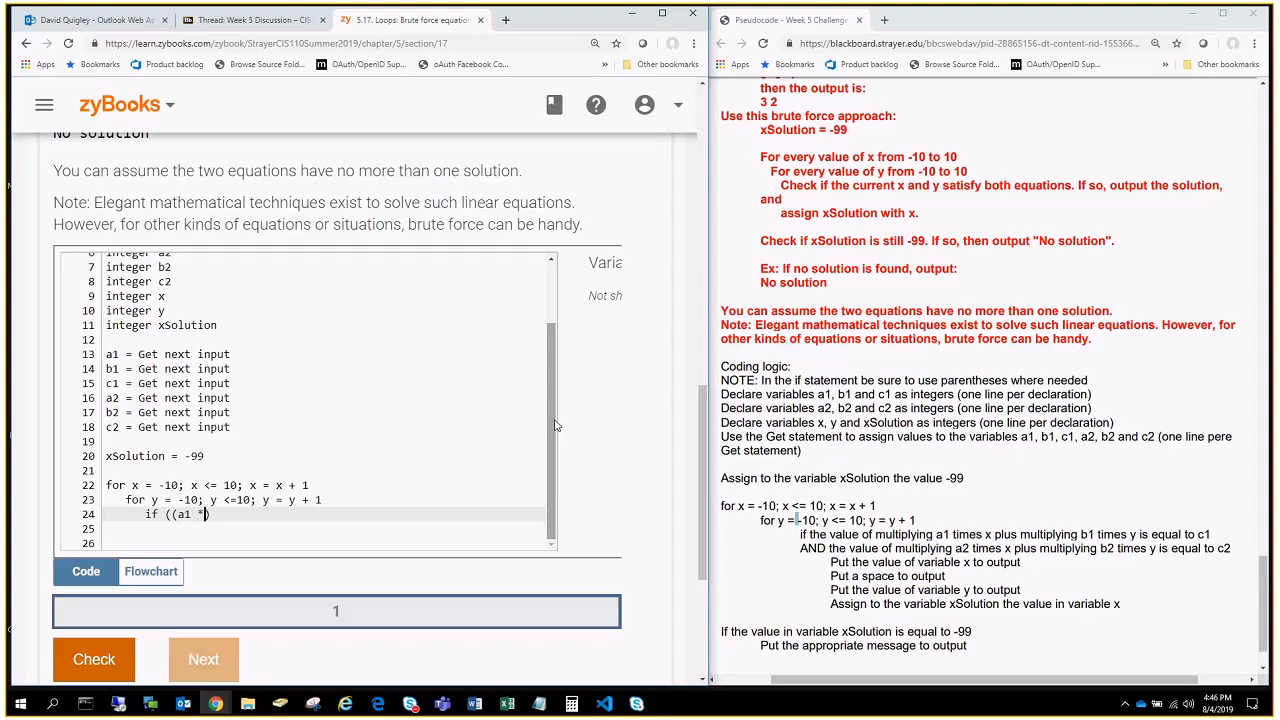
type("x")
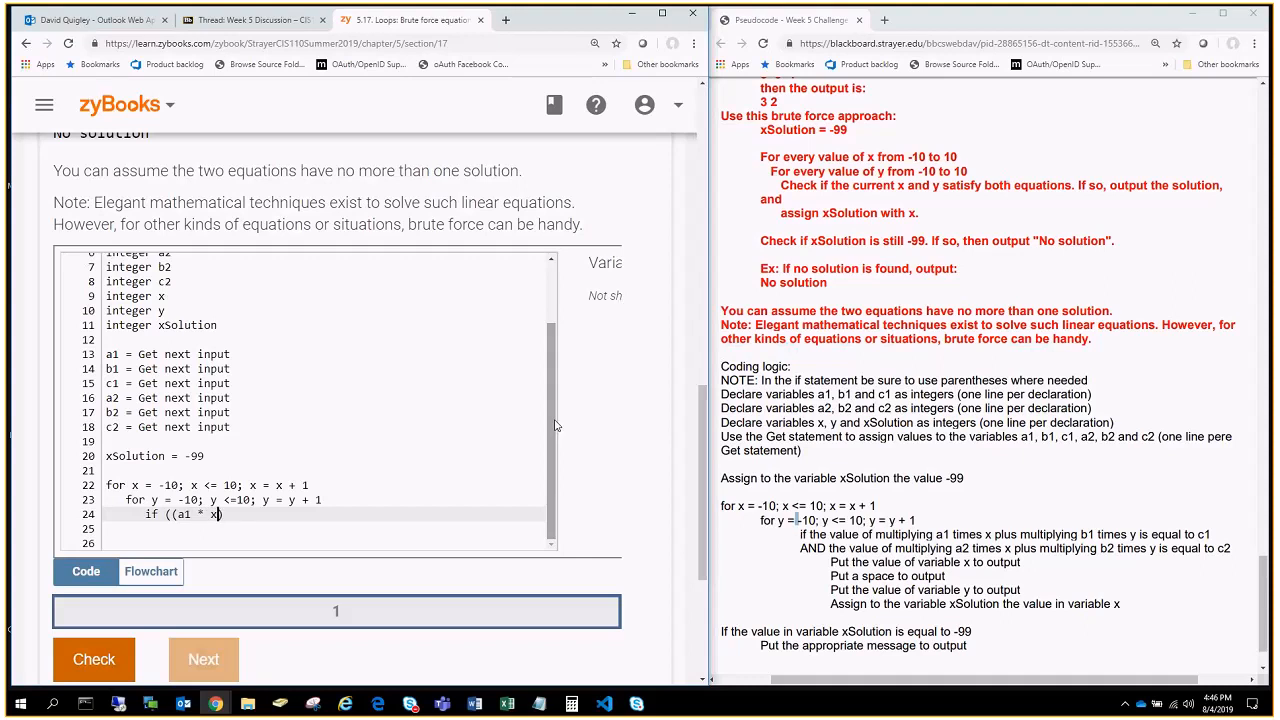
type("+")
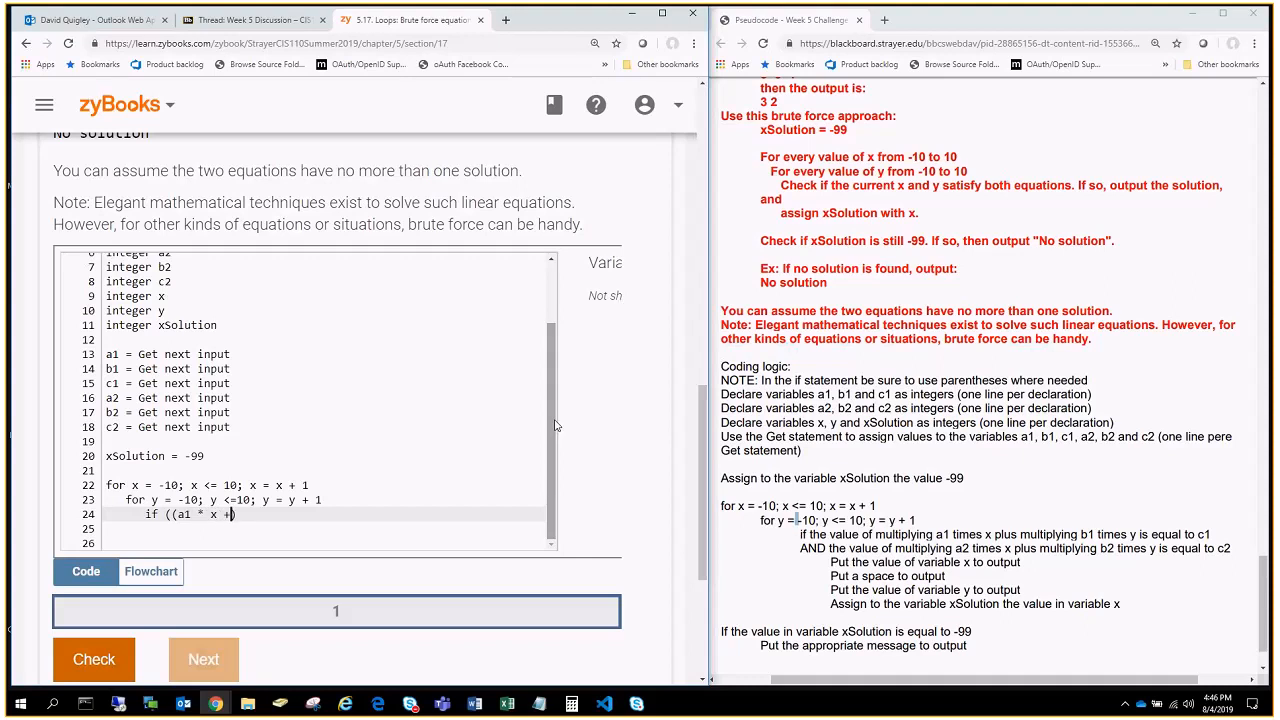
type("b1 *")
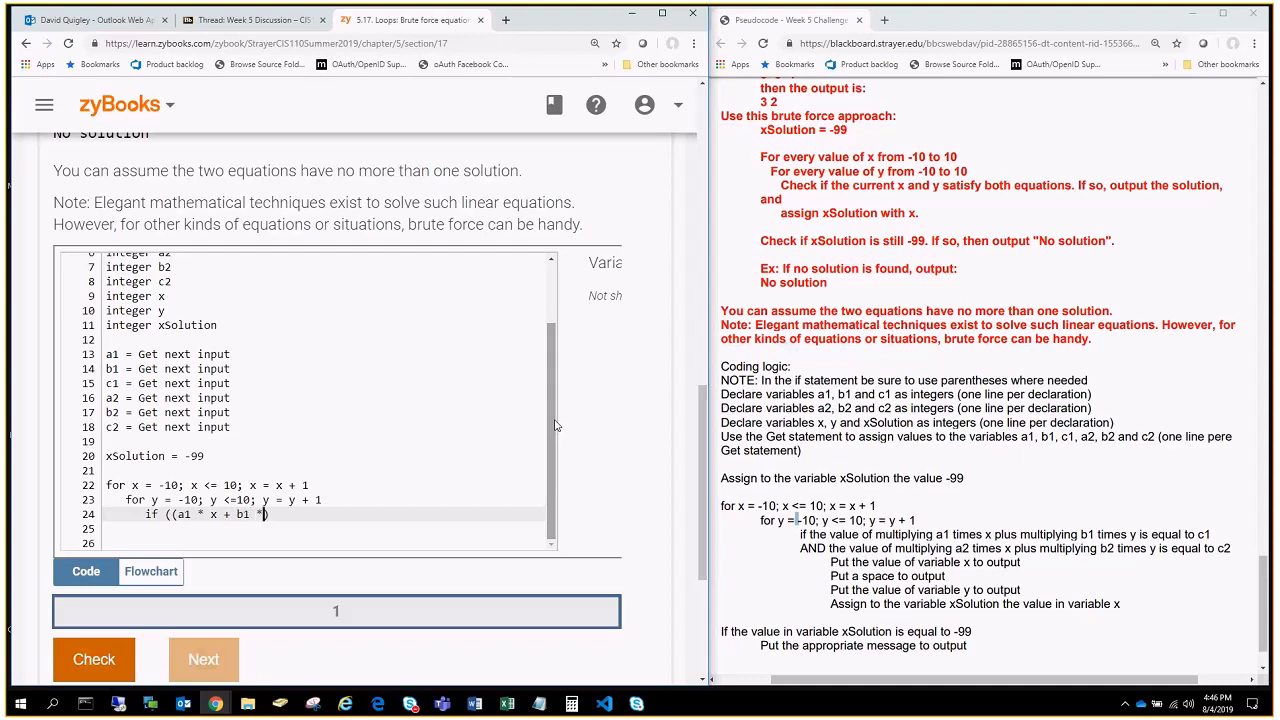
type("y")
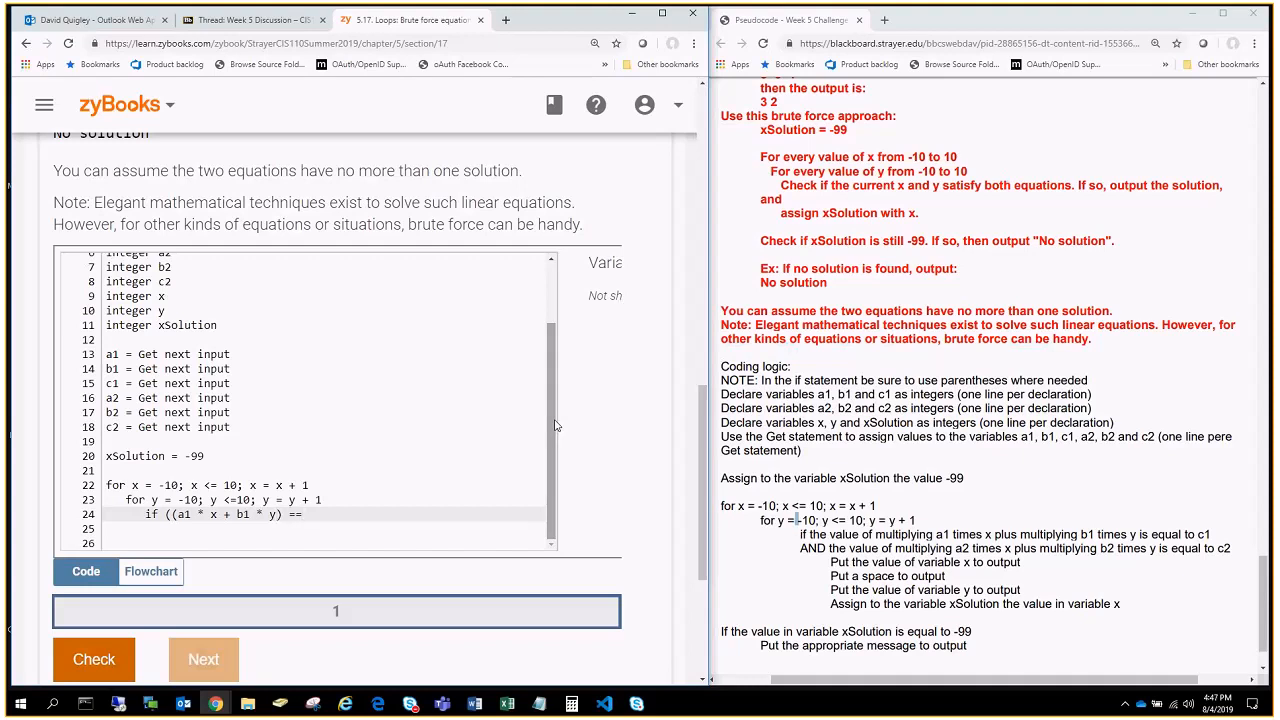
type("c1)")
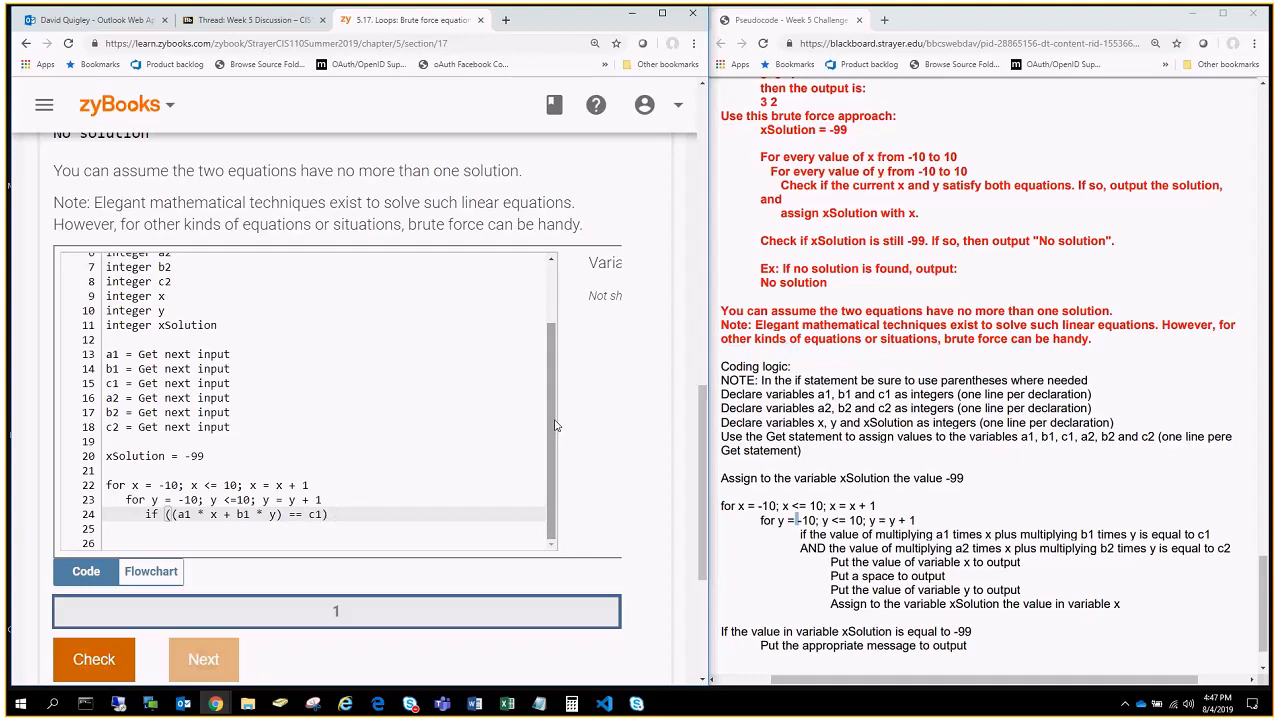
Step: Join the second condition: and (a2 * x + b2 * y) == c2
type("and ((")
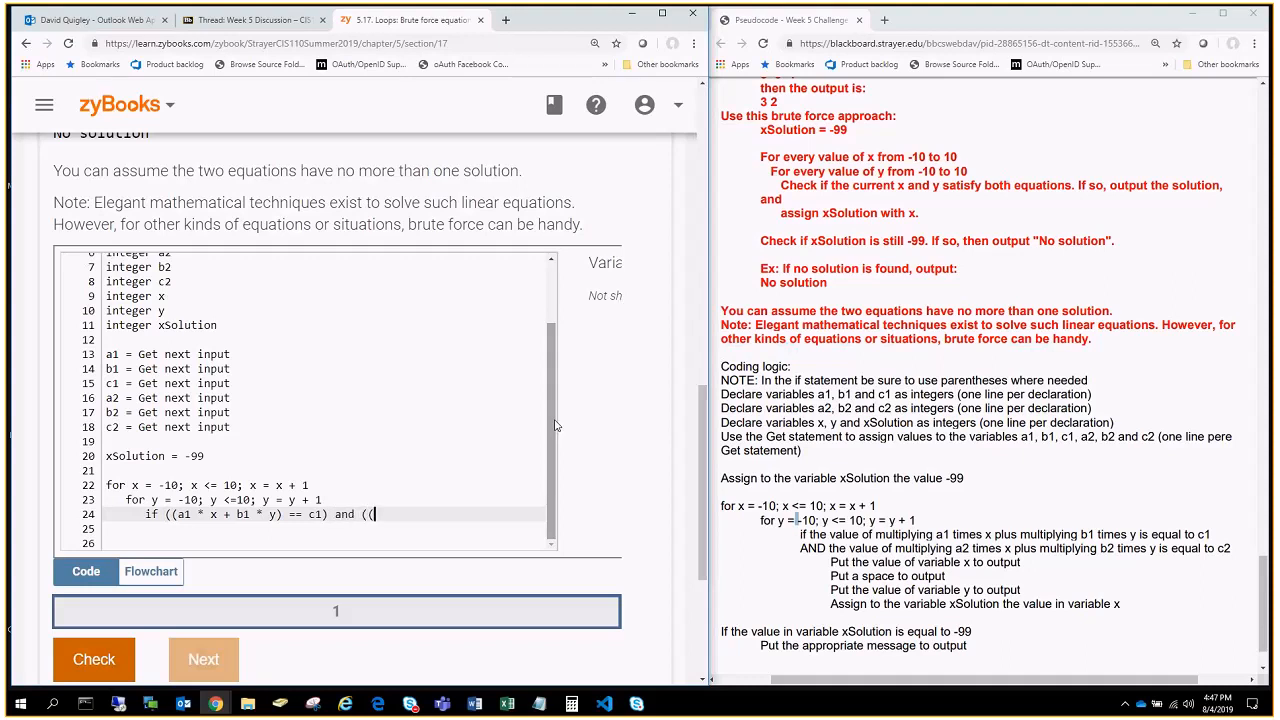
type("a2")
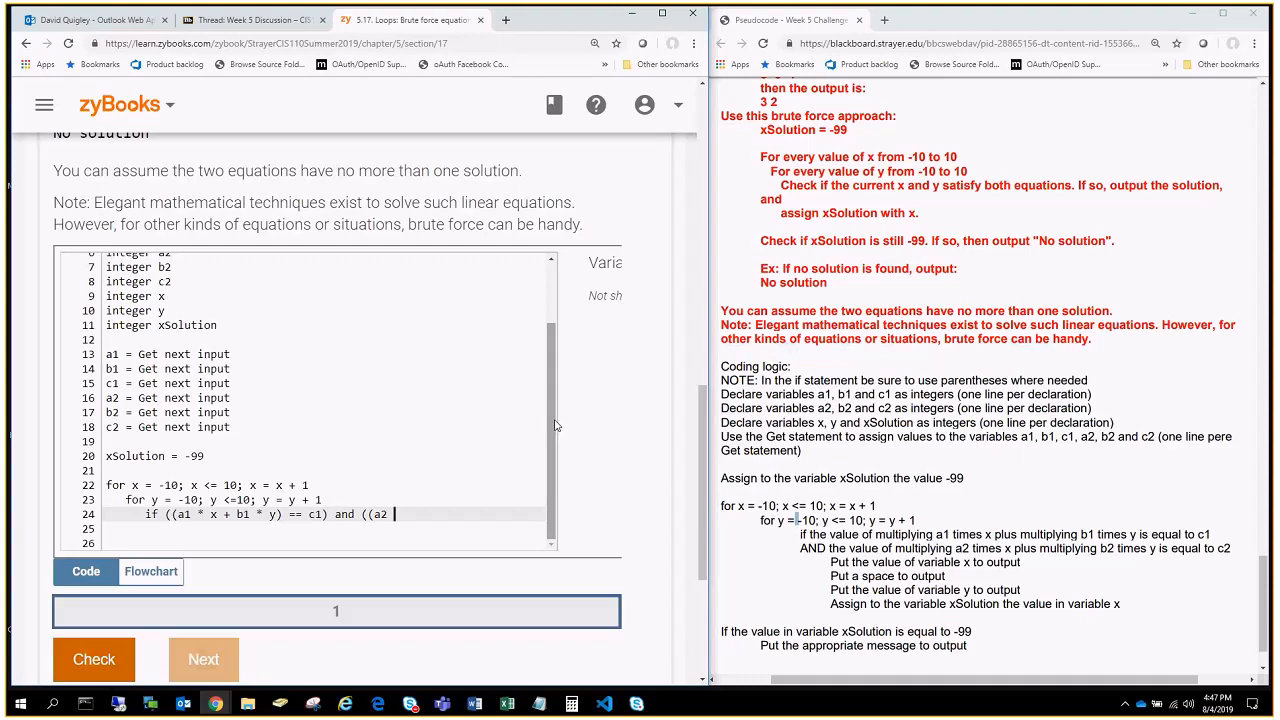
type("* x +")
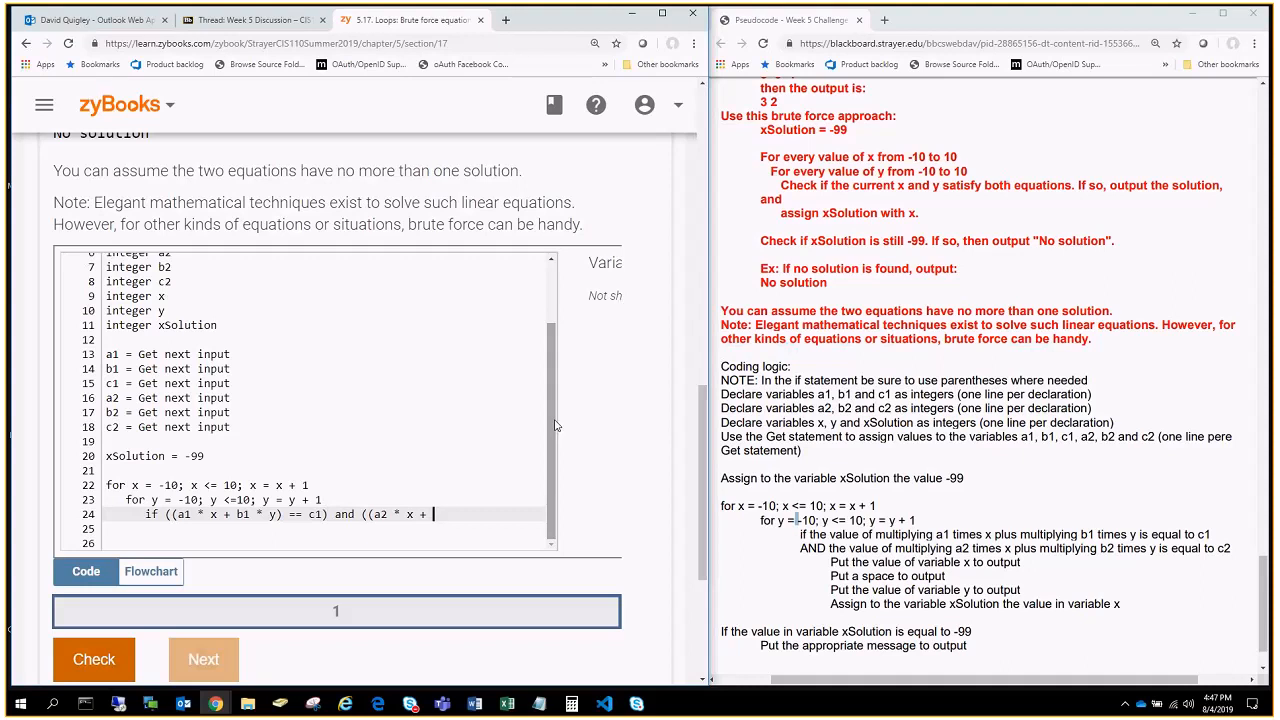
type("b2 * y) == c2)")
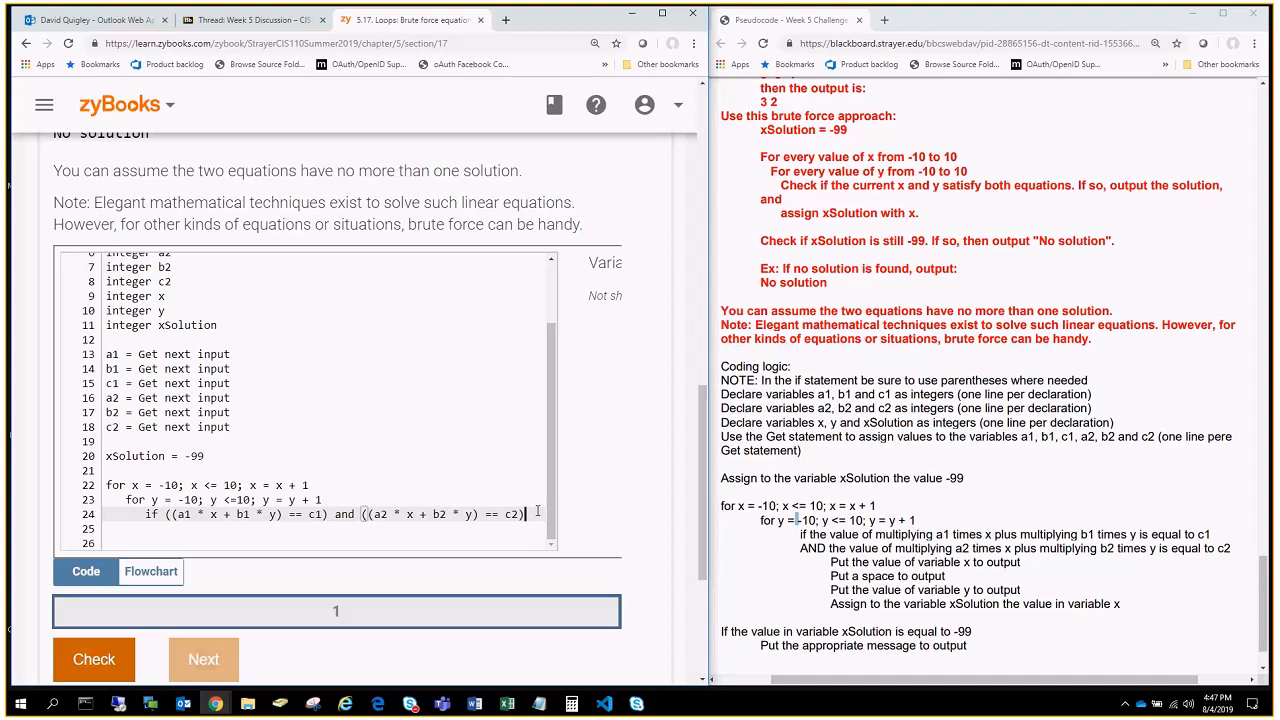
Step: Inside the if, output x, " " and y, then assign xSolution = x
key("enter")
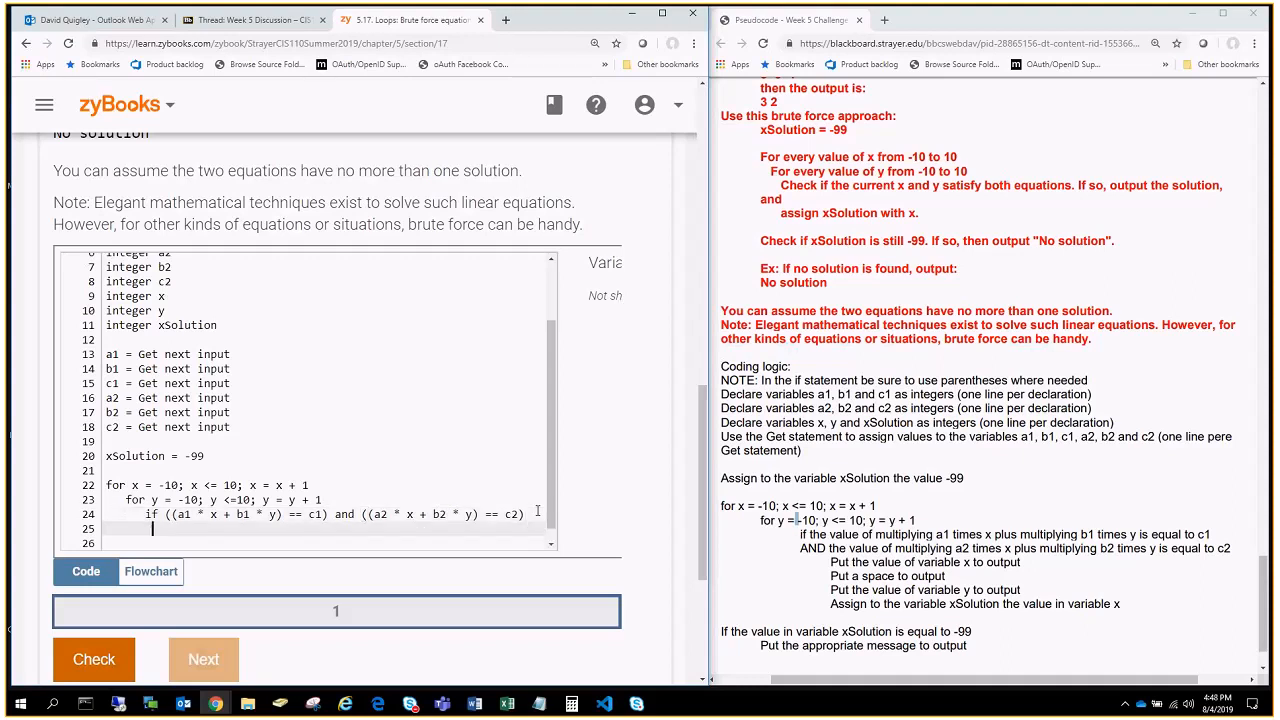
type("Put x")
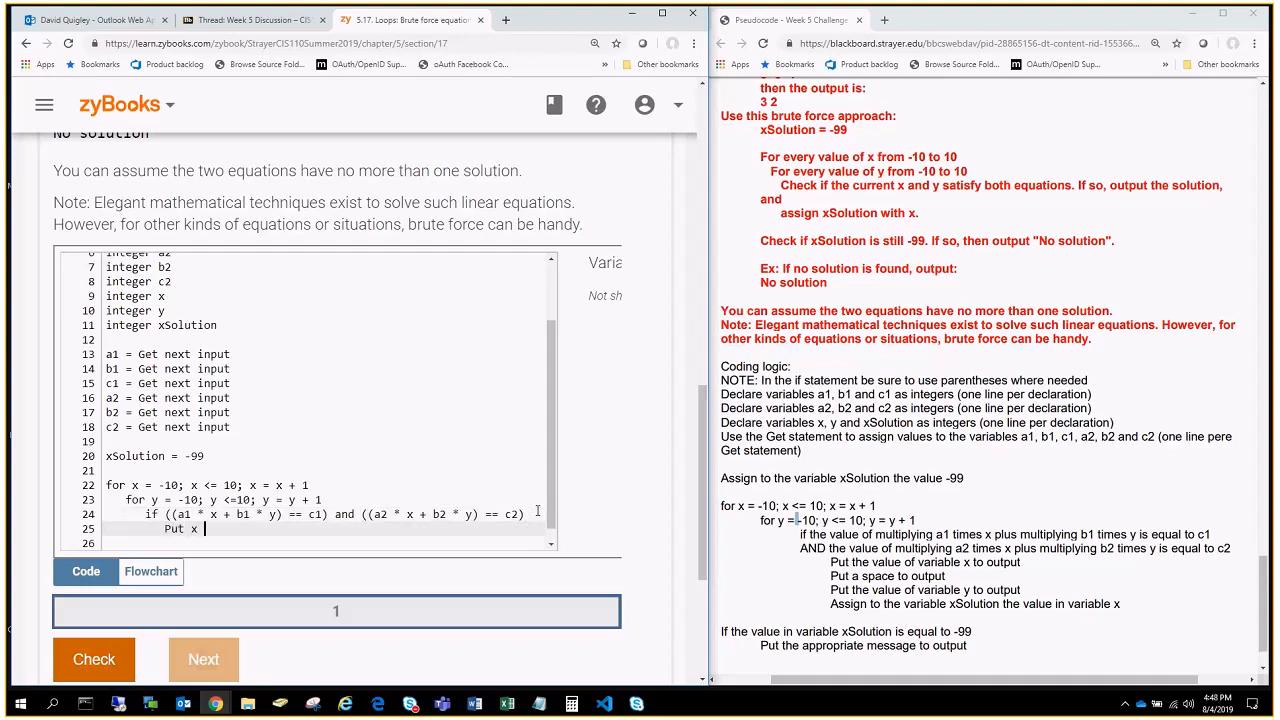
type("to output")
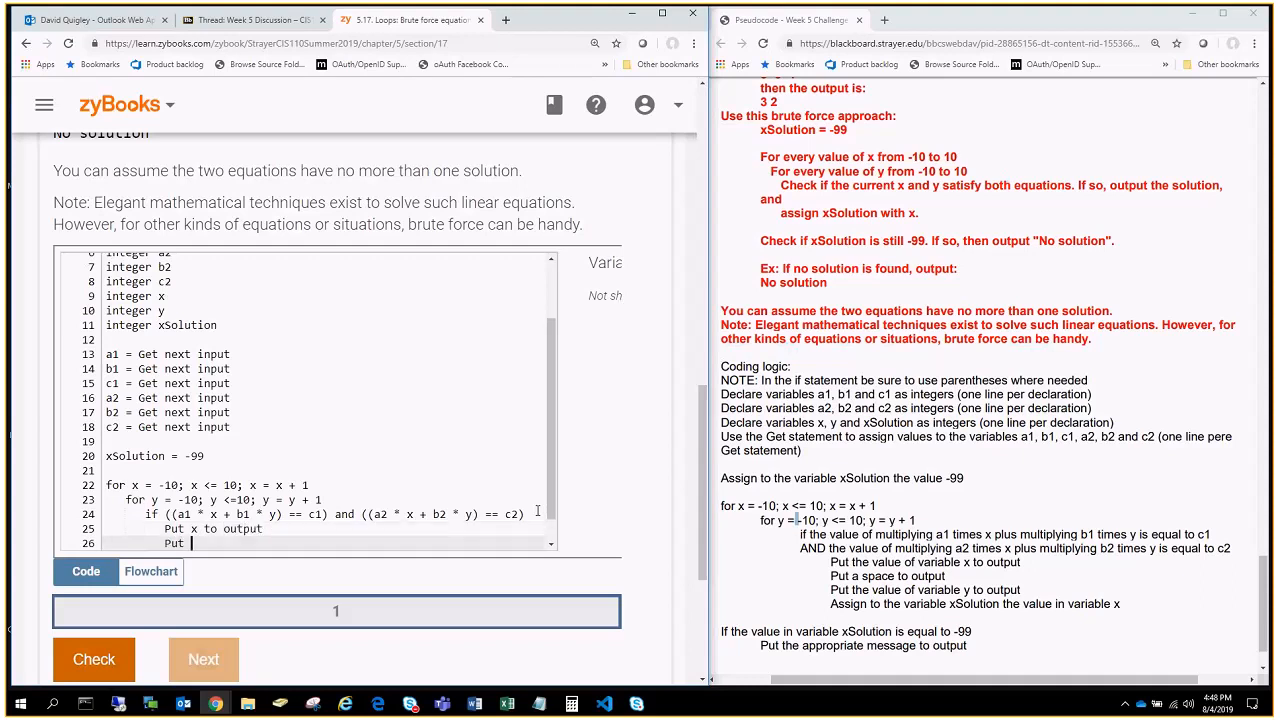
type("\" \"")
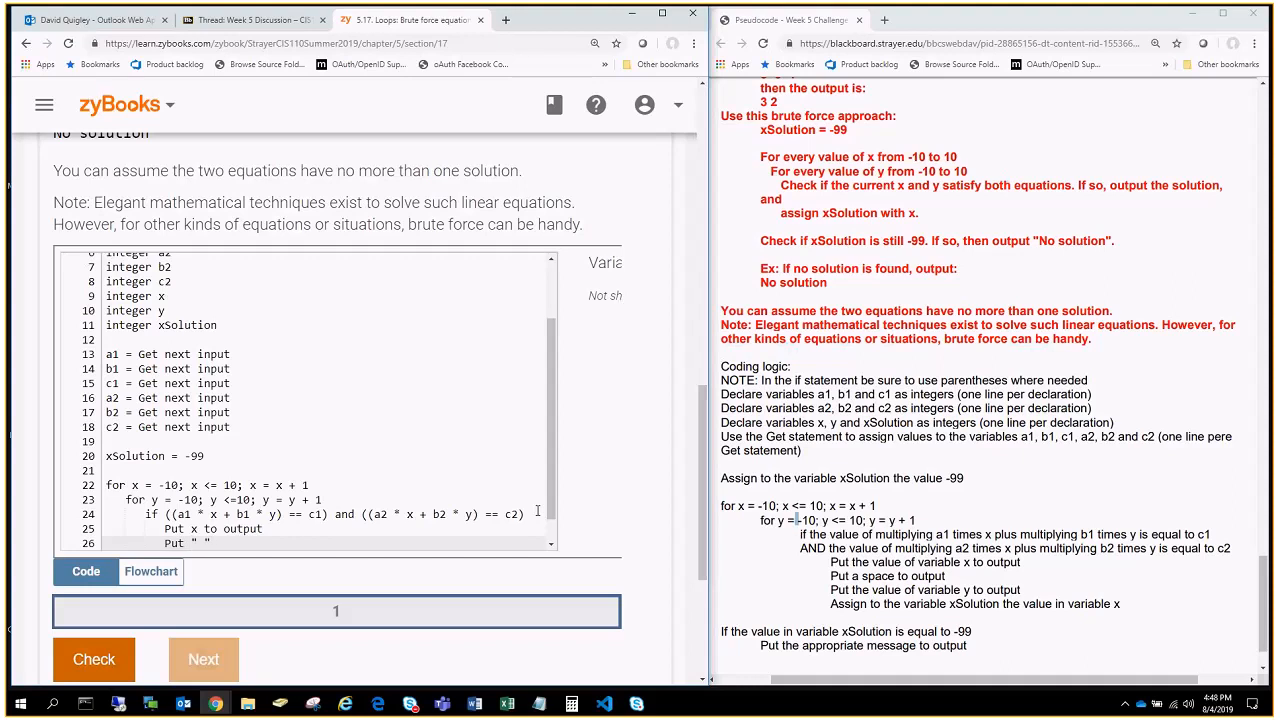
type("to")
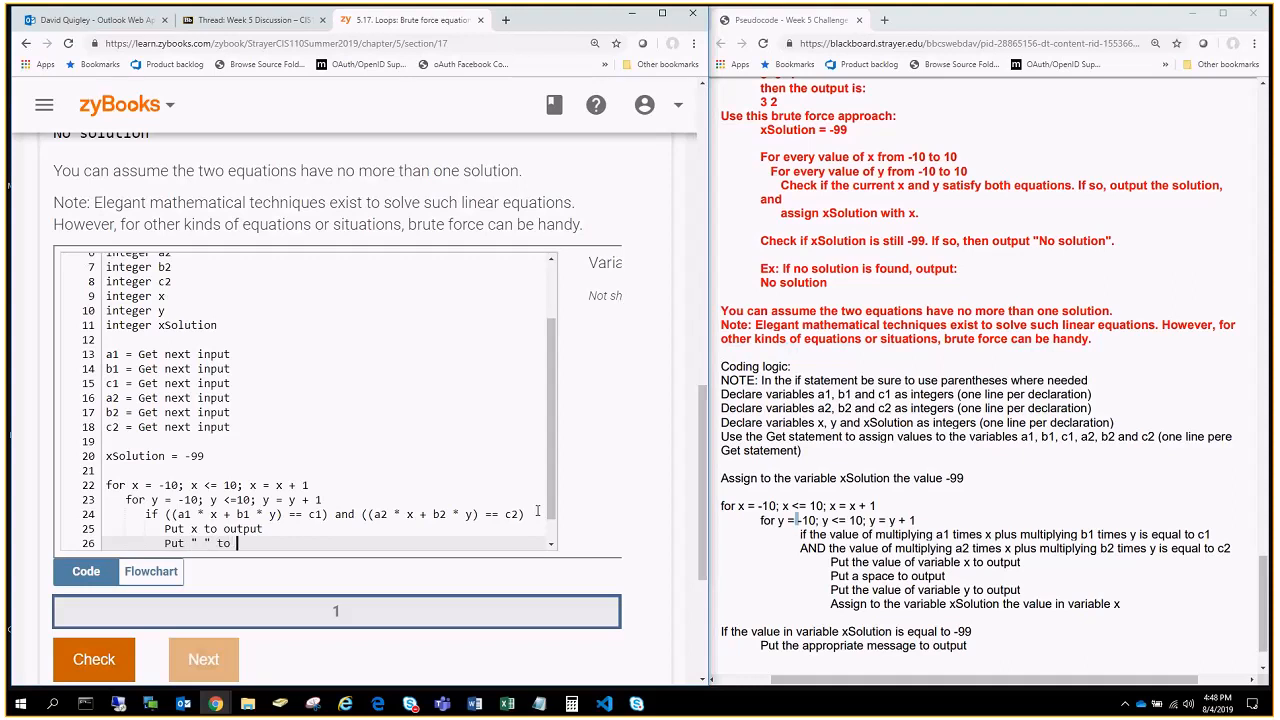
type("output")
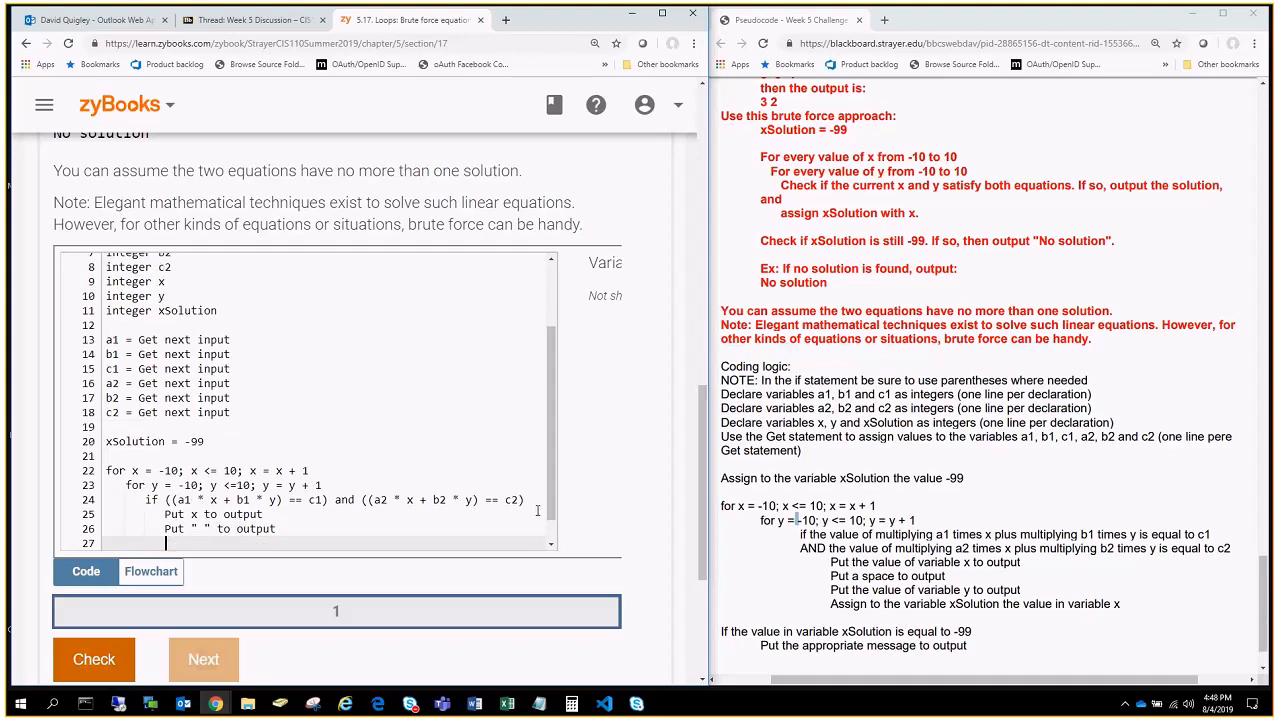
type("Put y to output")
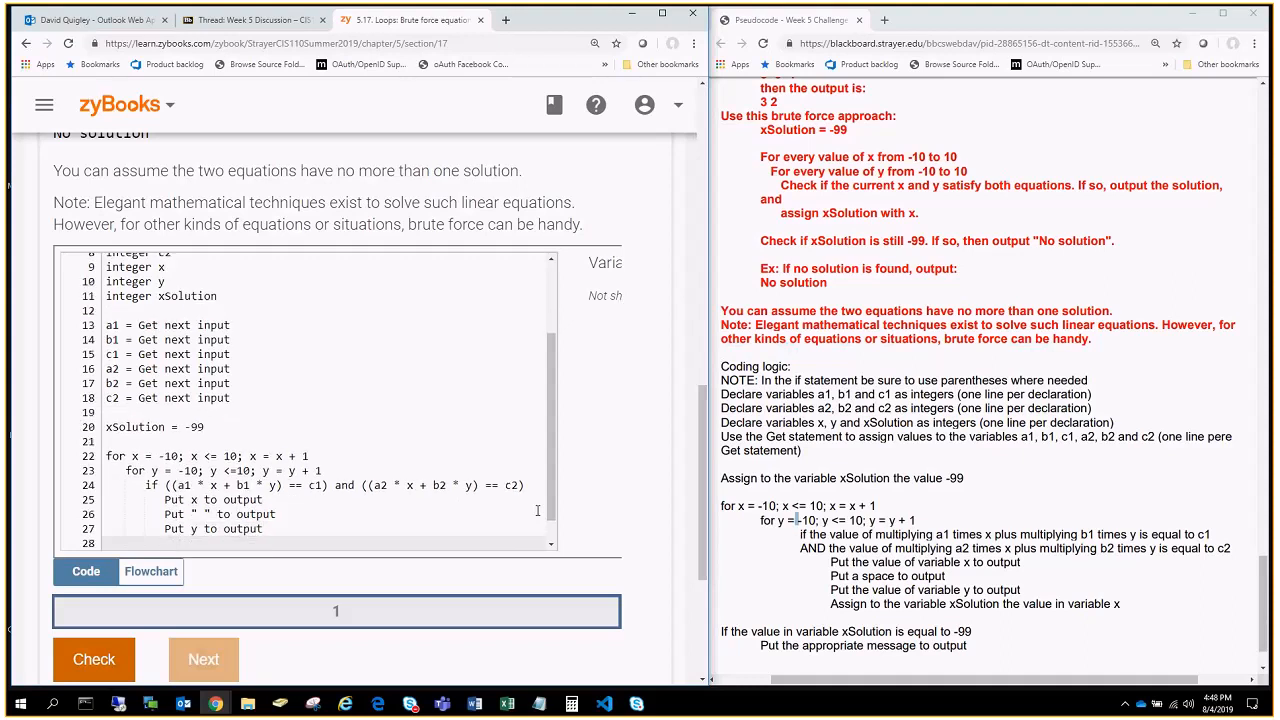
type("xSolution =")
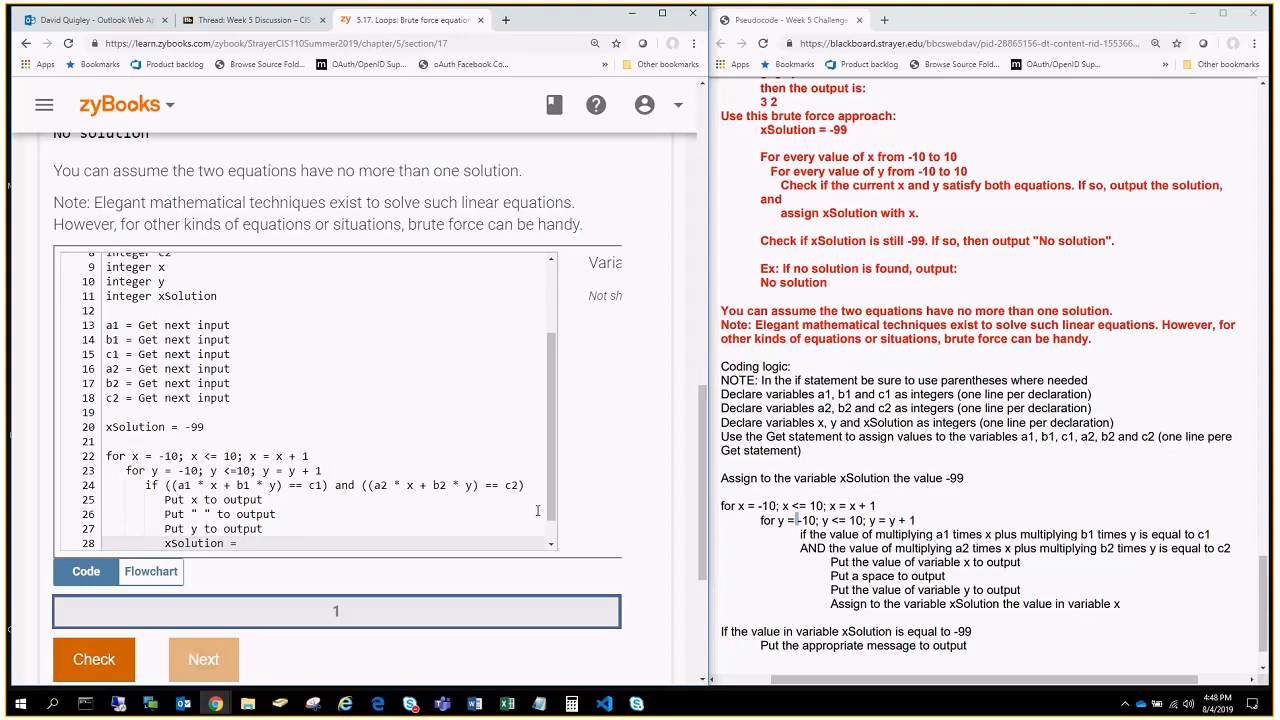
type("x")
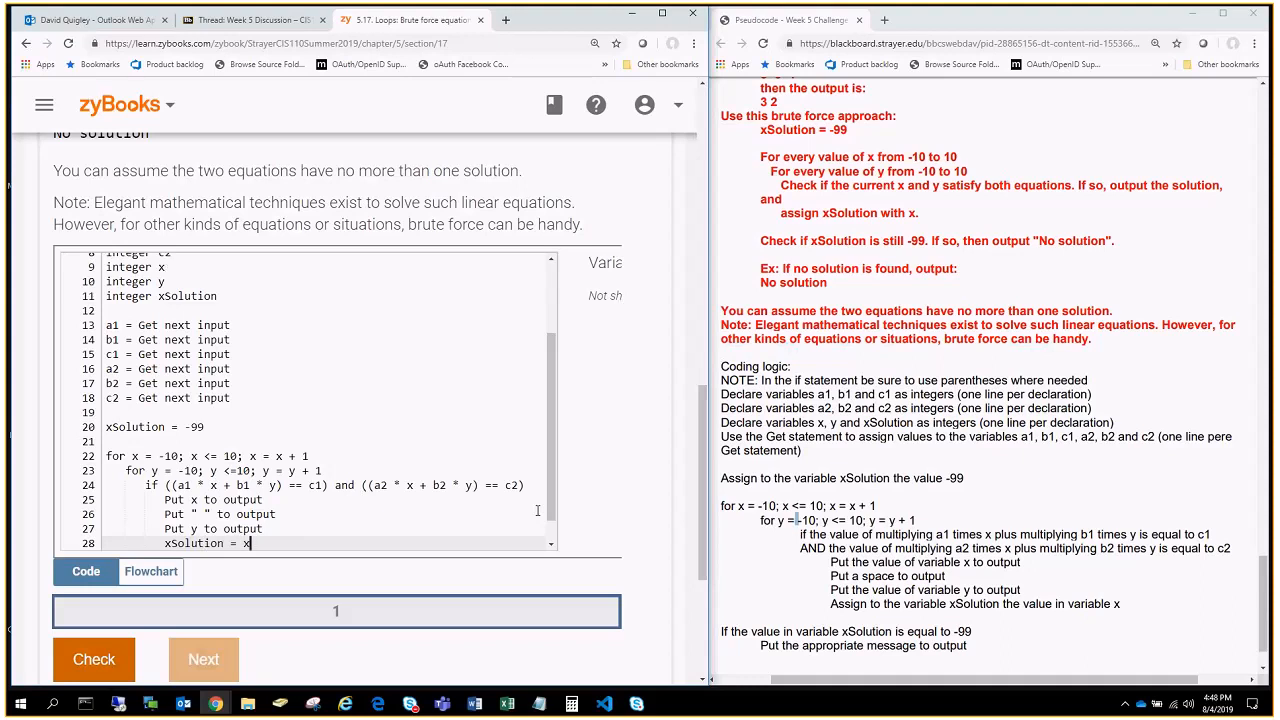
scroll("down", 3)
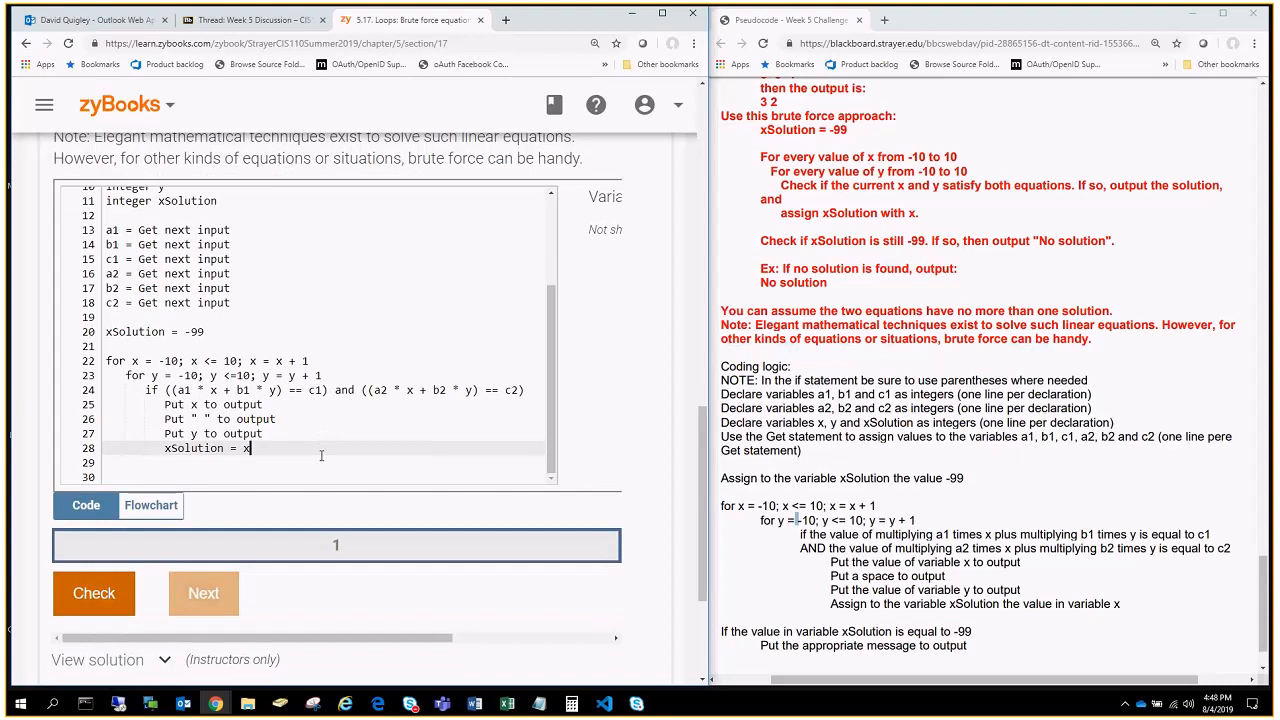
Step: Add 'if xSolution == -99' followed by 'Put "No solution" to output'
key("Return")
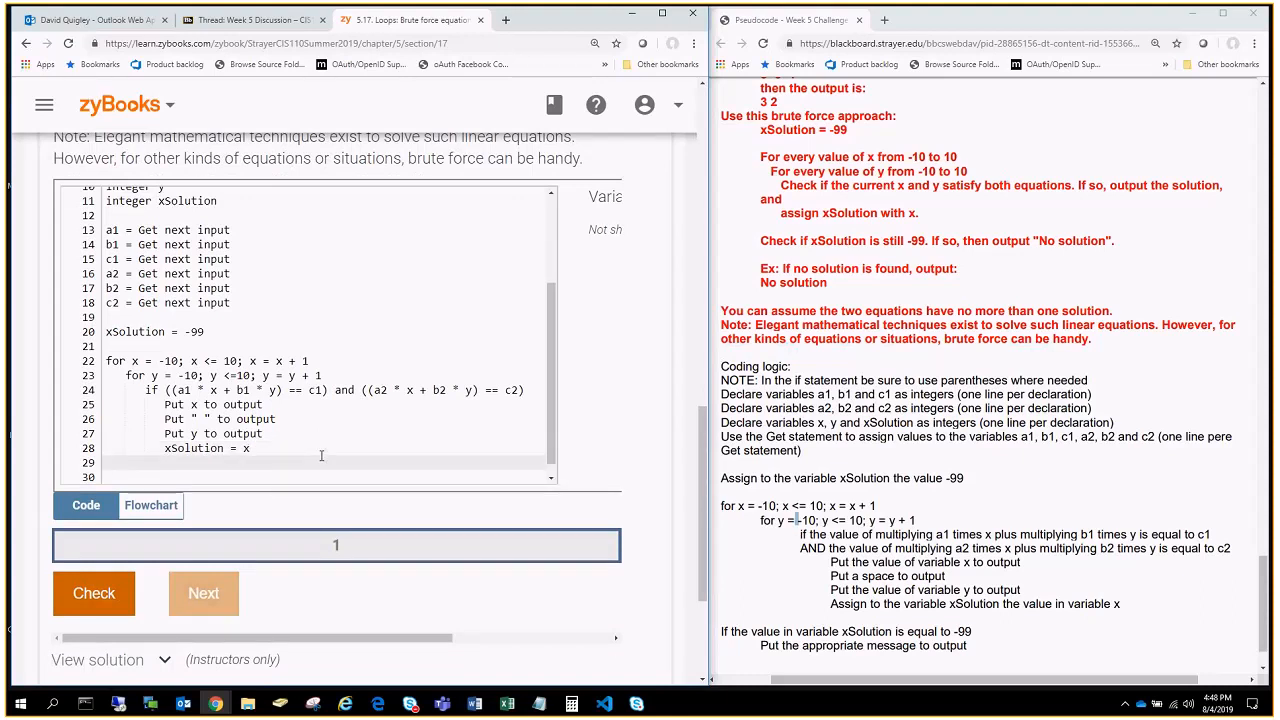
type("if x")
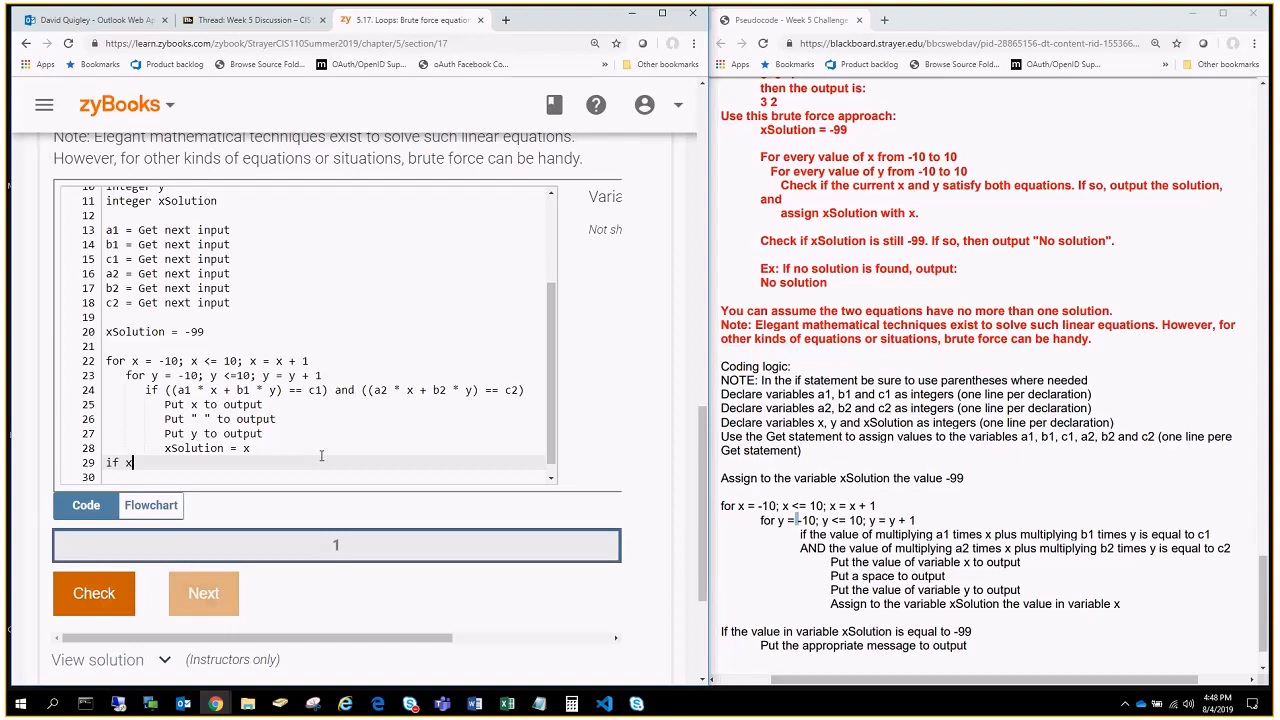
type("Solution ==")
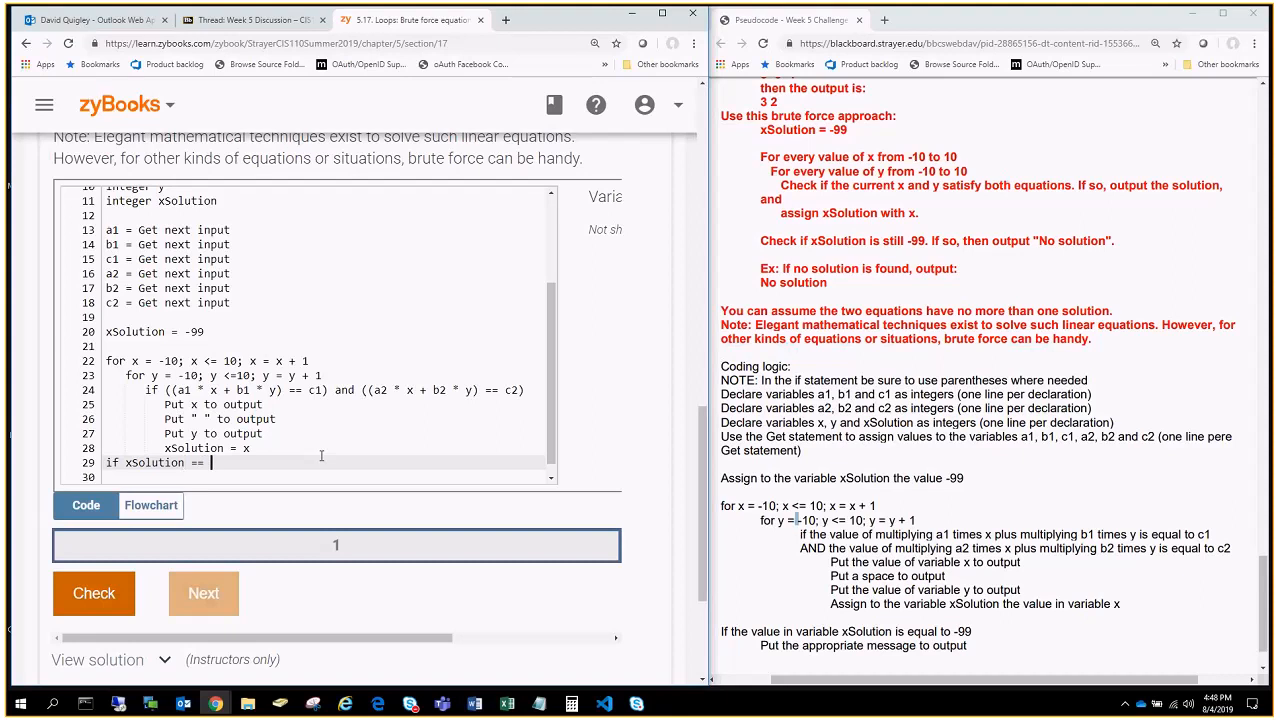
type("-99")
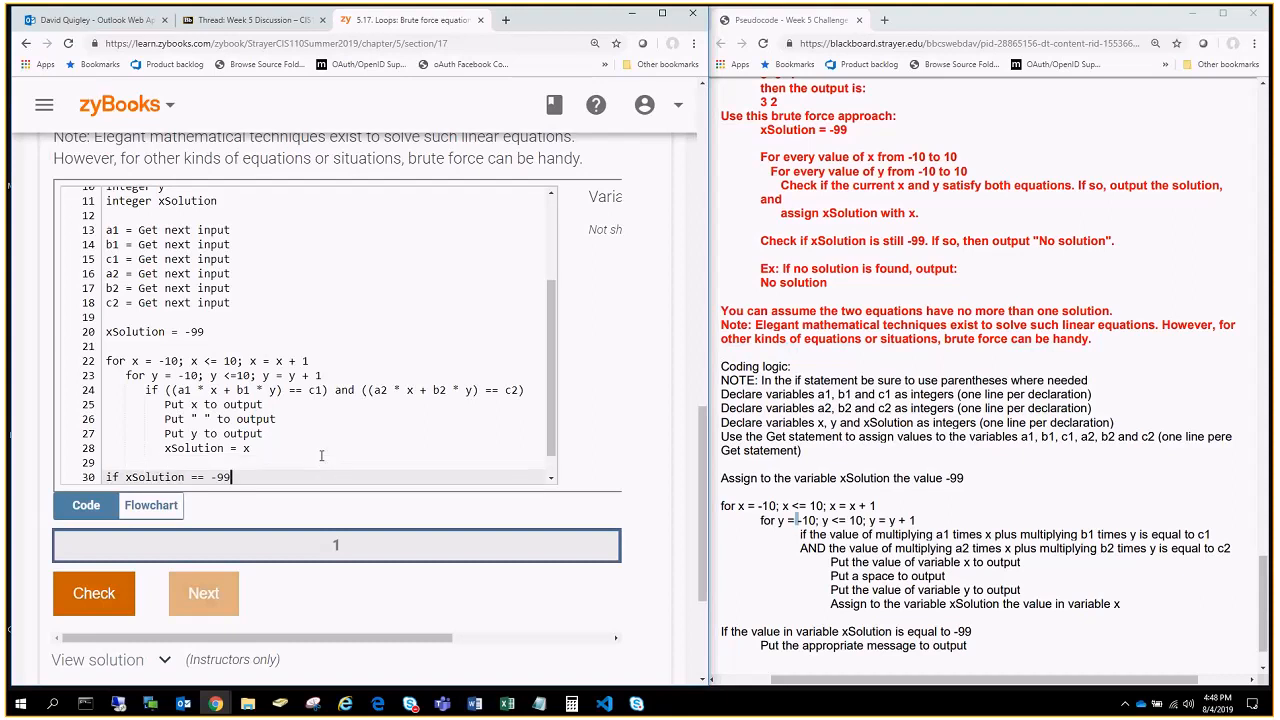
scroll("down", 3)
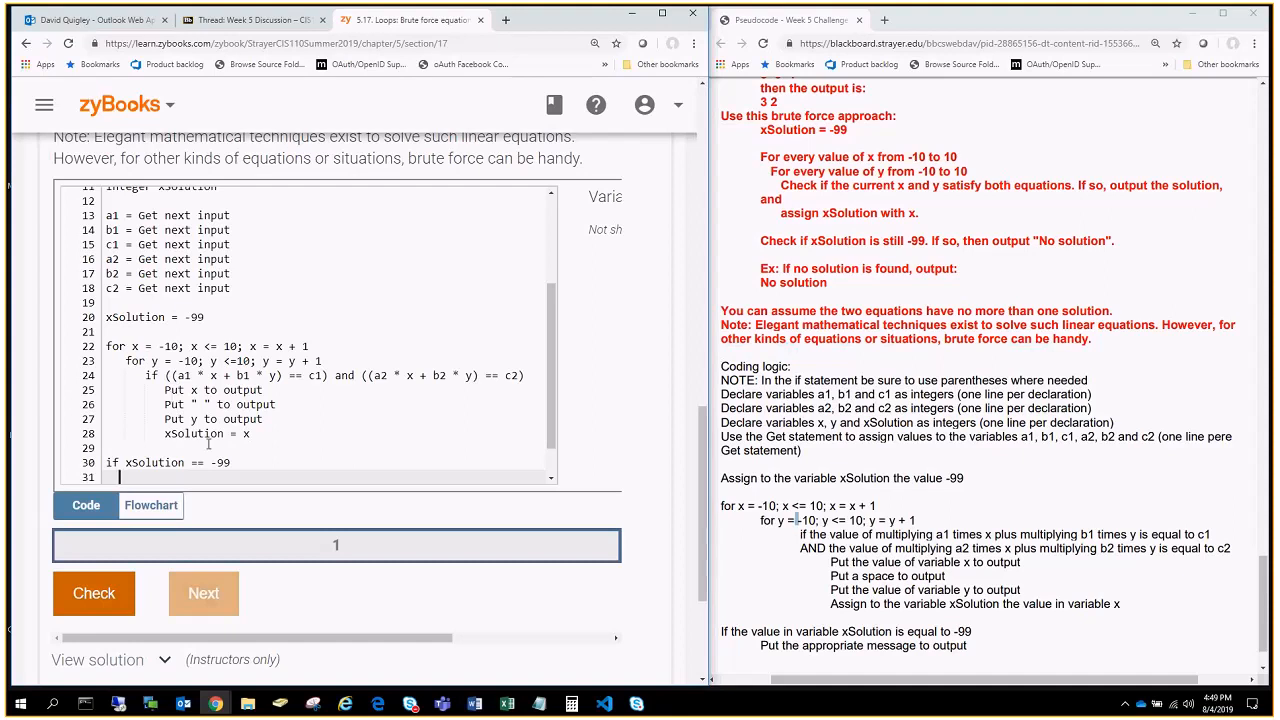
type("Put \"")
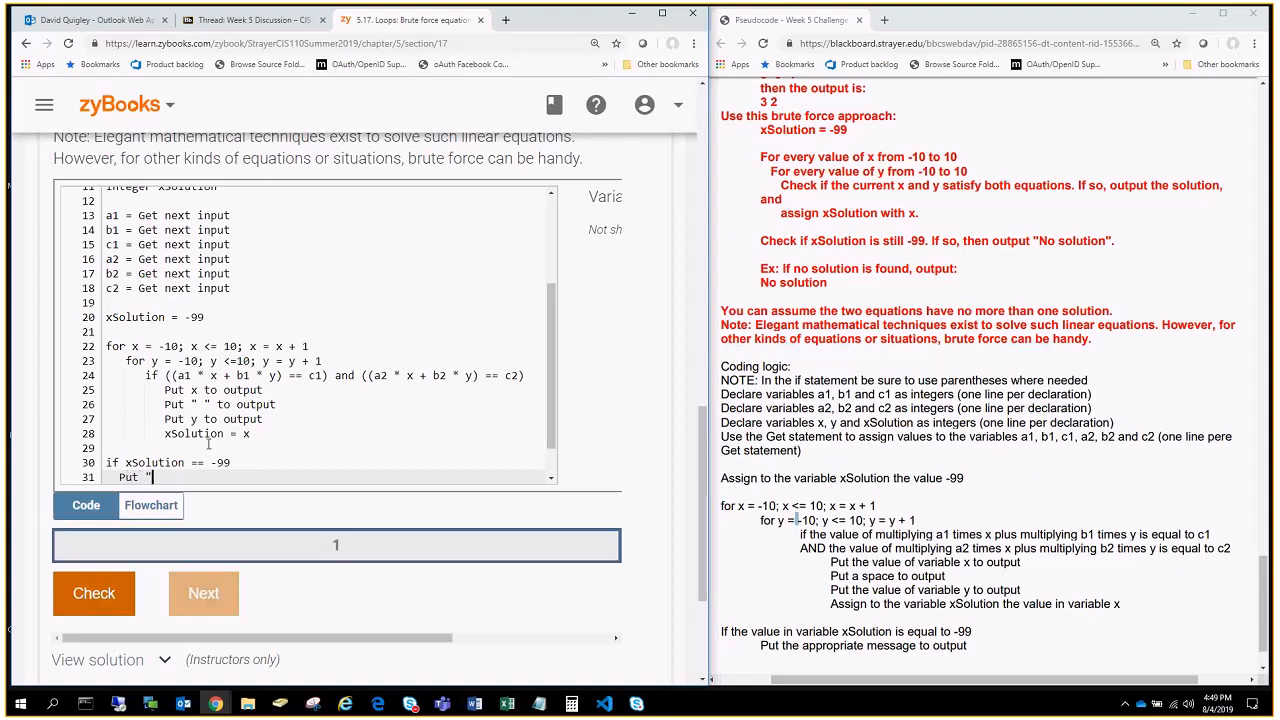
type("No solution\"")
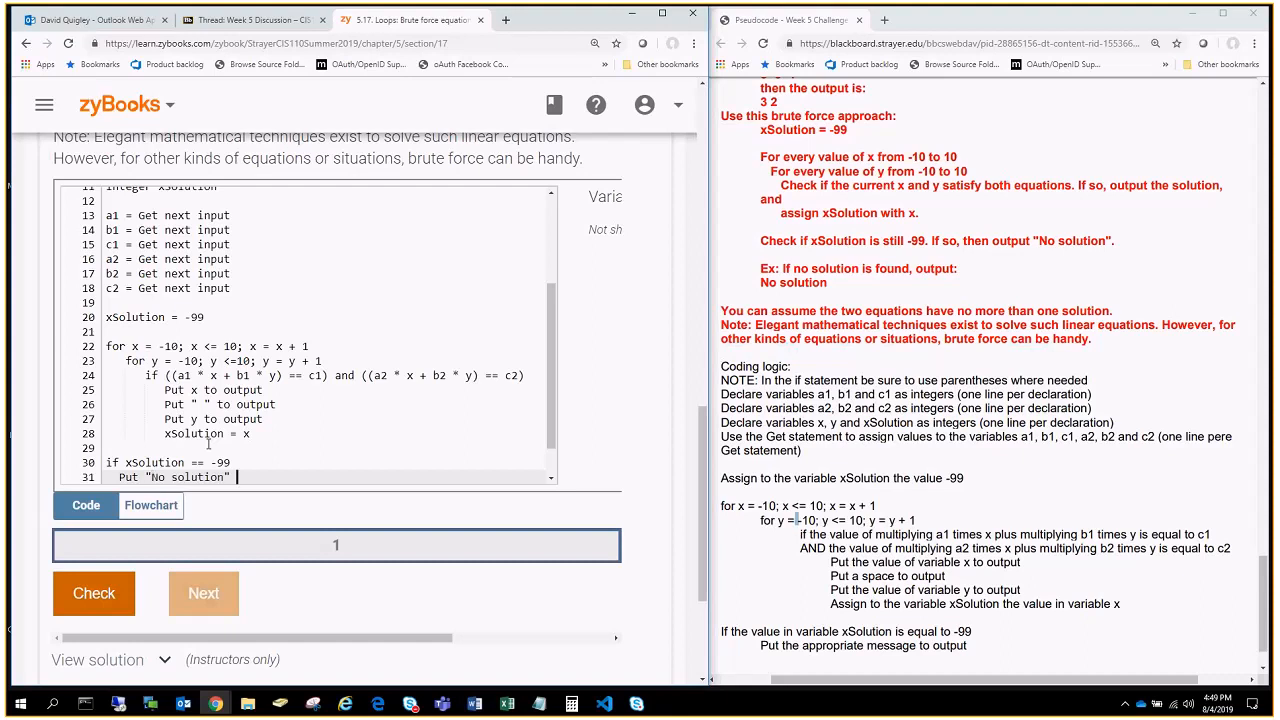
type("to output")
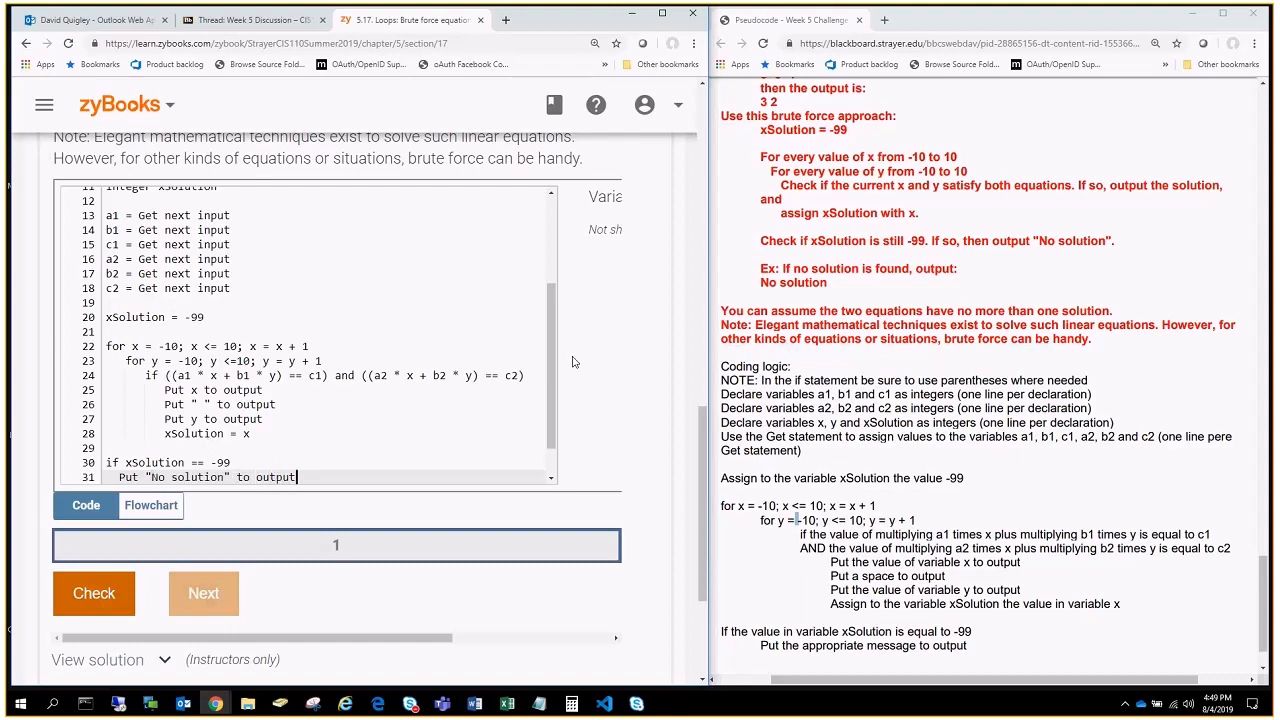
Step: Scroll back to line 31 and re-indent it to three spaces
scroll("up", 3)
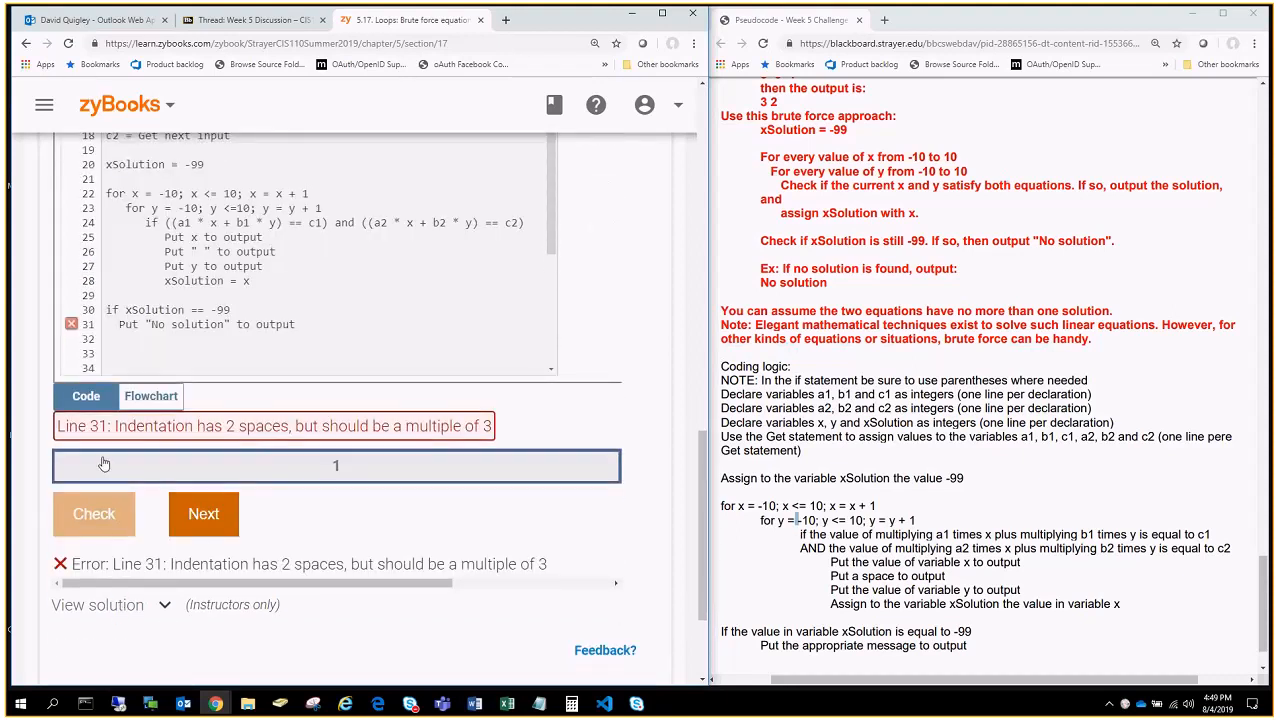
scroll("up", 3)
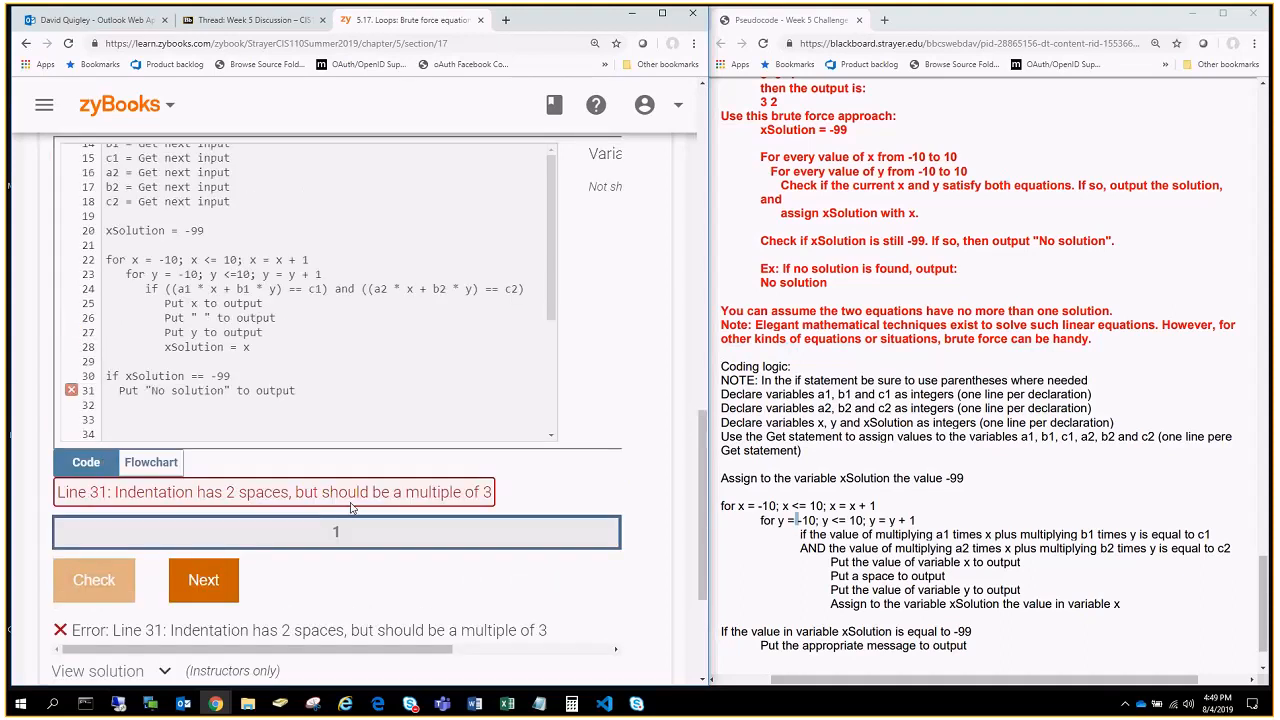
mouse_move(510, 502)
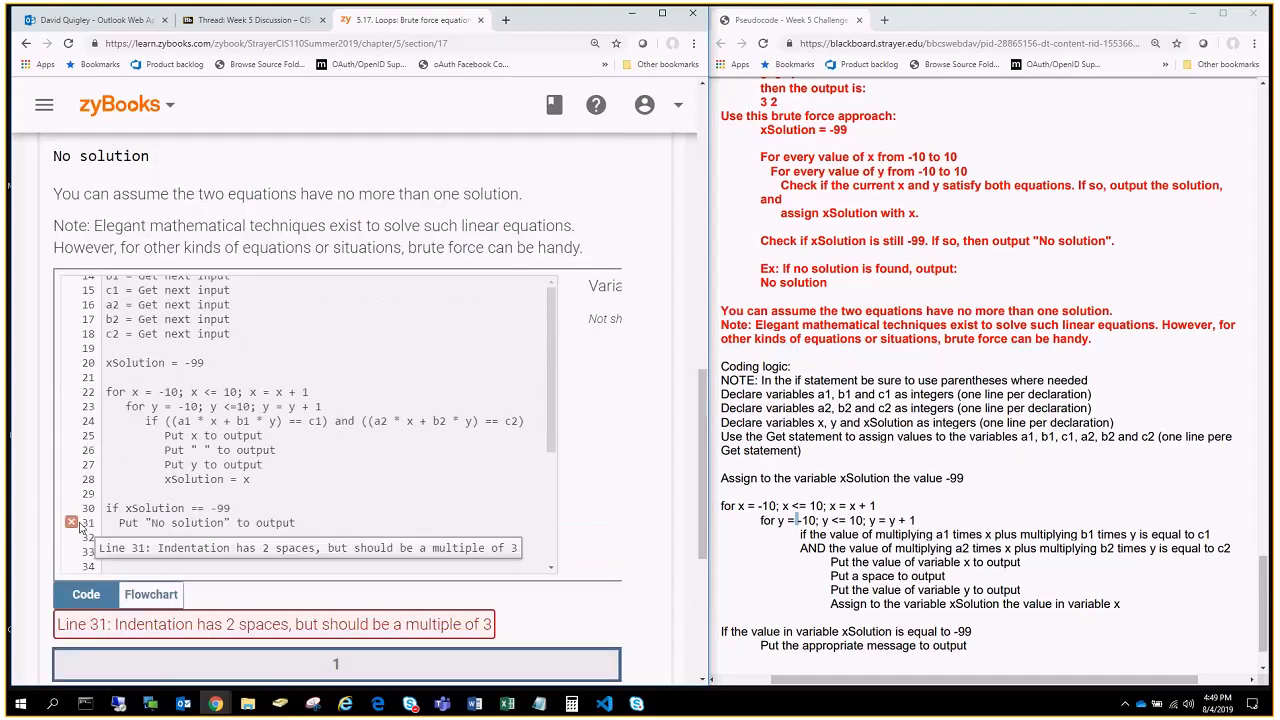
scroll("up", 3)
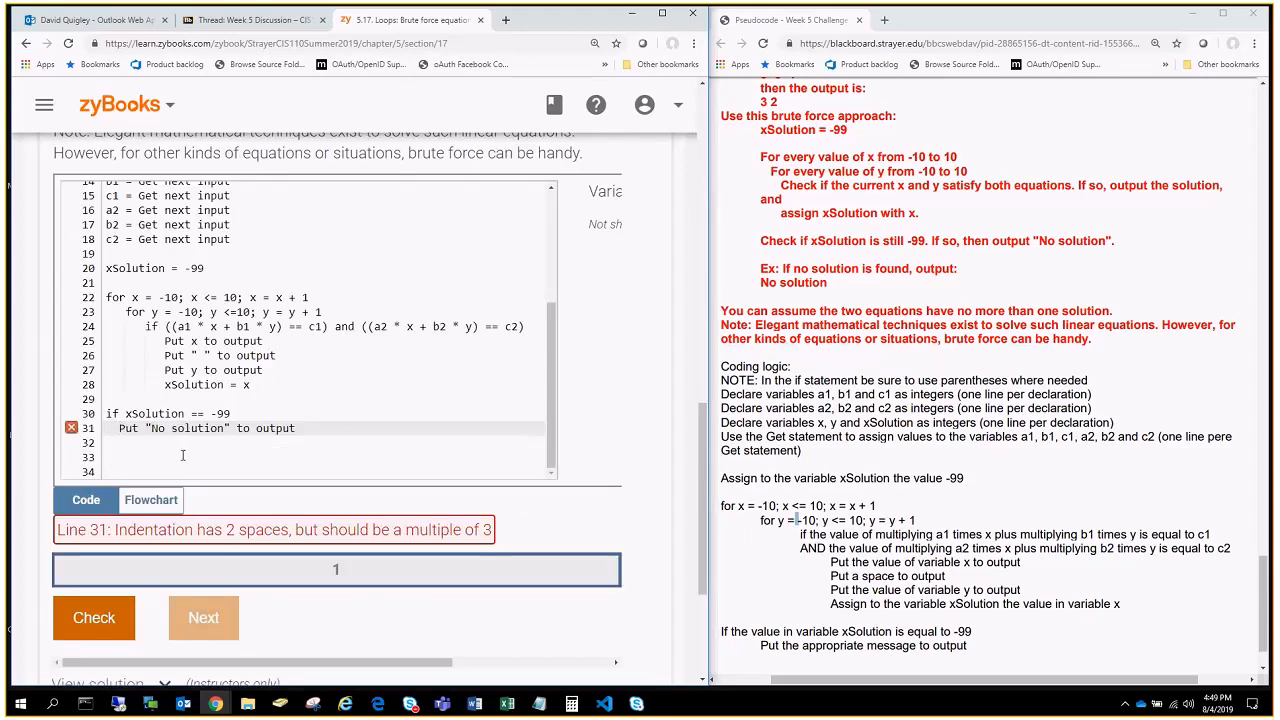
left_click(230, 413)
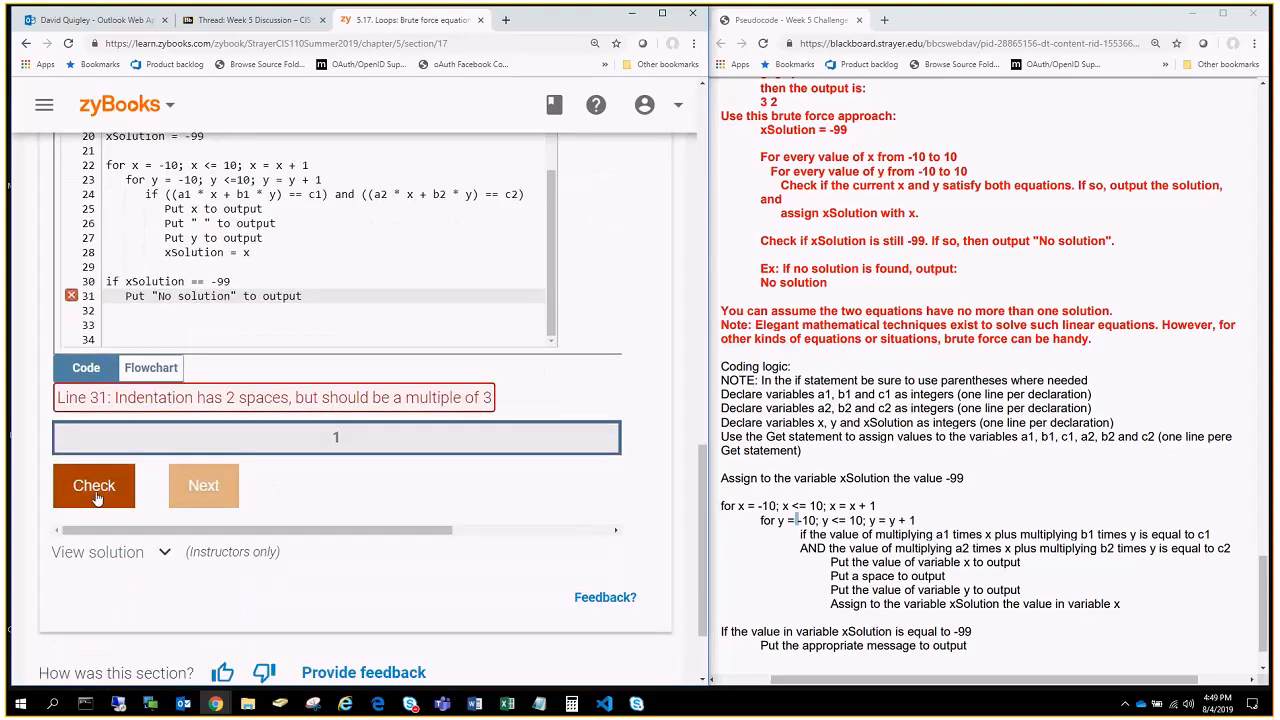
Step: Rerun Check, getting outputs 3 2, 7 1 and No solution marked Done
left_click(94, 485)
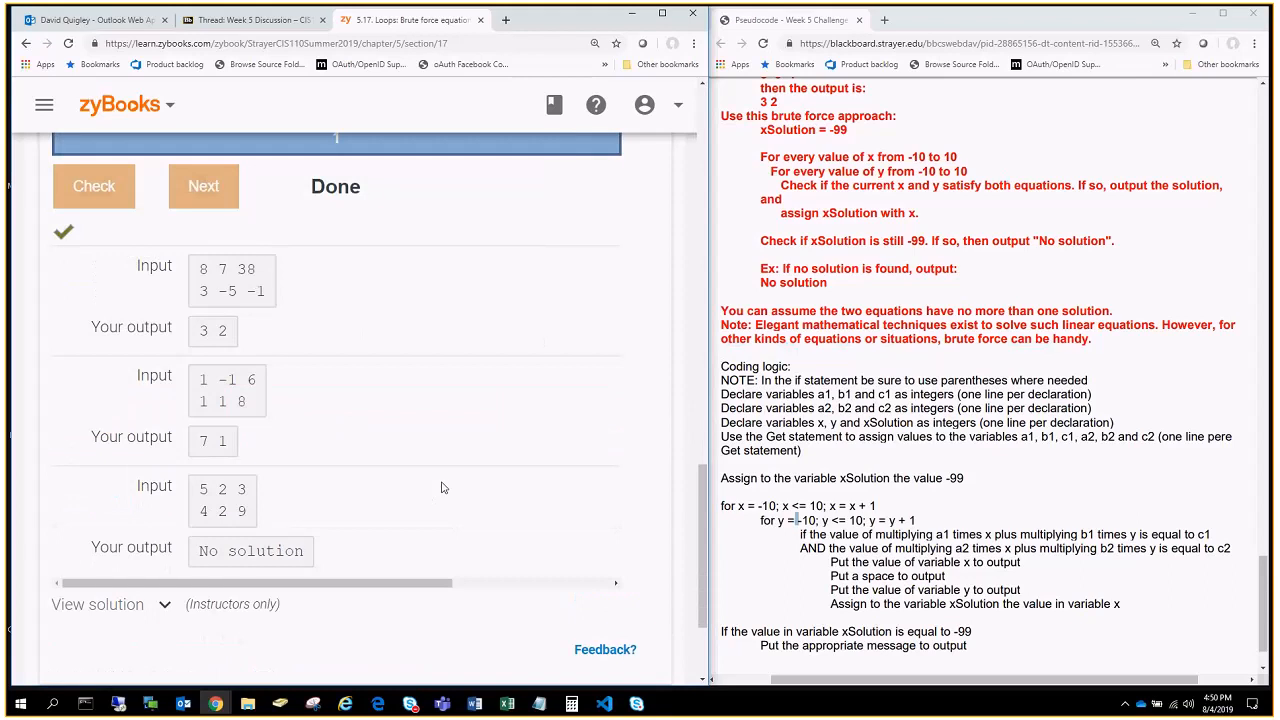
scroll("up", 3)
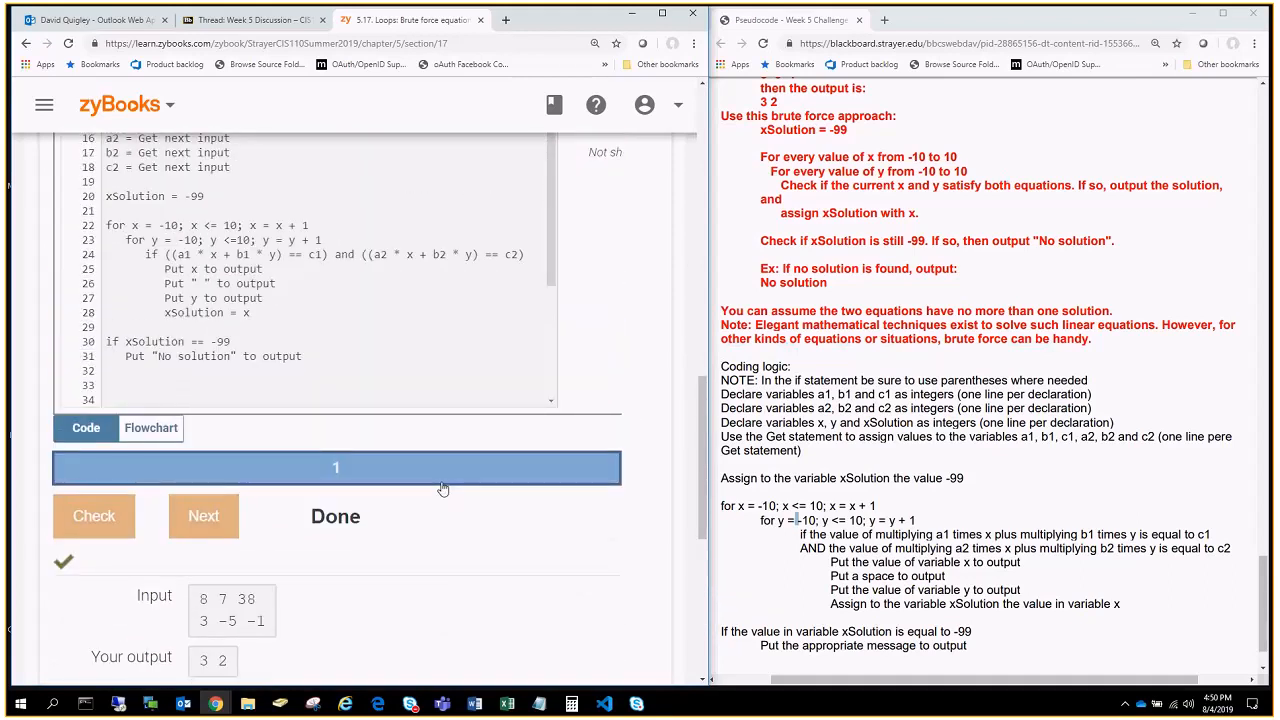
scroll("up", 3)
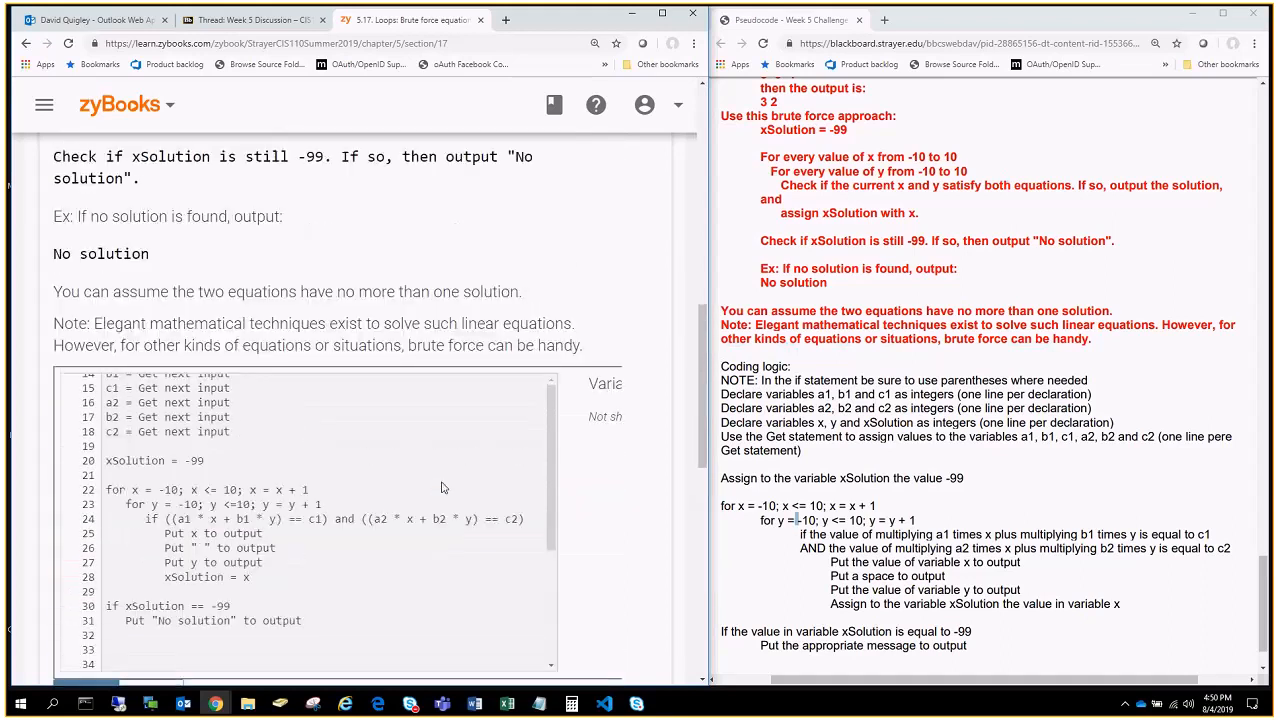
mouse_move(590, 501)
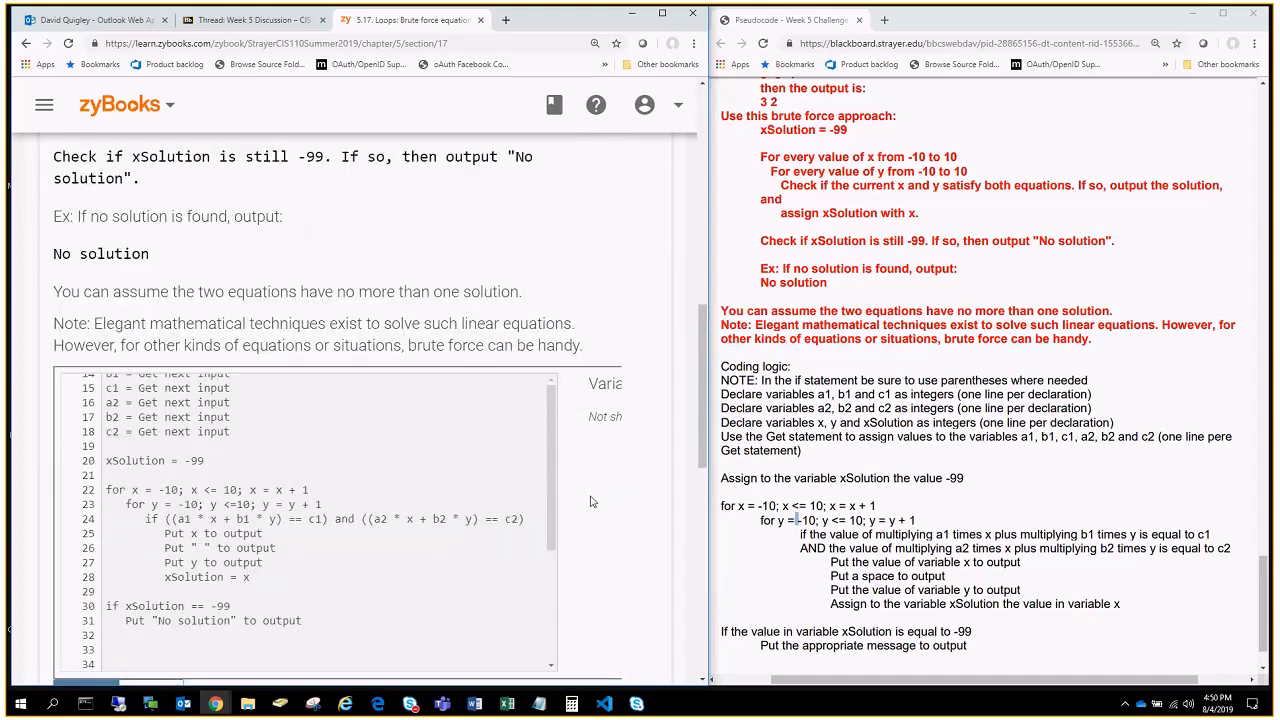